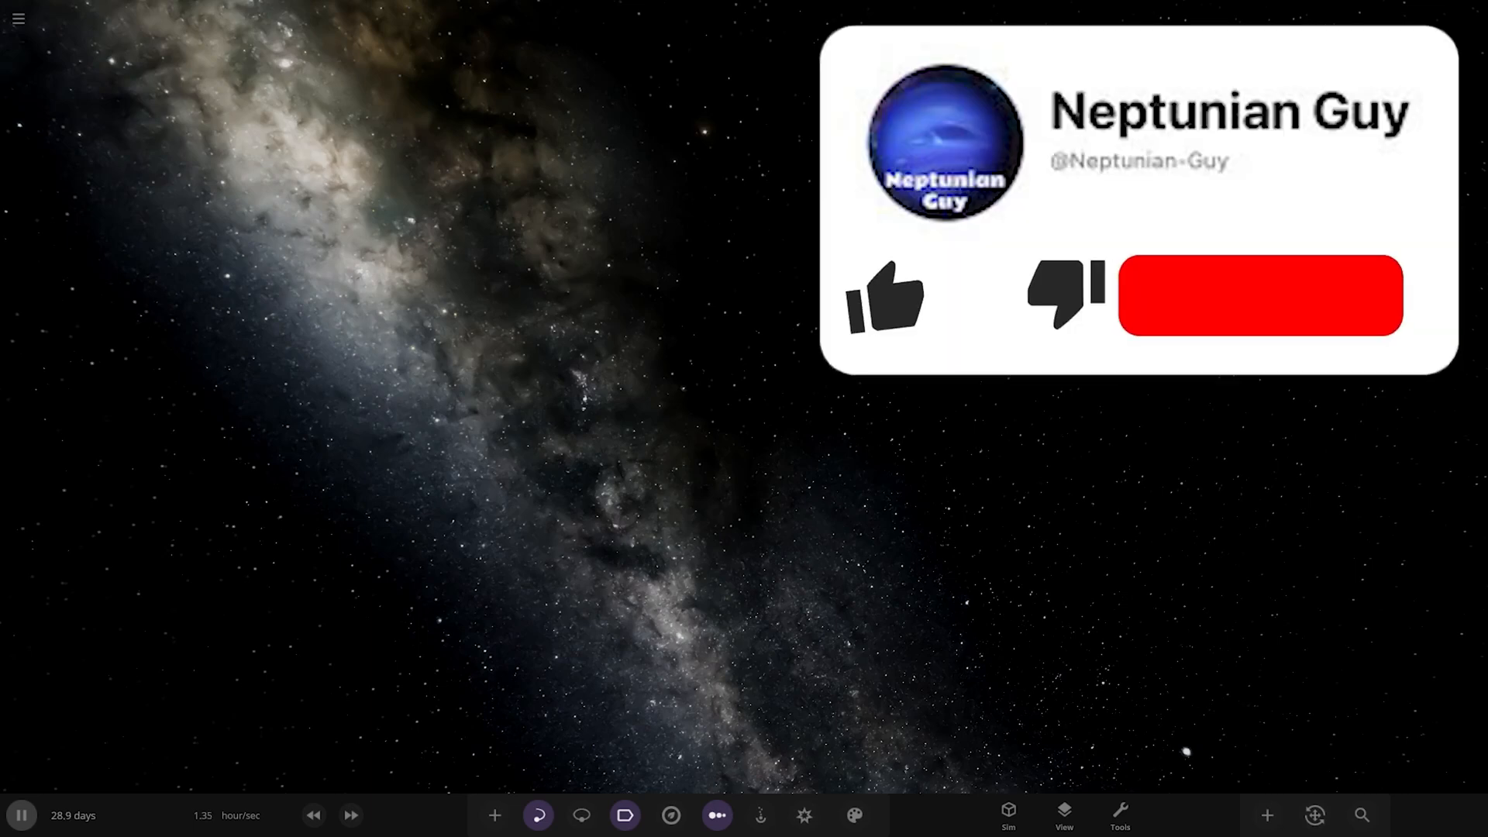
Load the Olympian Solar System simulation from the Workshop's subscribed list
{"action": "left_click", "coordinate": [19, 19]}
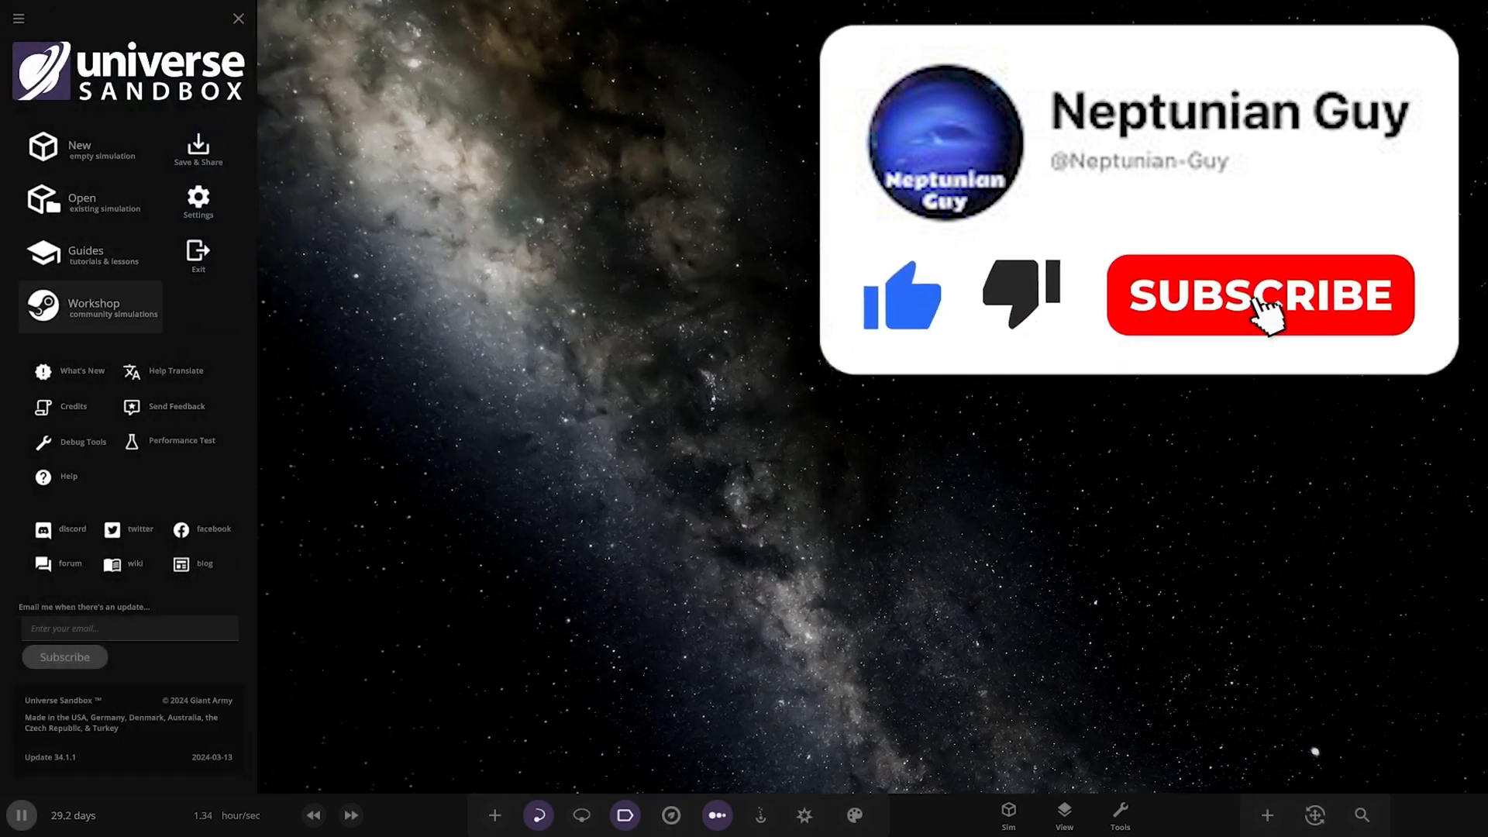
{"action": "left_click", "coordinate": [92, 307]}
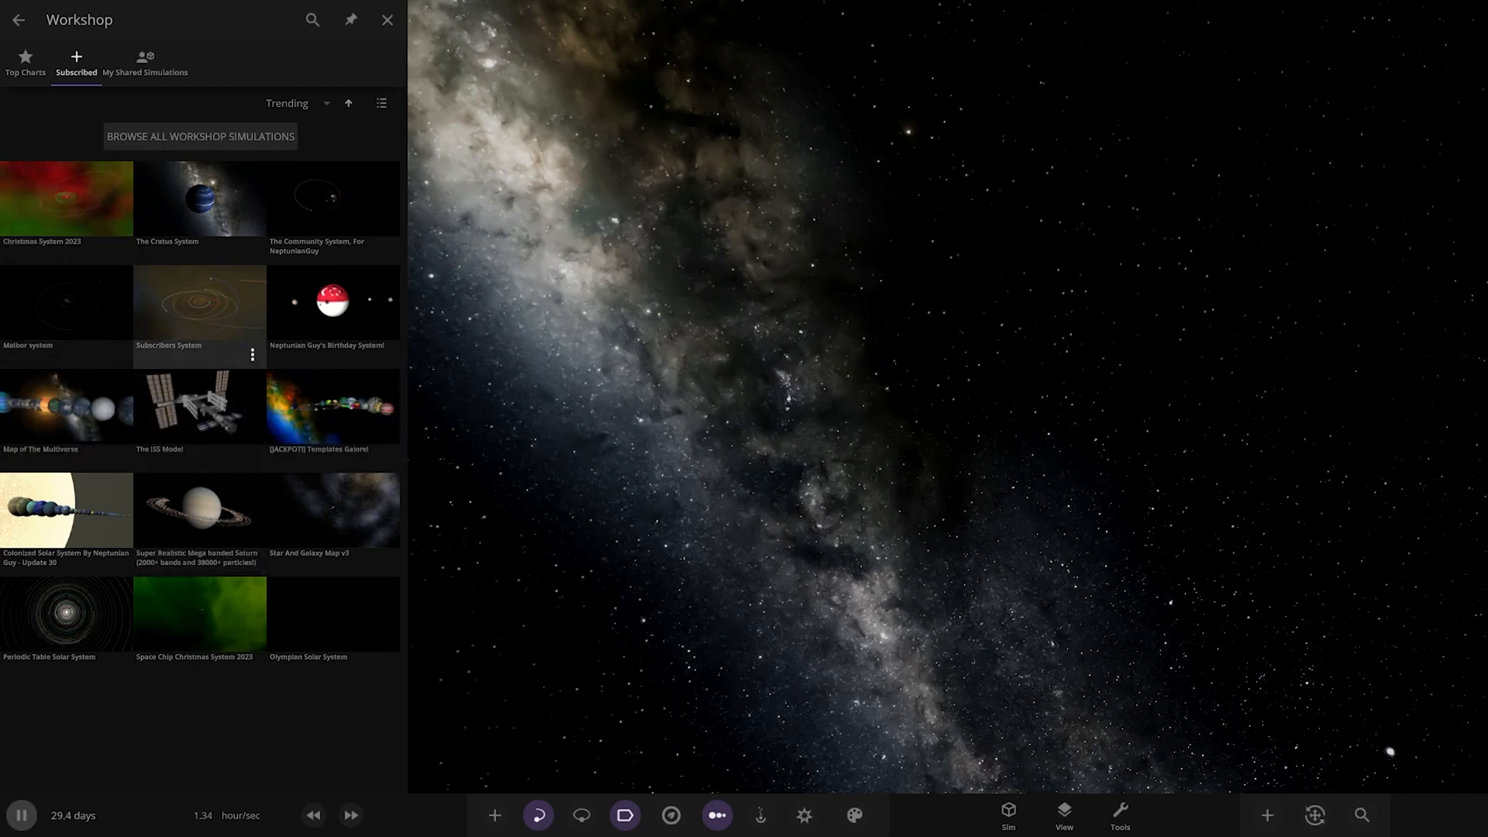
{"action": "left_click", "coordinate": [387, 20]}
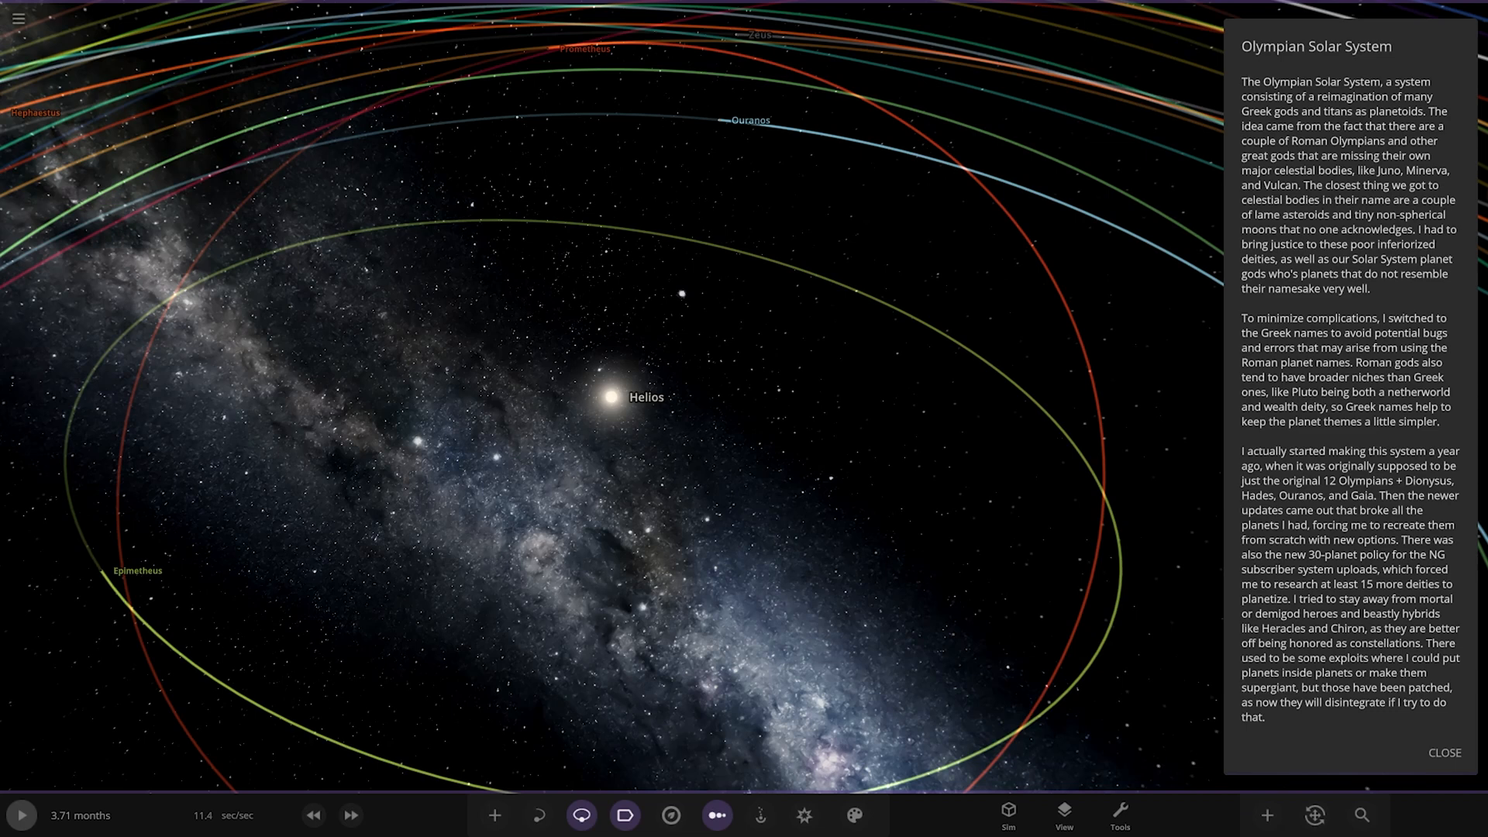
Scroll through the Olympian description toward the list of gods and back up
{"action": "scroll", "scroll_direction": "down", "scroll_amount": 3}
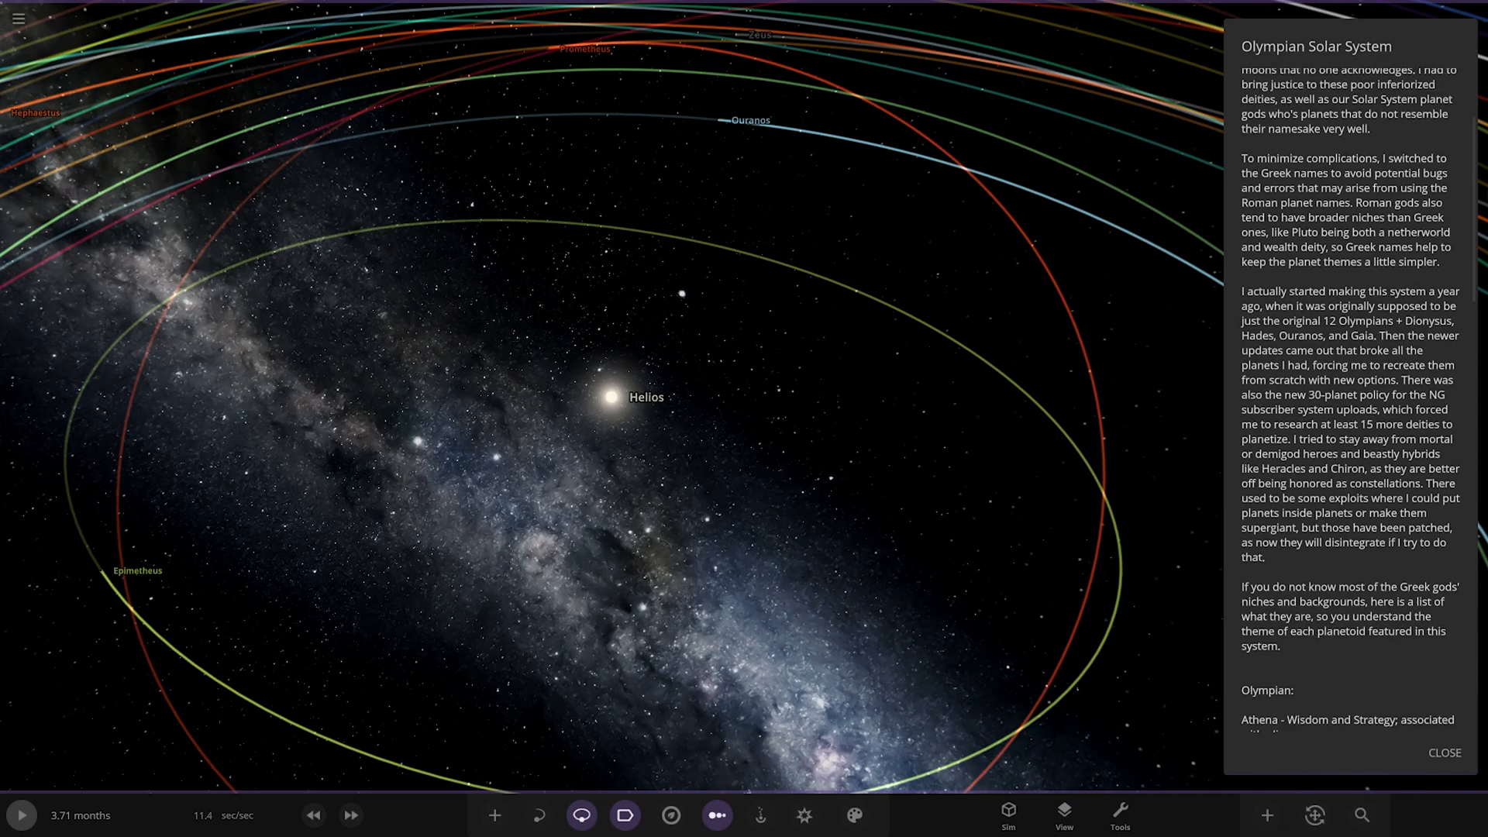
{"action": "scroll", "scroll_direction": "down", "scroll_amount": 3}
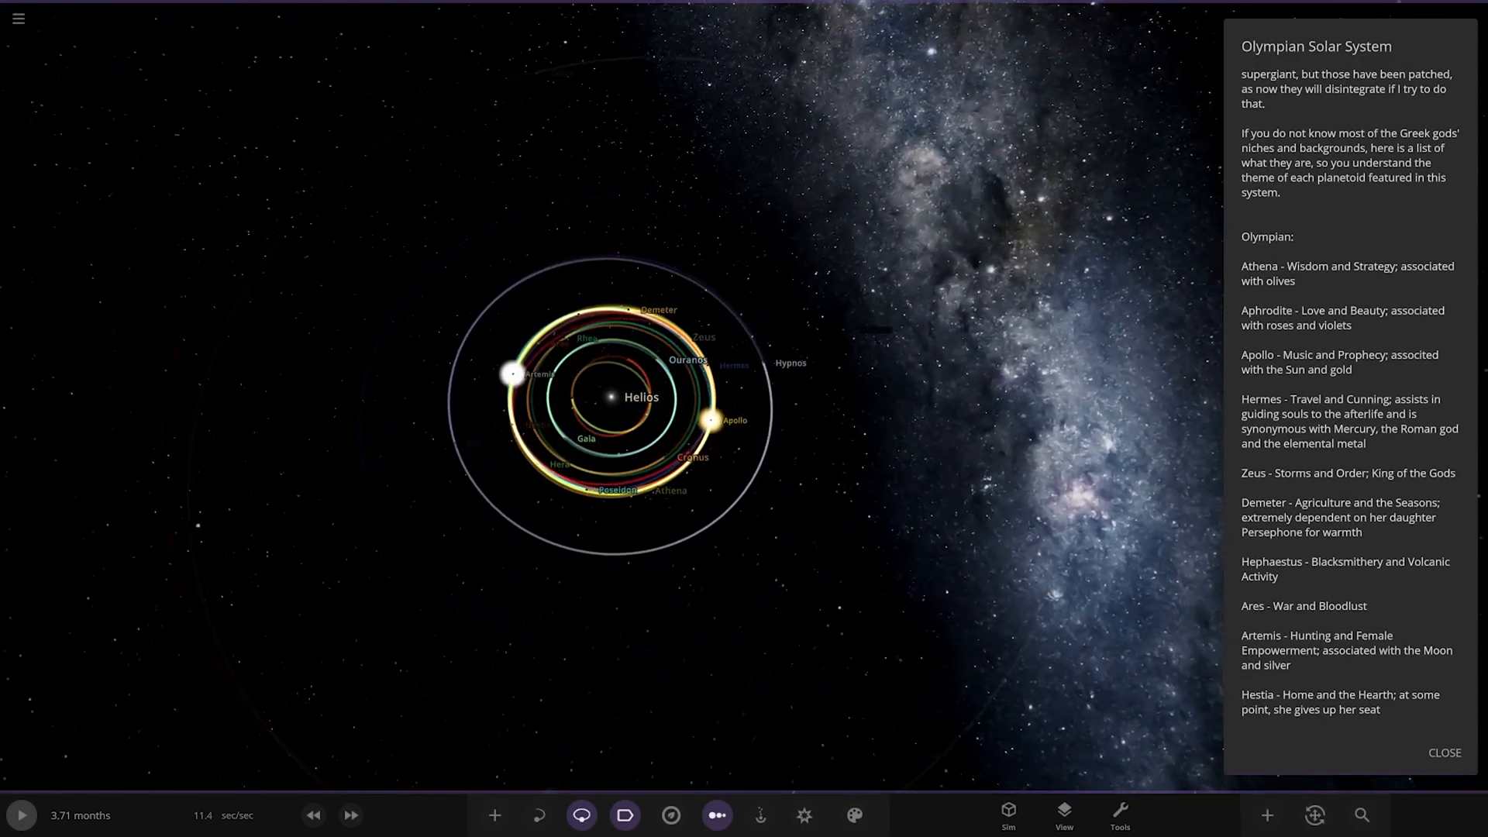
{"action": "scroll", "scroll_direction": "up", "scroll_amount": 3}
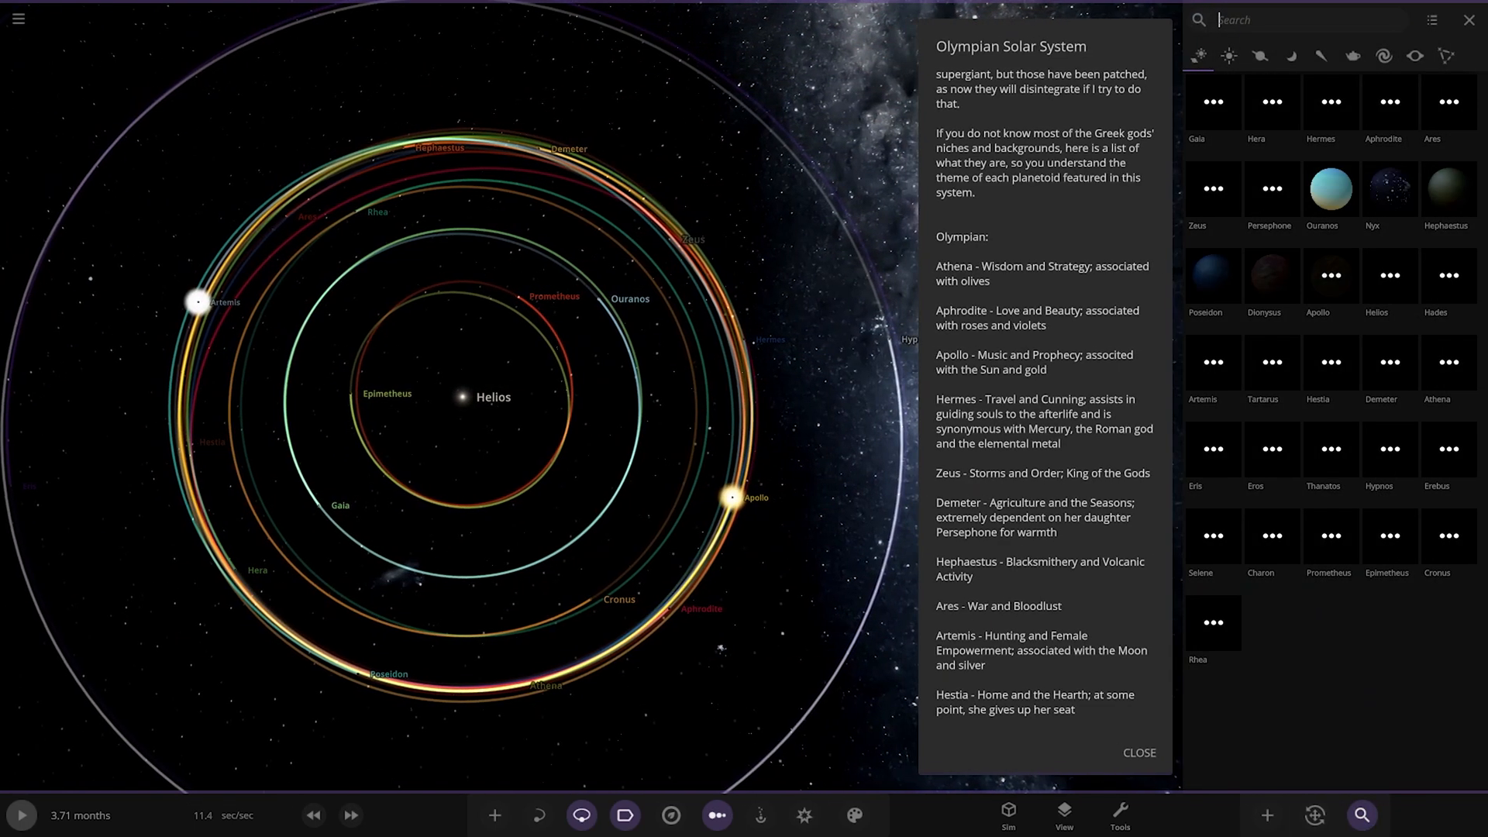
Search 'at' to fly to Athena, then narrow to Apollo and fly there
{"action": "type", "text": "at"}
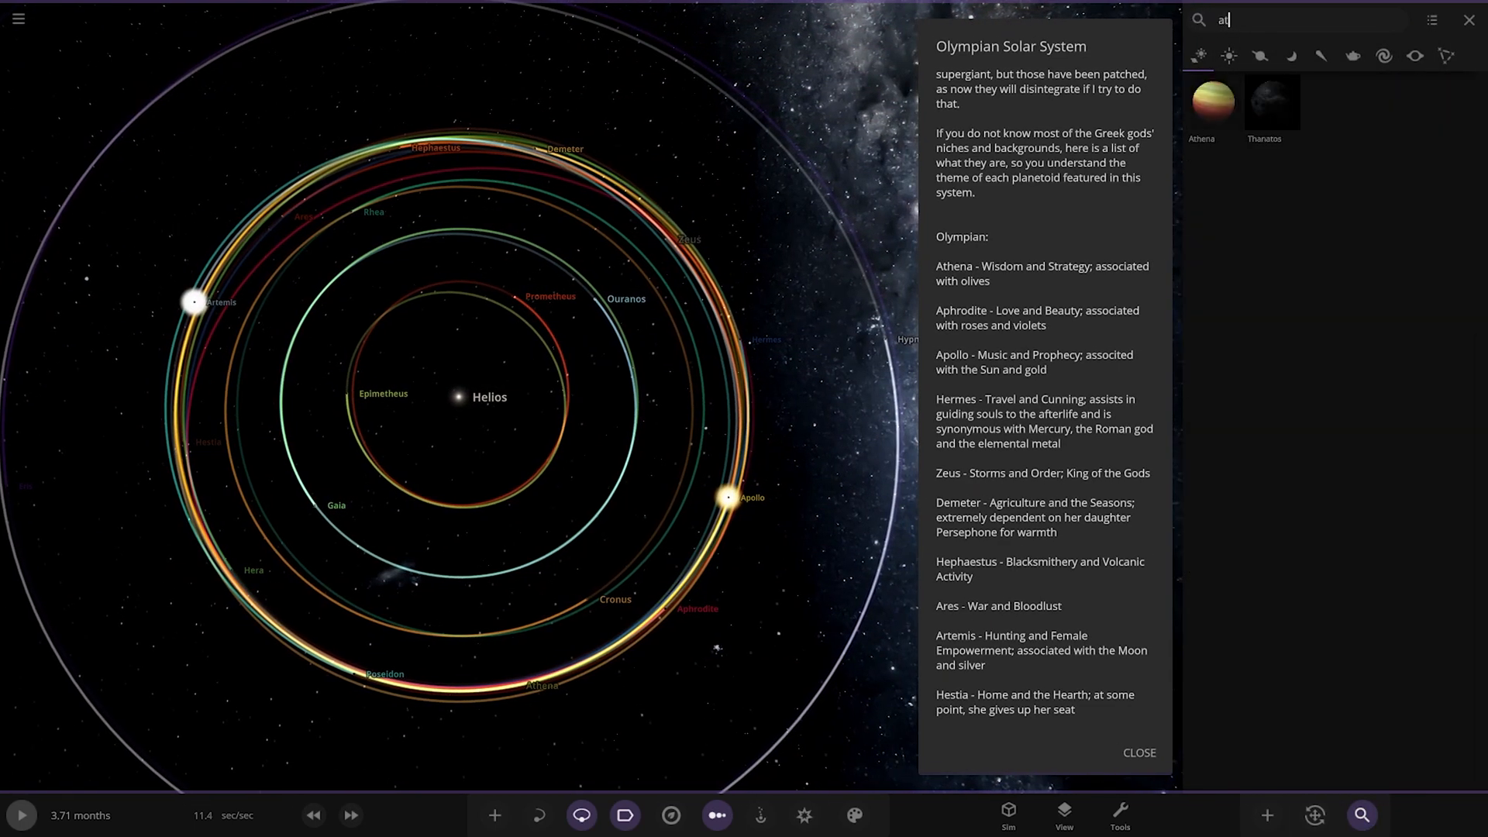
{"action": "left_click", "coordinate": [1212, 103]}
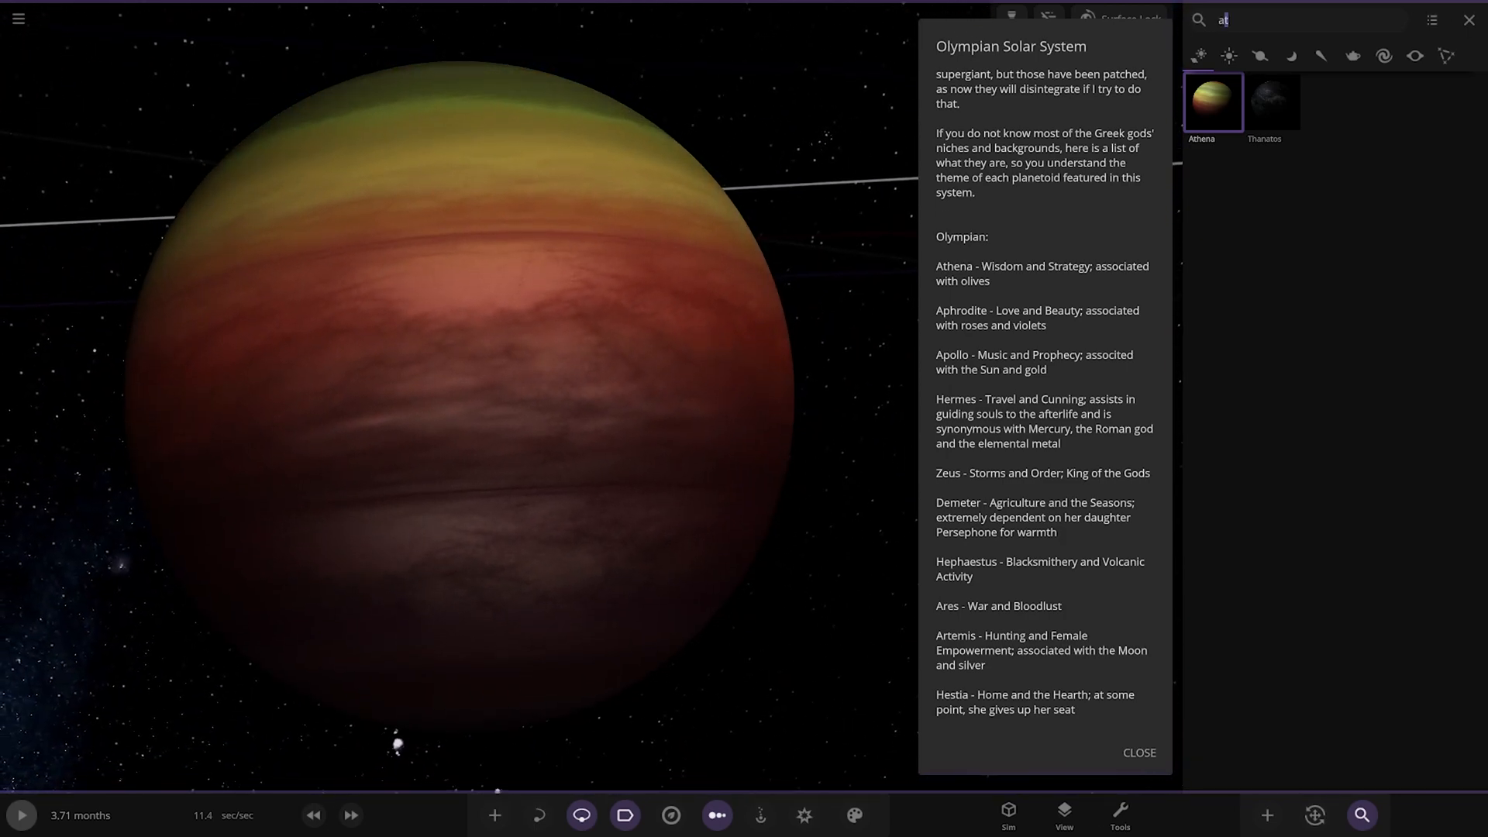
{"action": "type", "text": "p"}
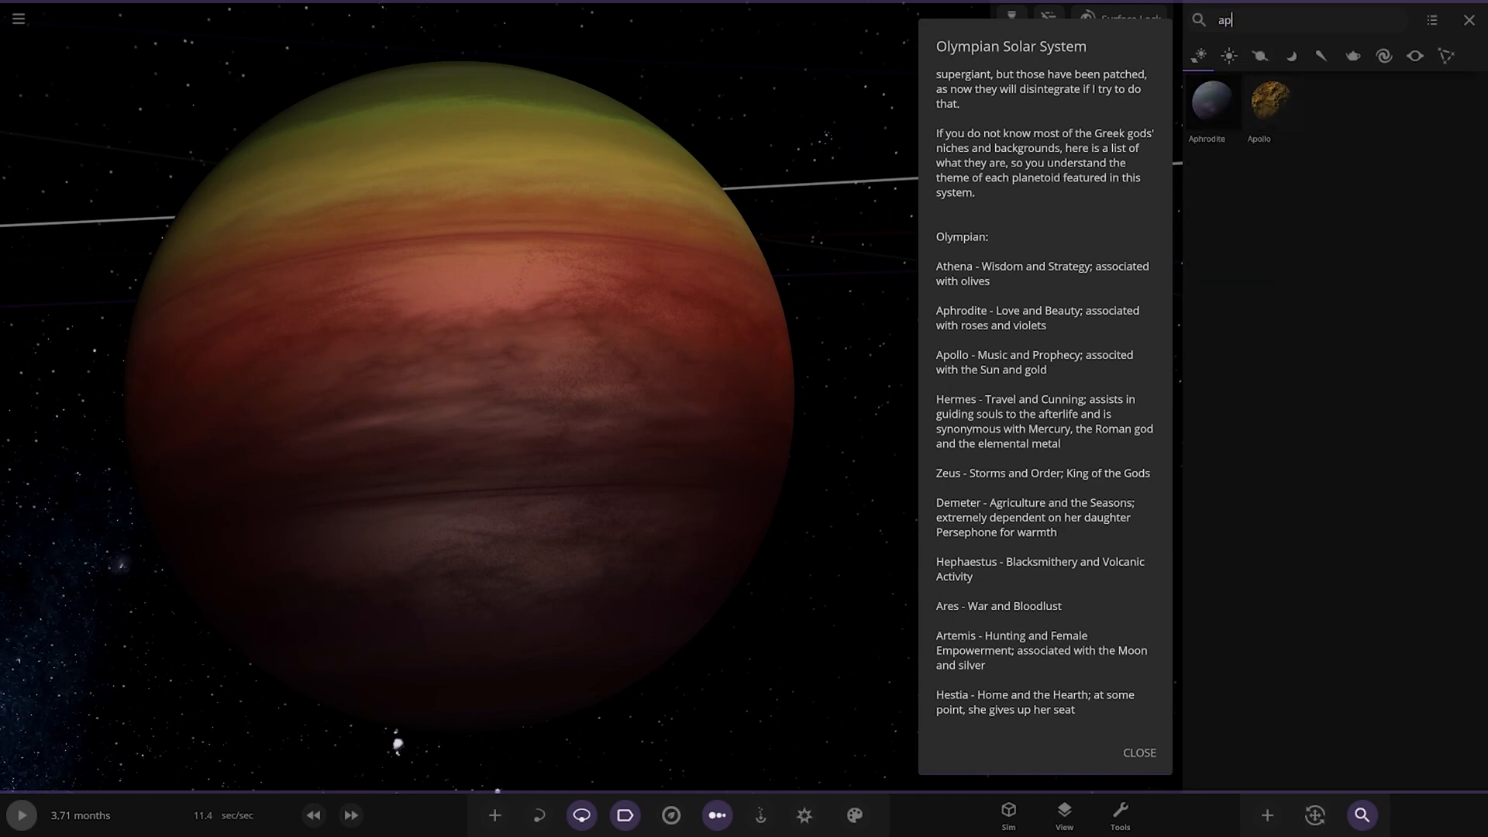
{"action": "left_click", "coordinate": [1212, 100]}
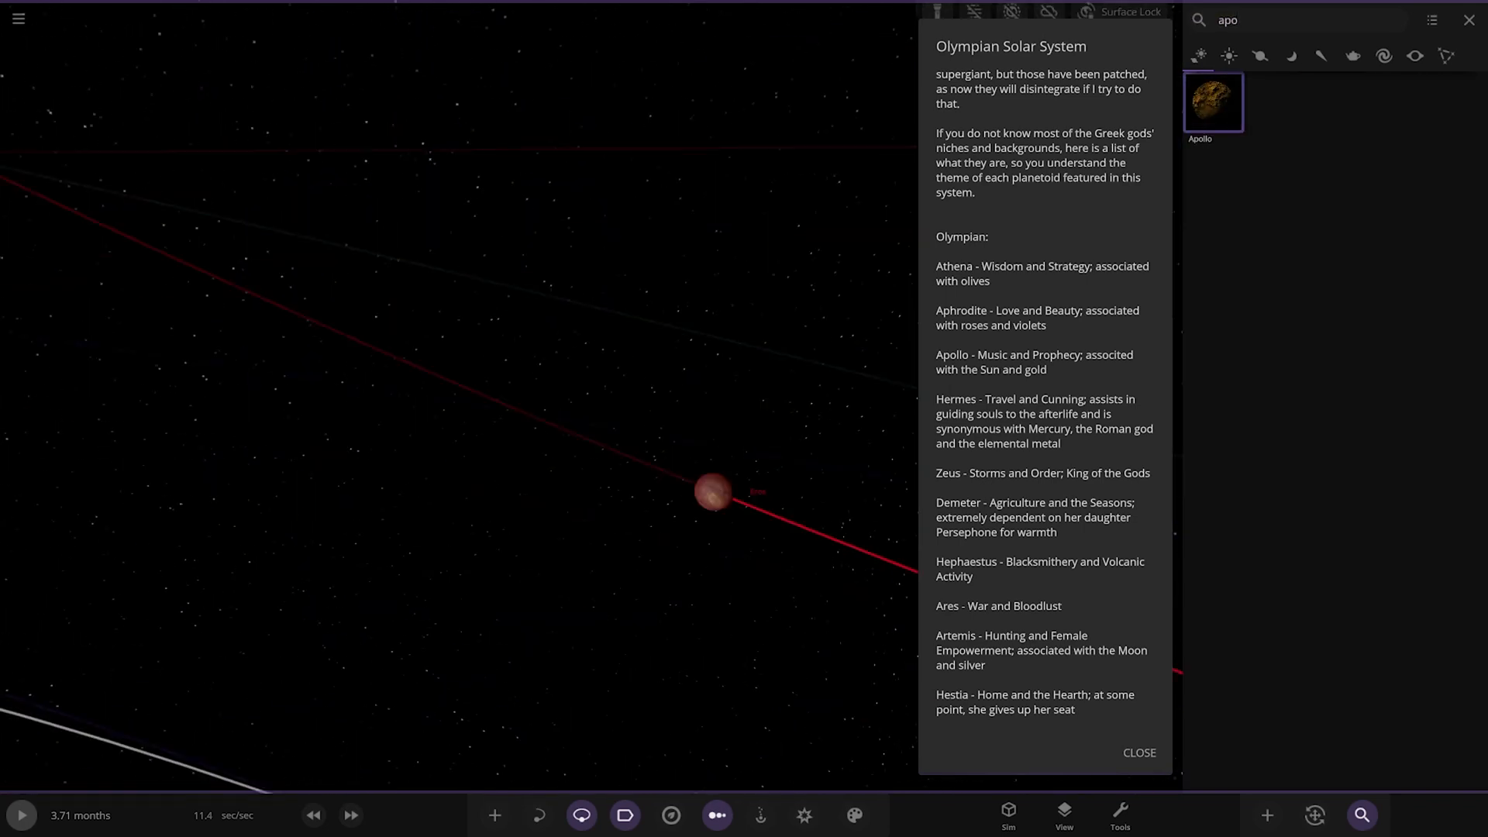
View Apollo up close, fly to Hermes, then search 'ze' for Zeus and read on to 'Other Gods'
{"action": "left_click", "coordinate": [1212, 101]}
{"action": "type", "text": "her"}
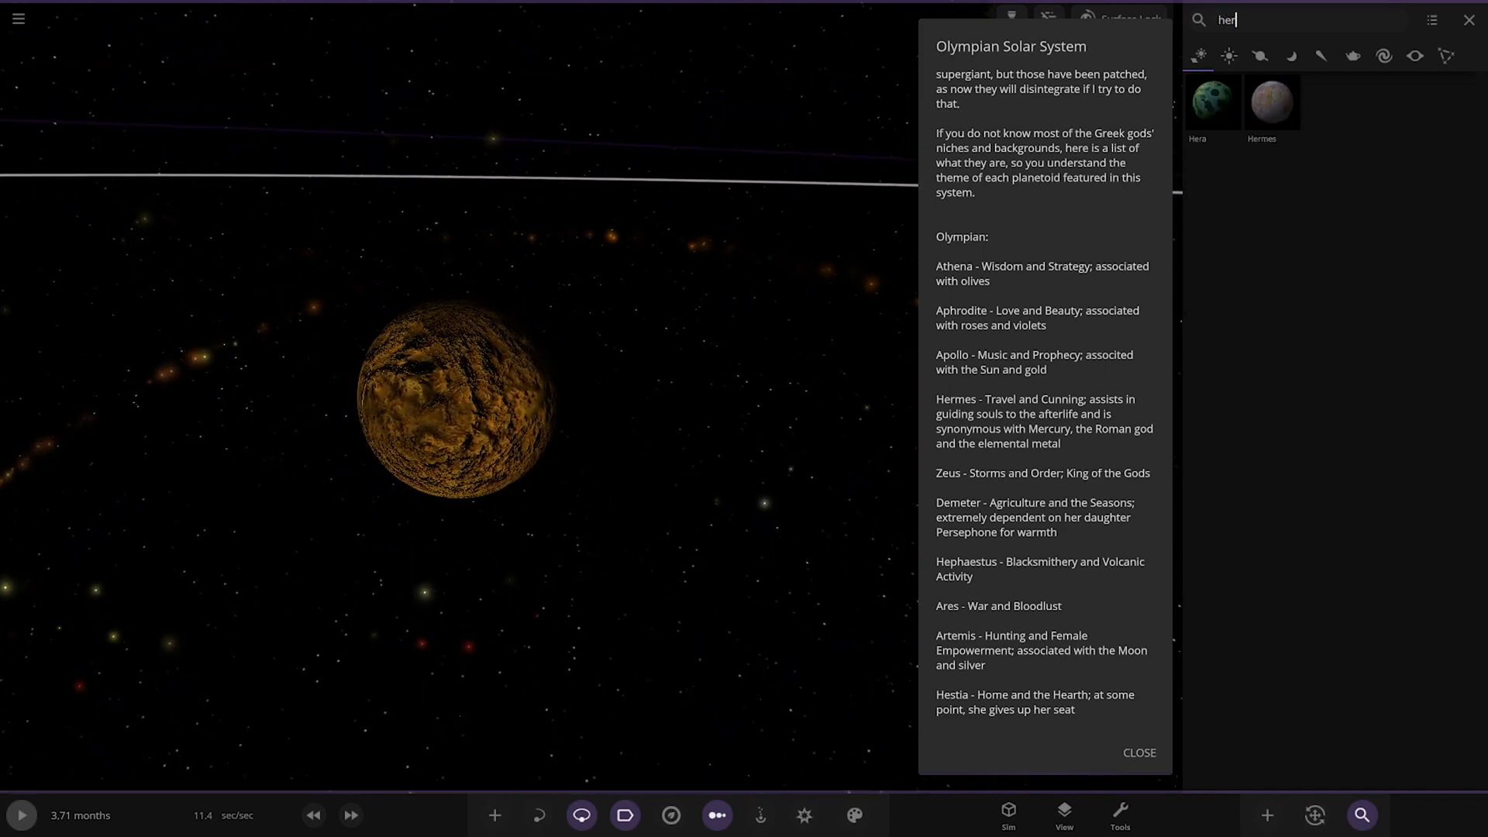
{"action": "left_click", "coordinate": [1270, 102]}
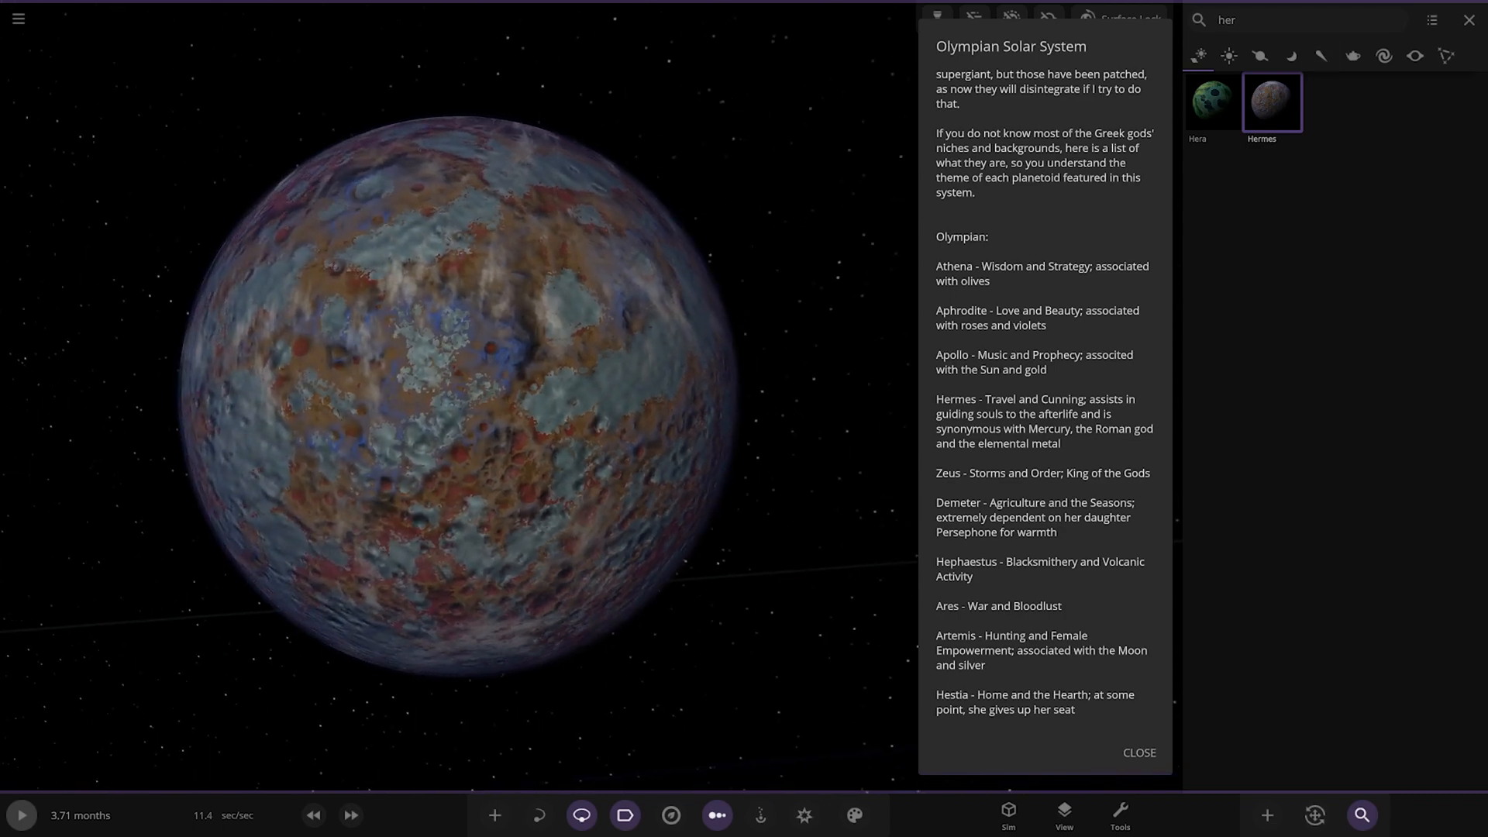
{"action": "type", "text": "ze"}
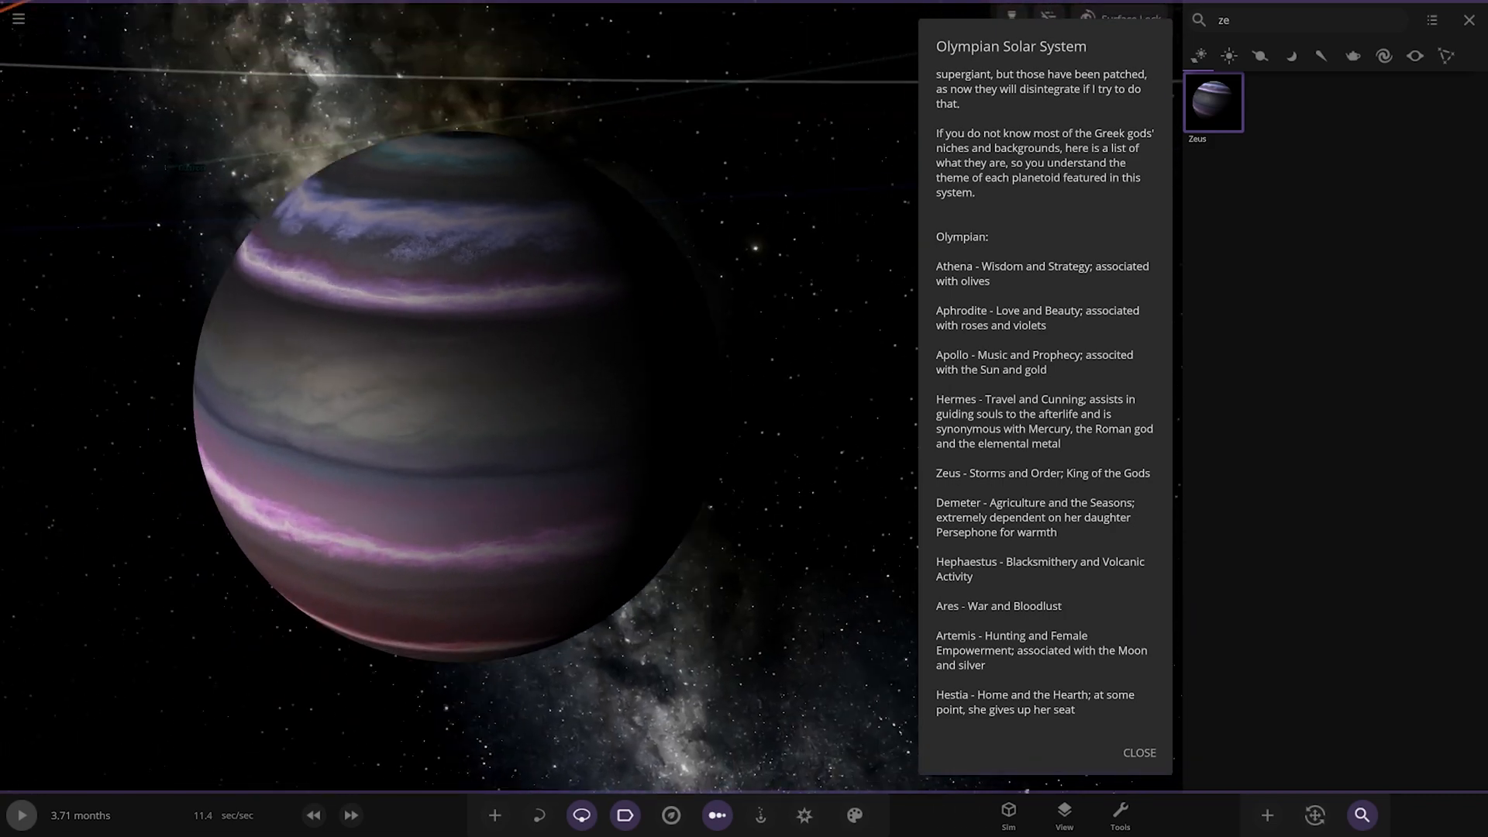
{"action": "scroll", "scroll_direction": "down", "scroll_amount": 3}
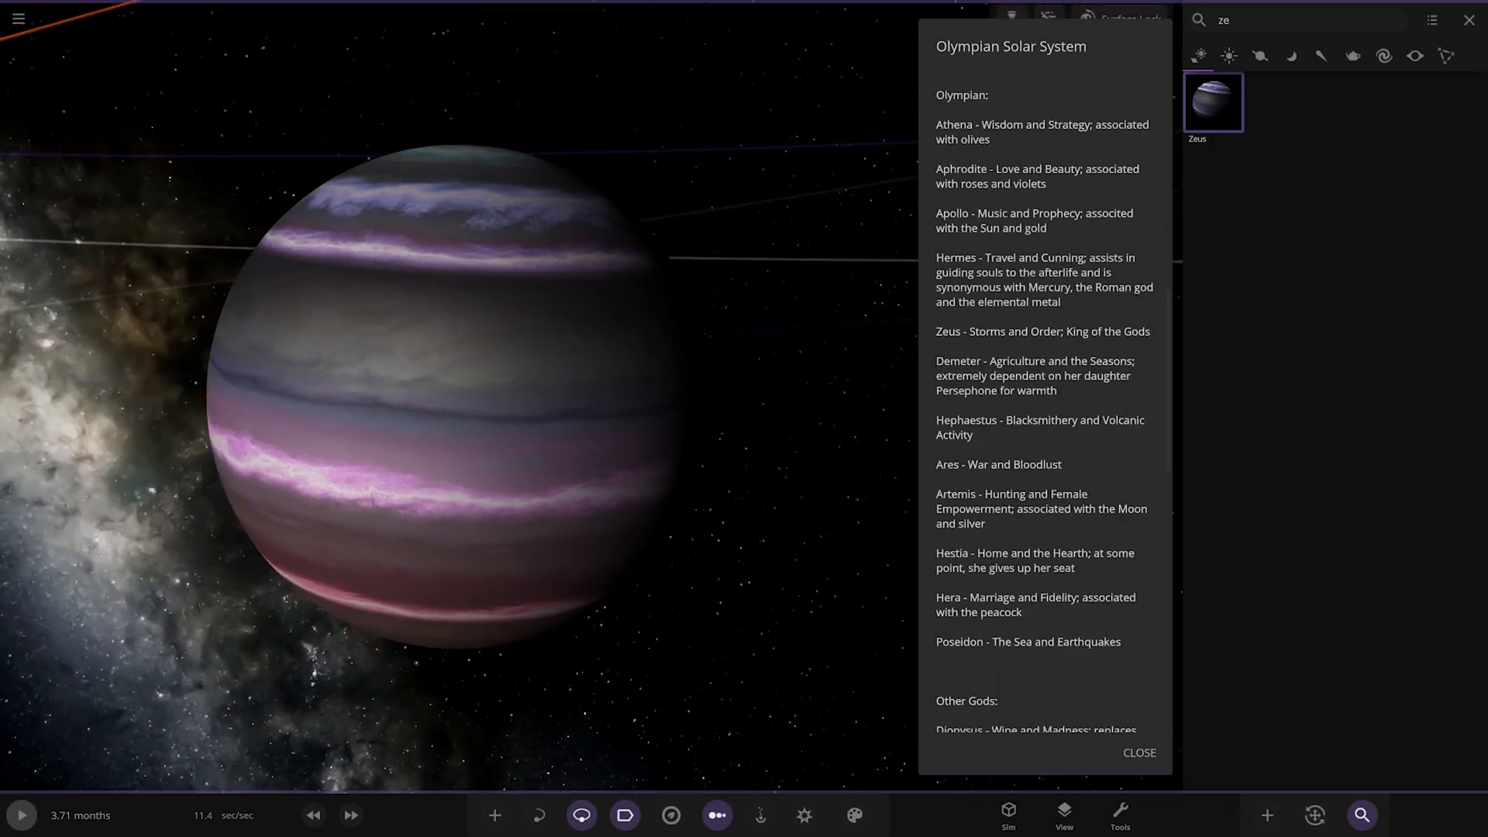
{"action": "scroll", "scroll_direction": "down", "scroll_amount": 3}
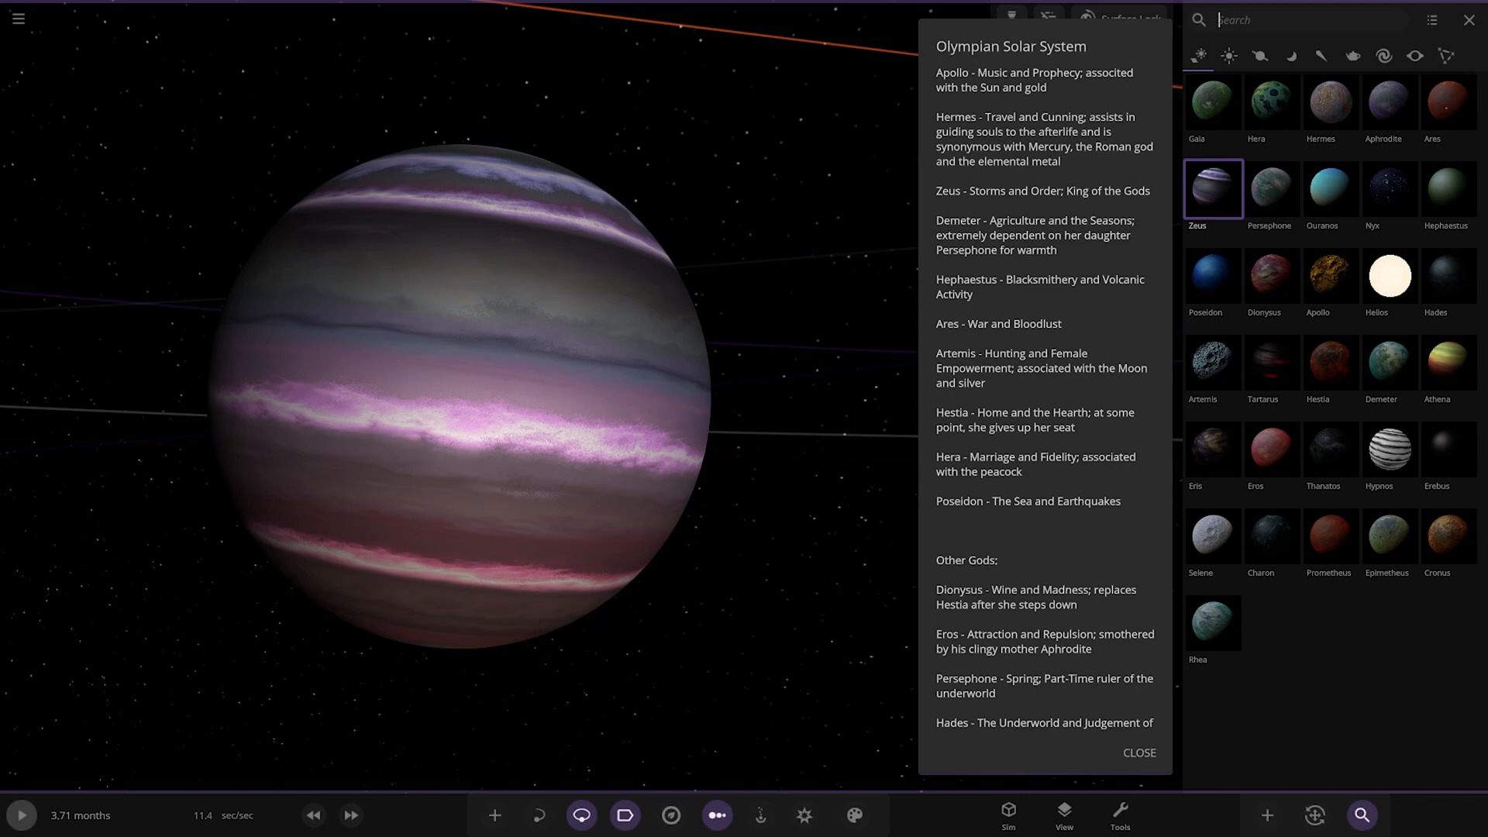
Search 'dem' and fly to the planet Demeter
{"action": "type", "text": "dem"}
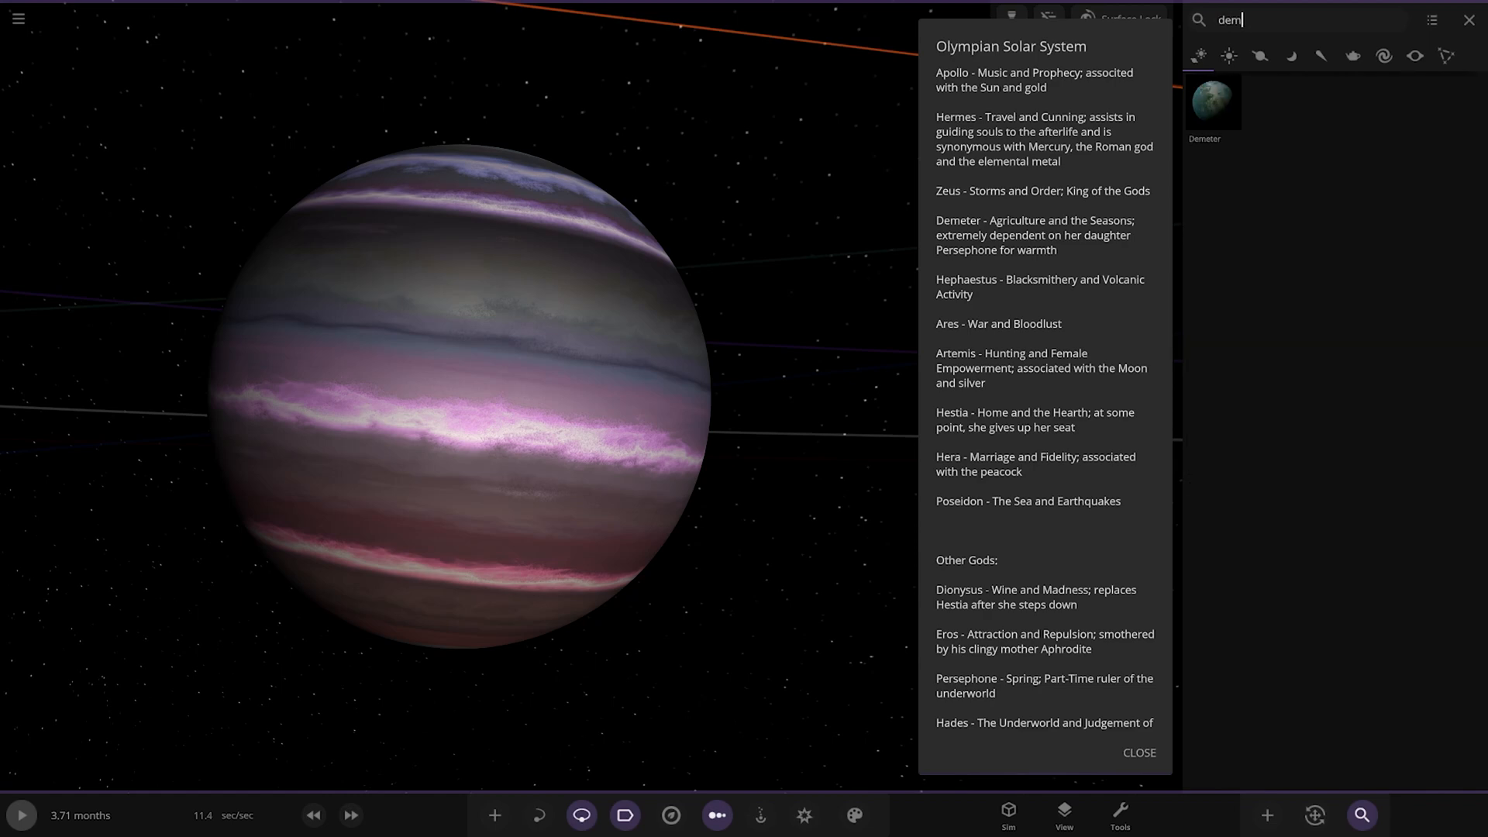
{"action": "left_click", "coordinate": [1212, 102]}
{"action": "type", "text": "he"}
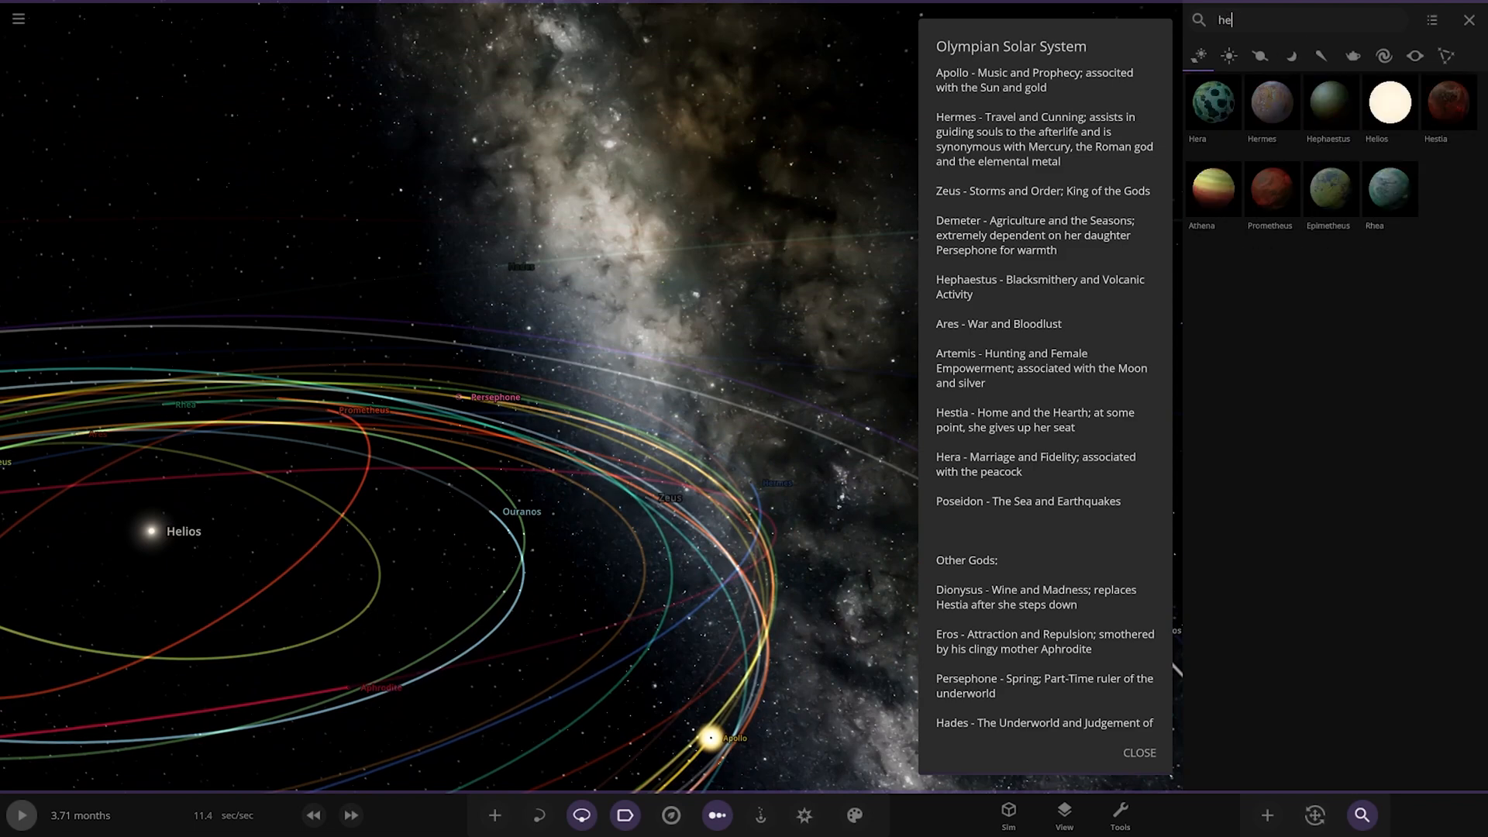
Fly to Hephaestus and inspect its surface and layer visuals in the properties panel
{"action": "type", "text": "p"}
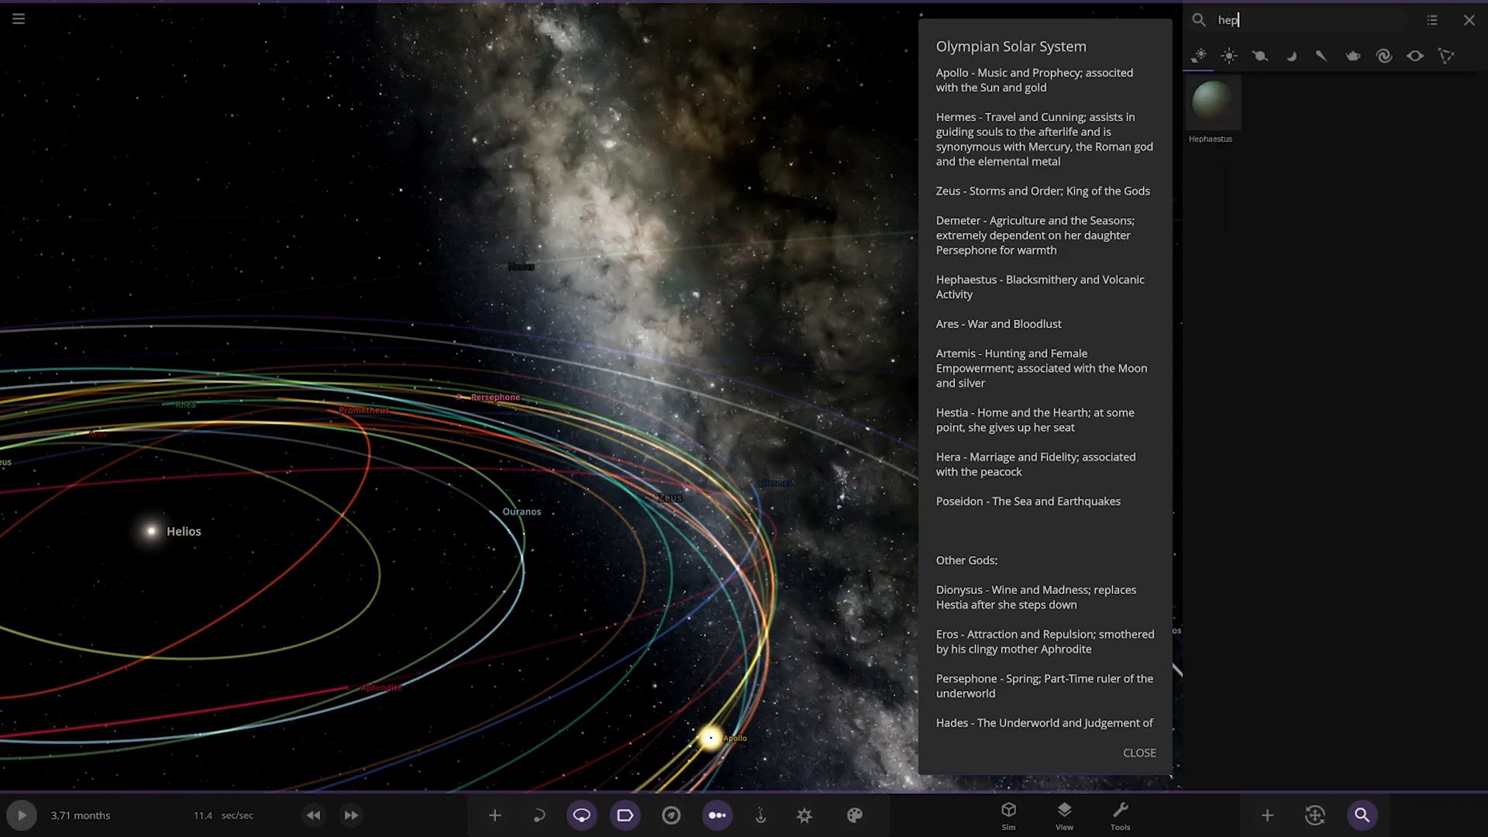
{"action": "left_click", "coordinate": [1211, 102]}
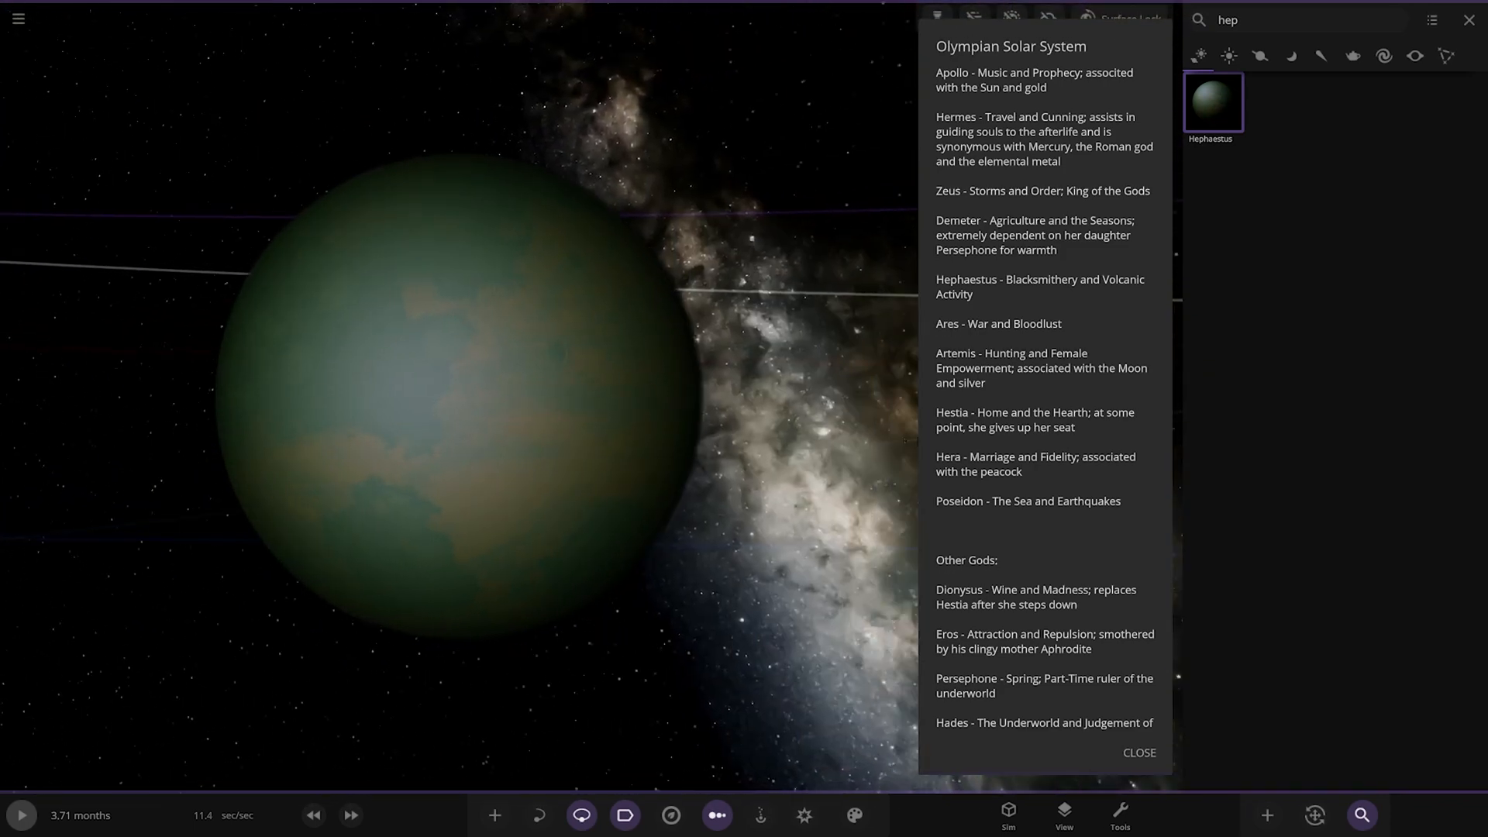
{"action": "left_click", "coordinate": [1212, 101]}
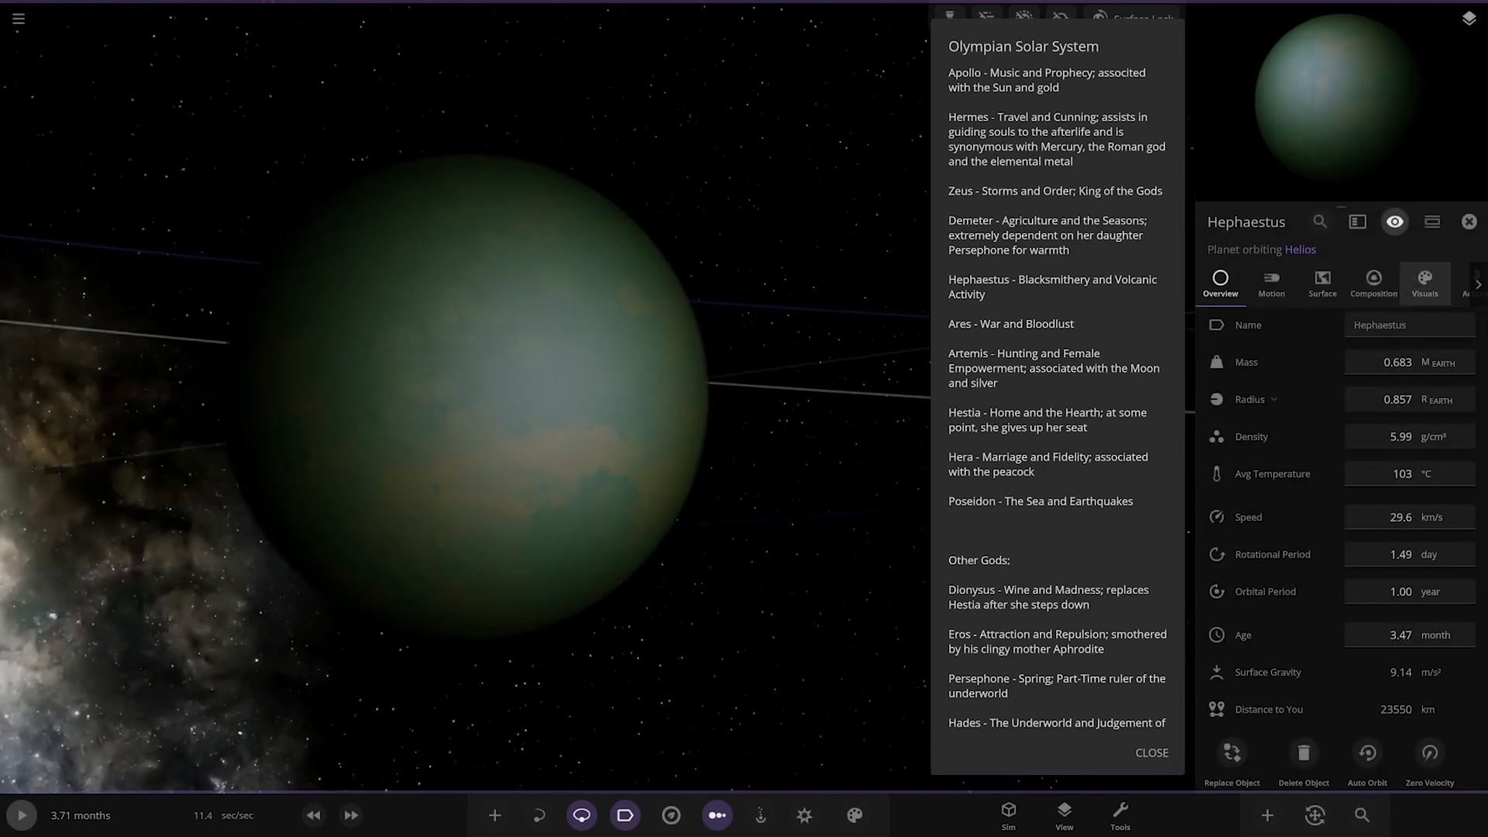
{"action": "left_click", "coordinate": [1422, 282]}
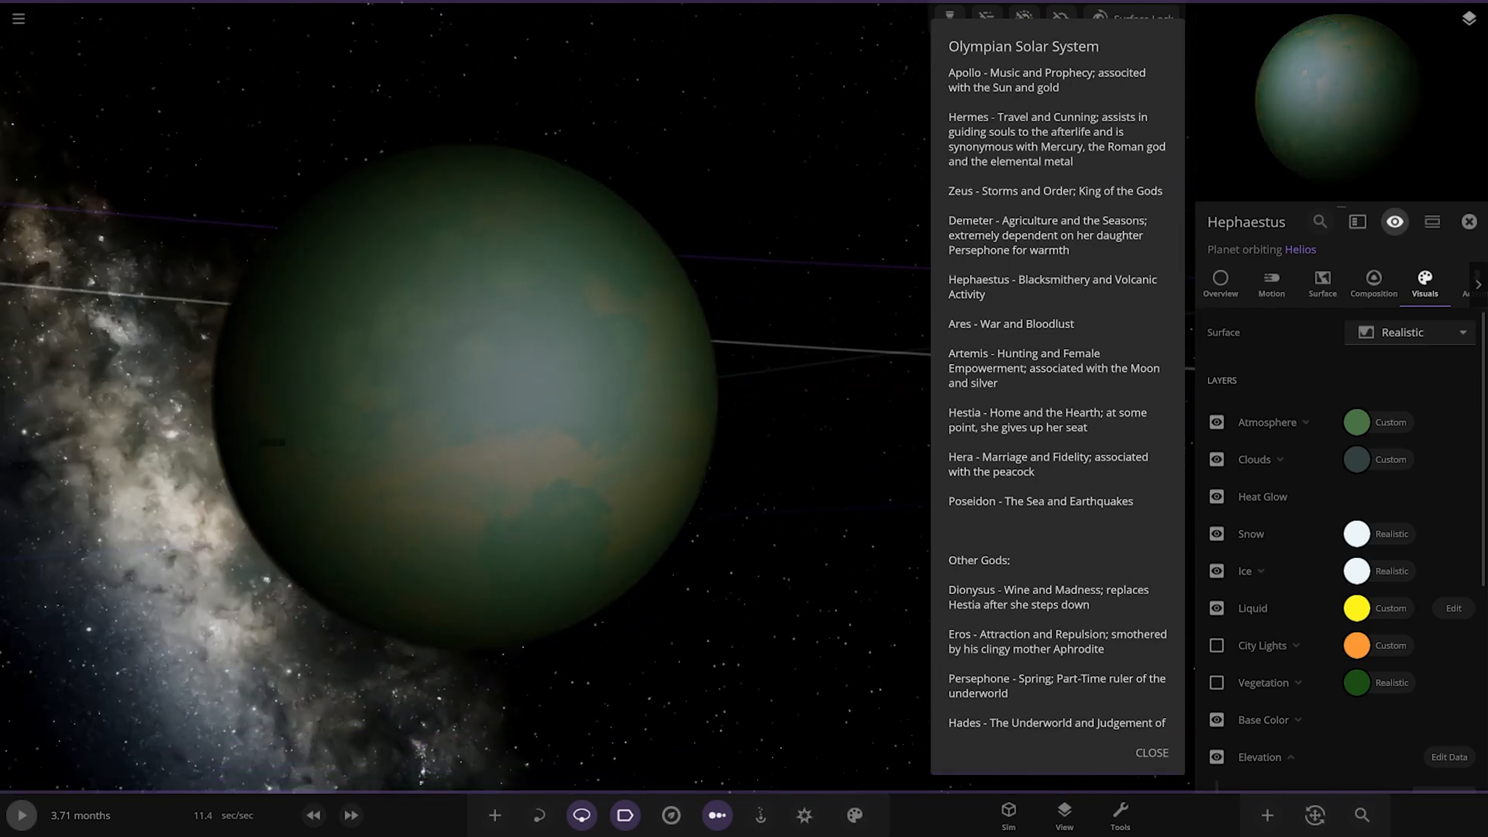
{"action": "scroll", "scroll_direction": "down", "scroll_amount": 3}
{"action": "type", "text": "are"}
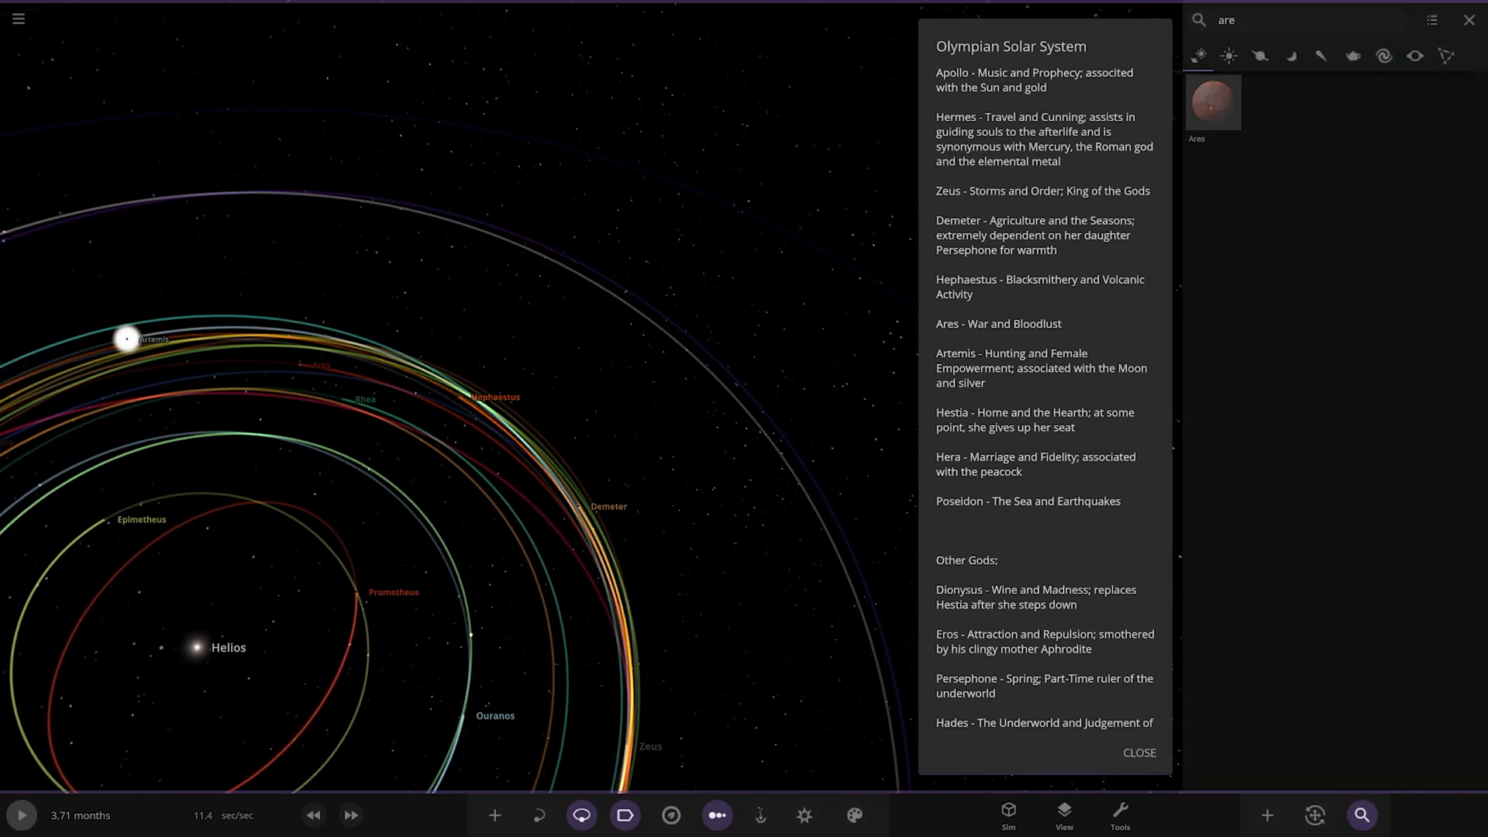
Fly to the planet Ares, then bring back the object search
{"action": "left_click", "coordinate": [1212, 102]}
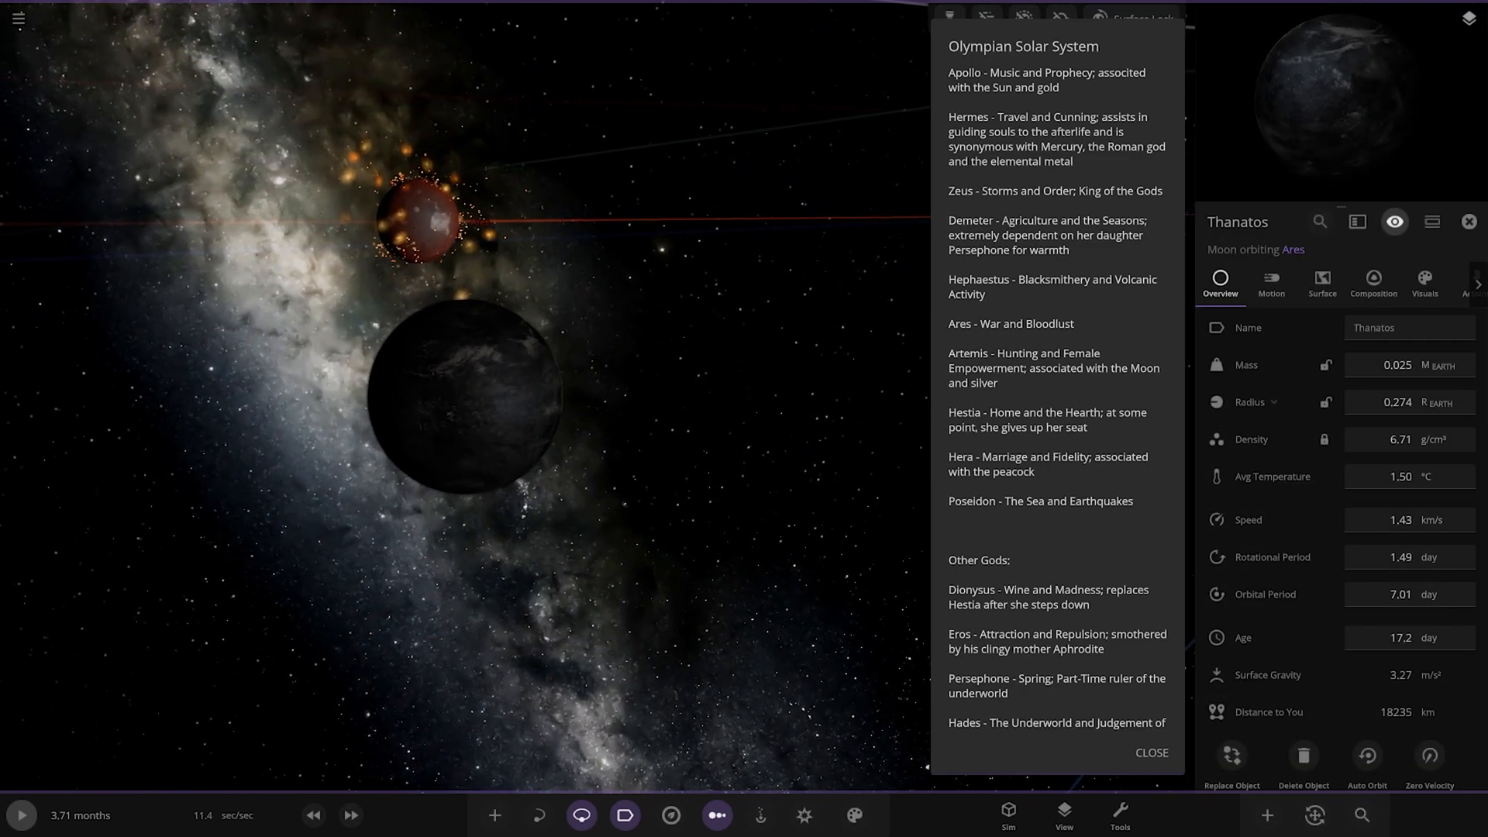
{"action": "left_click", "coordinate": [1467, 222]}
{"action": "type", "text": "ar"}
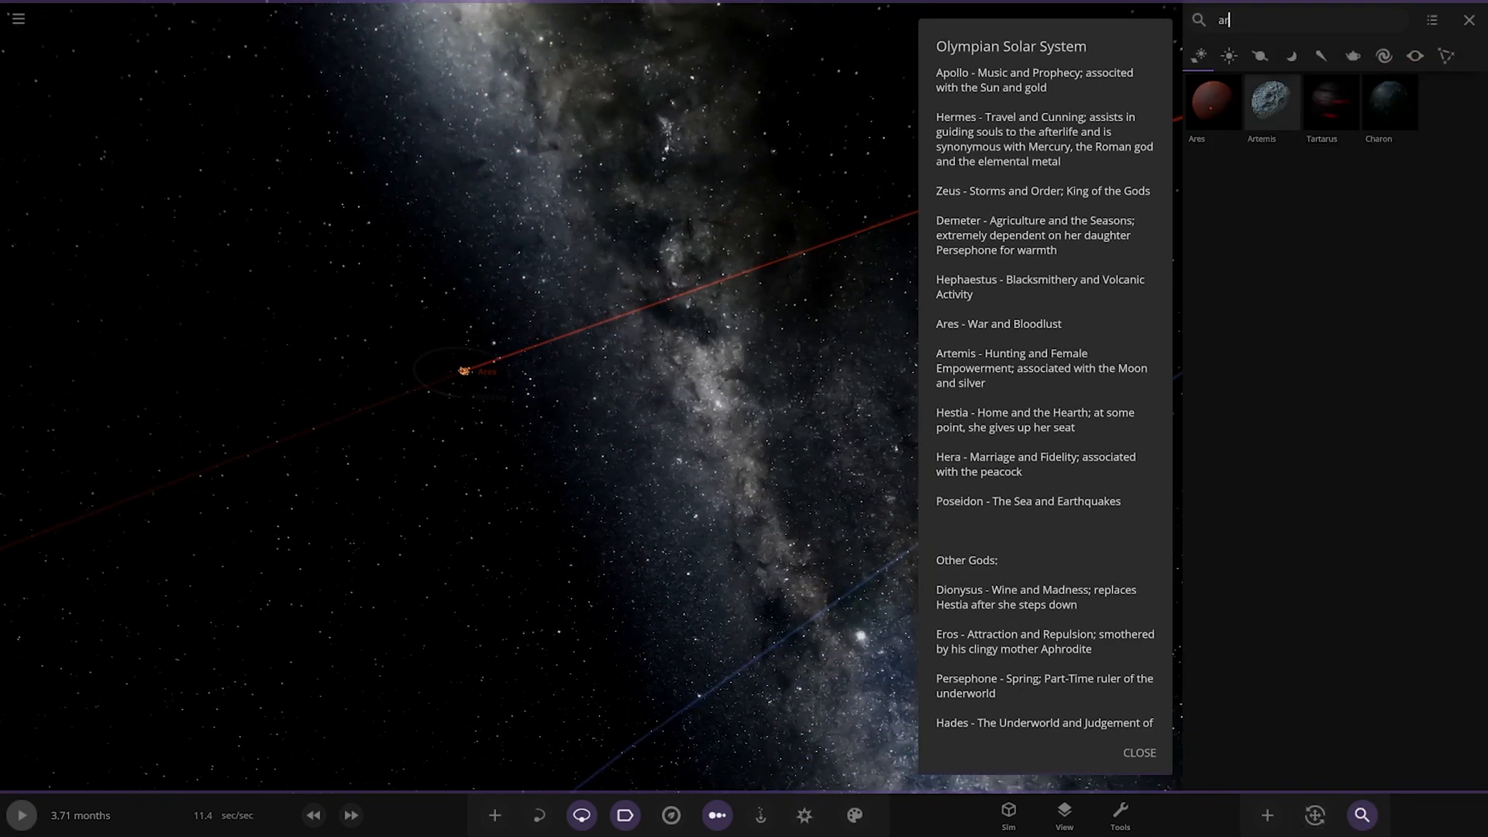
Fly to Artemis and its ring of glowing particles
{"action": "left_click", "coordinate": [1270, 102]}
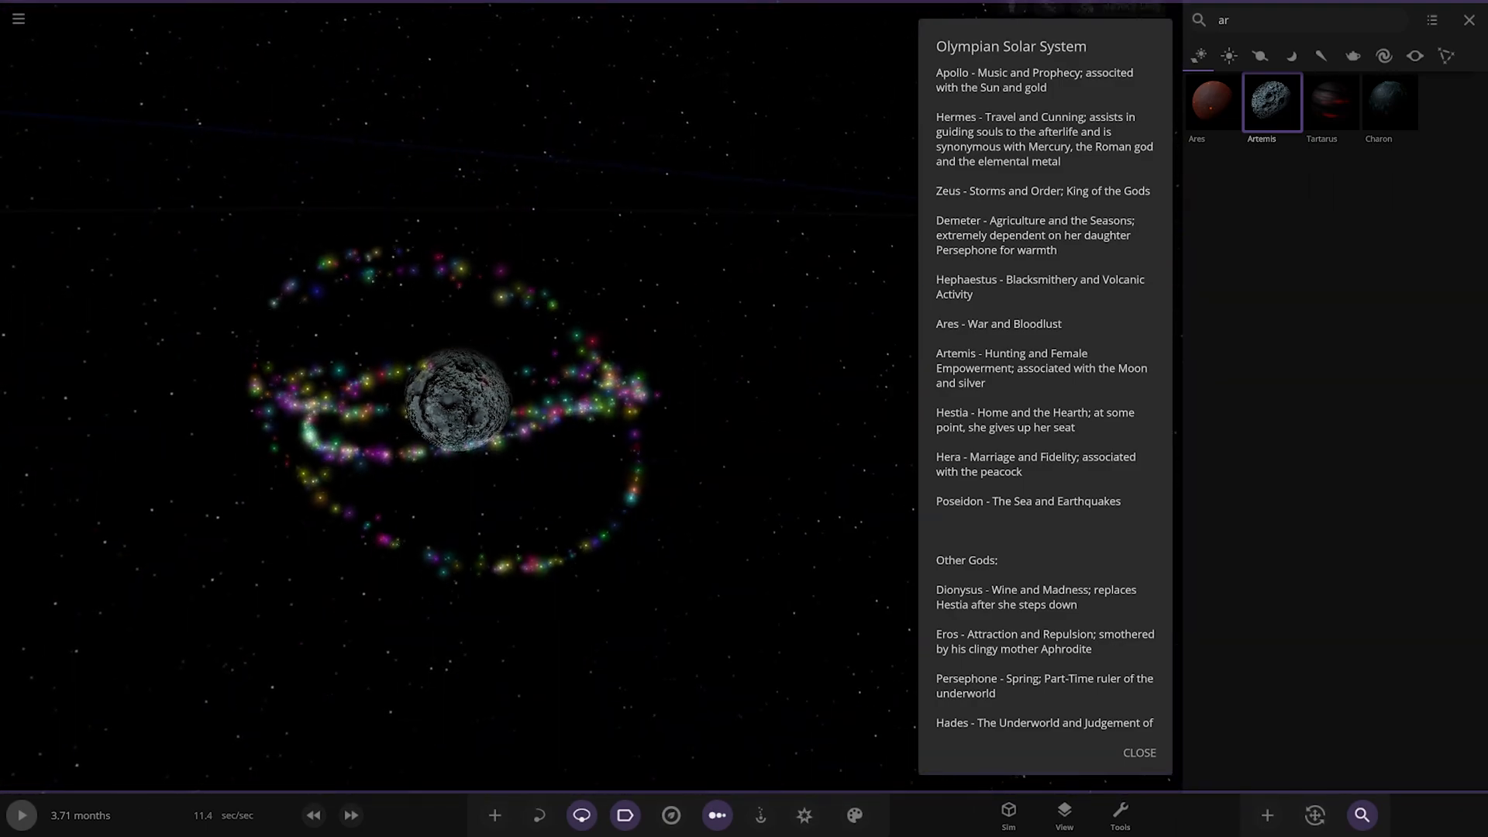
Search 'hes' to fly to the red world Hestia, then search again by name
{"action": "type", "text": "he"}
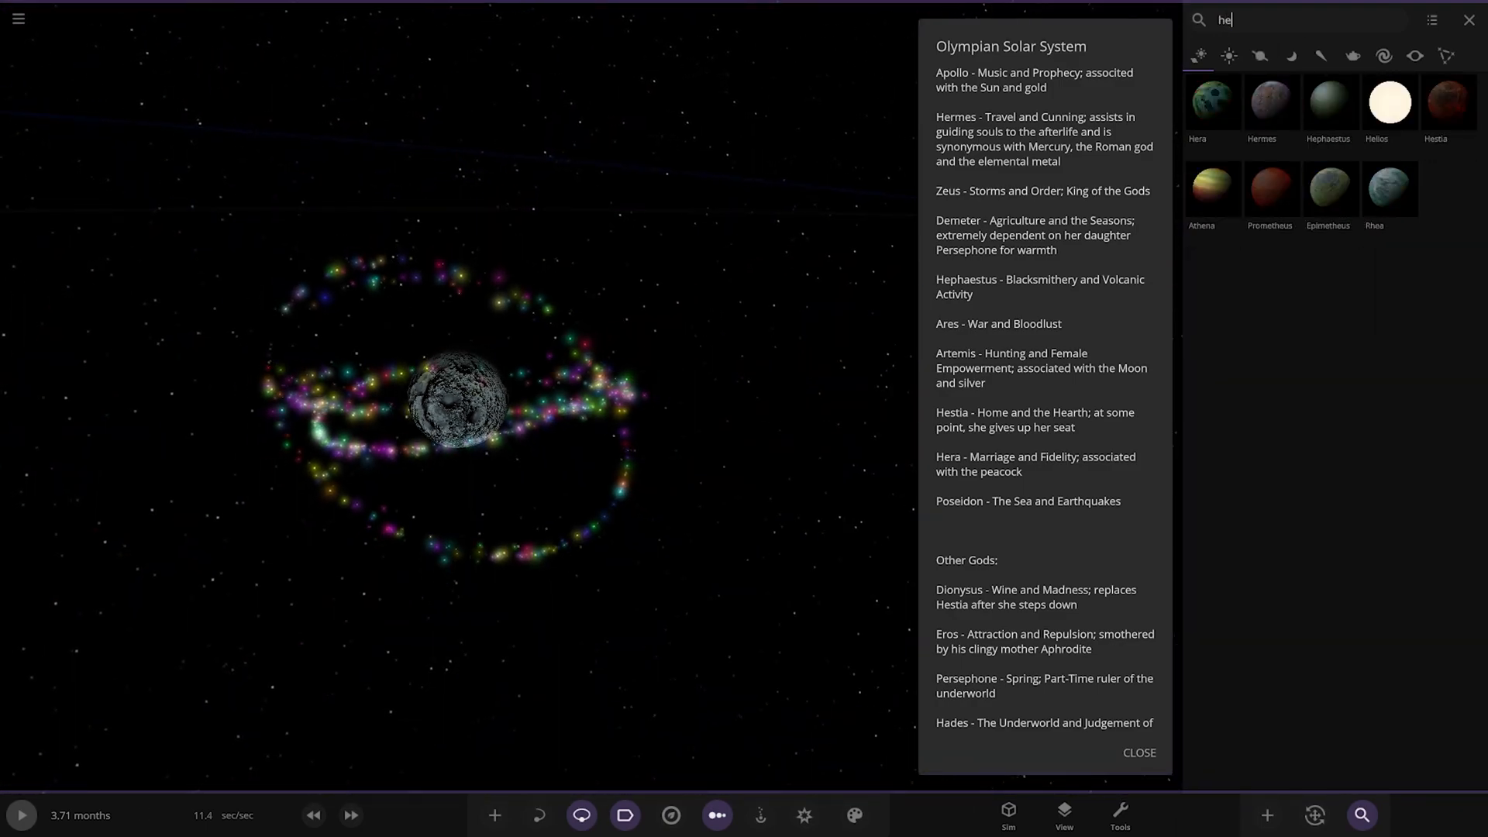
{"action": "type", "text": "s"}
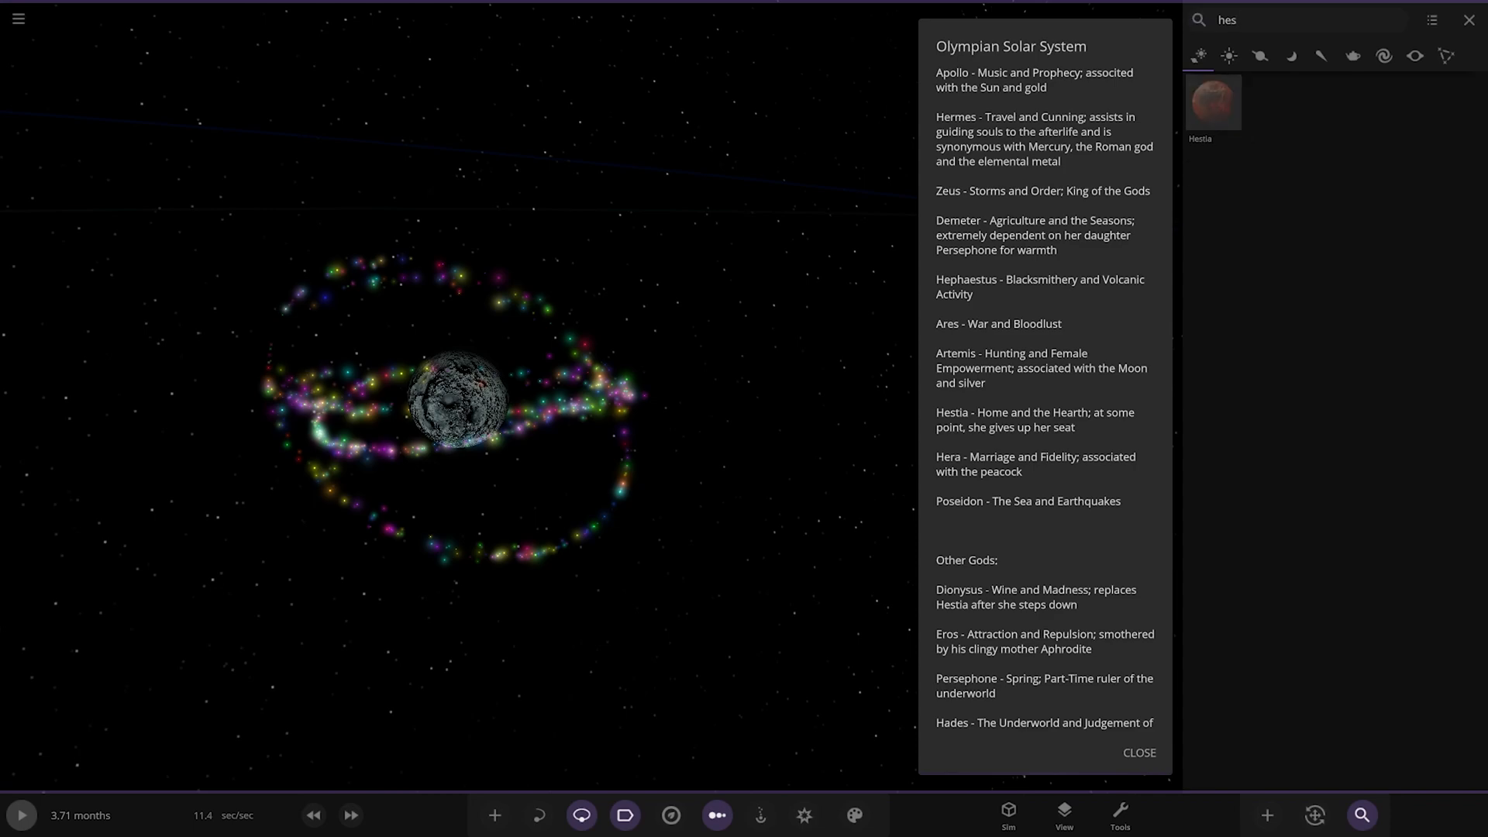
{"action": "left_click", "coordinate": [1212, 103]}
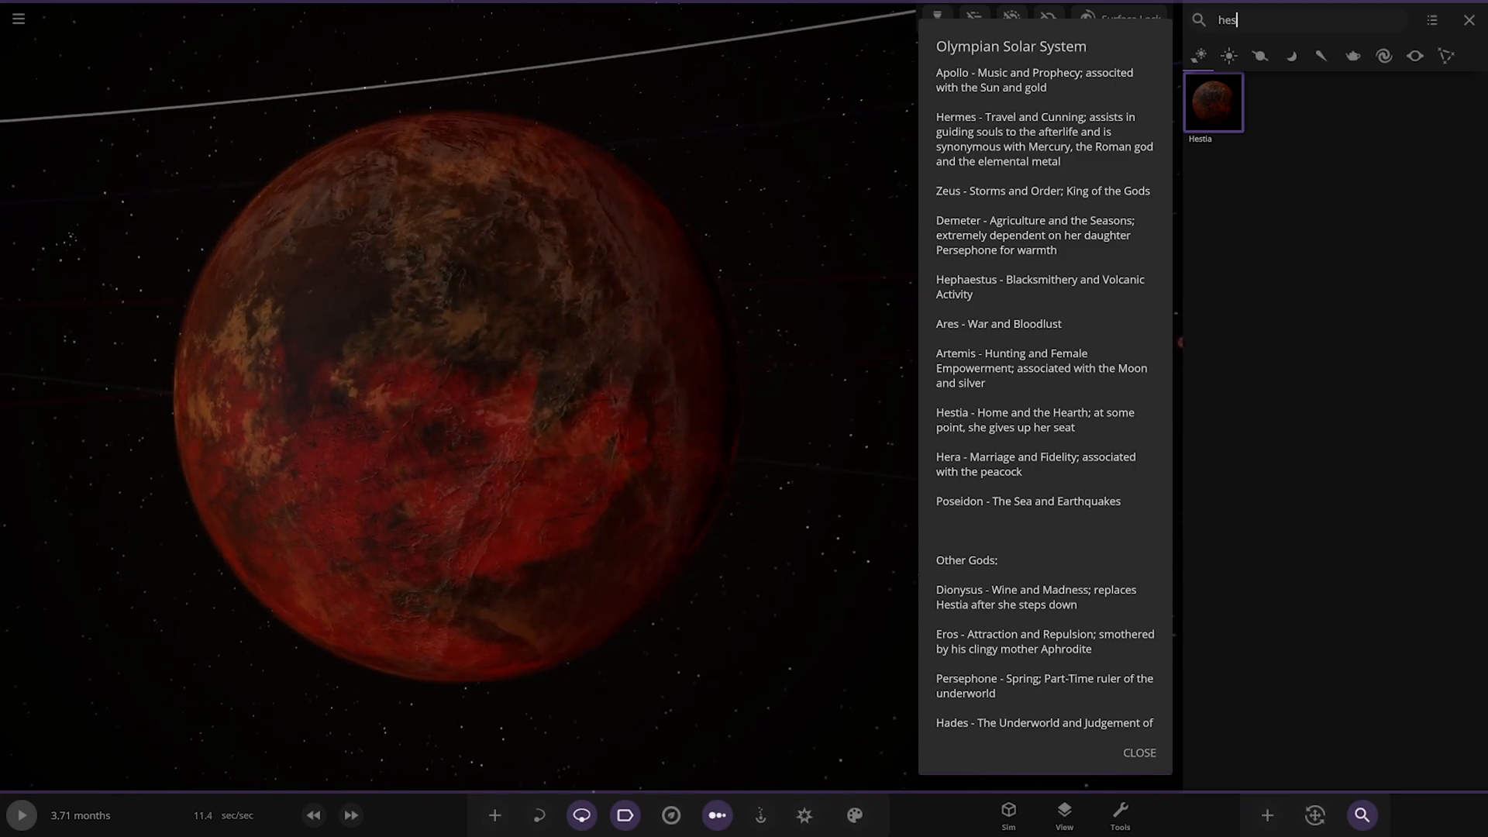
{"action": "type", "text": "her"}
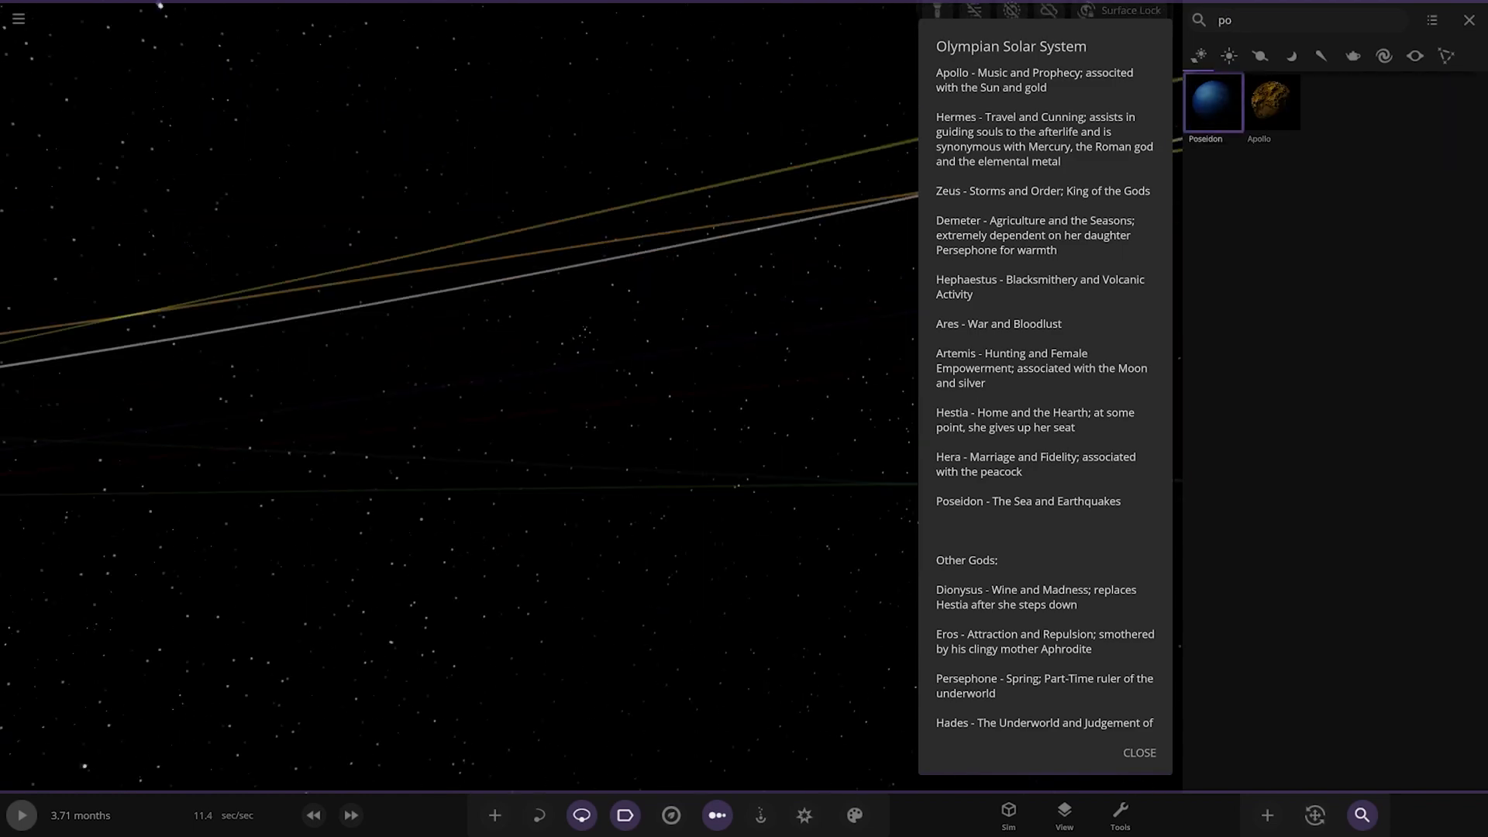
Fly to Poseidon, view its material composition, then close its details
{"action": "left_click", "coordinate": [1211, 101]}
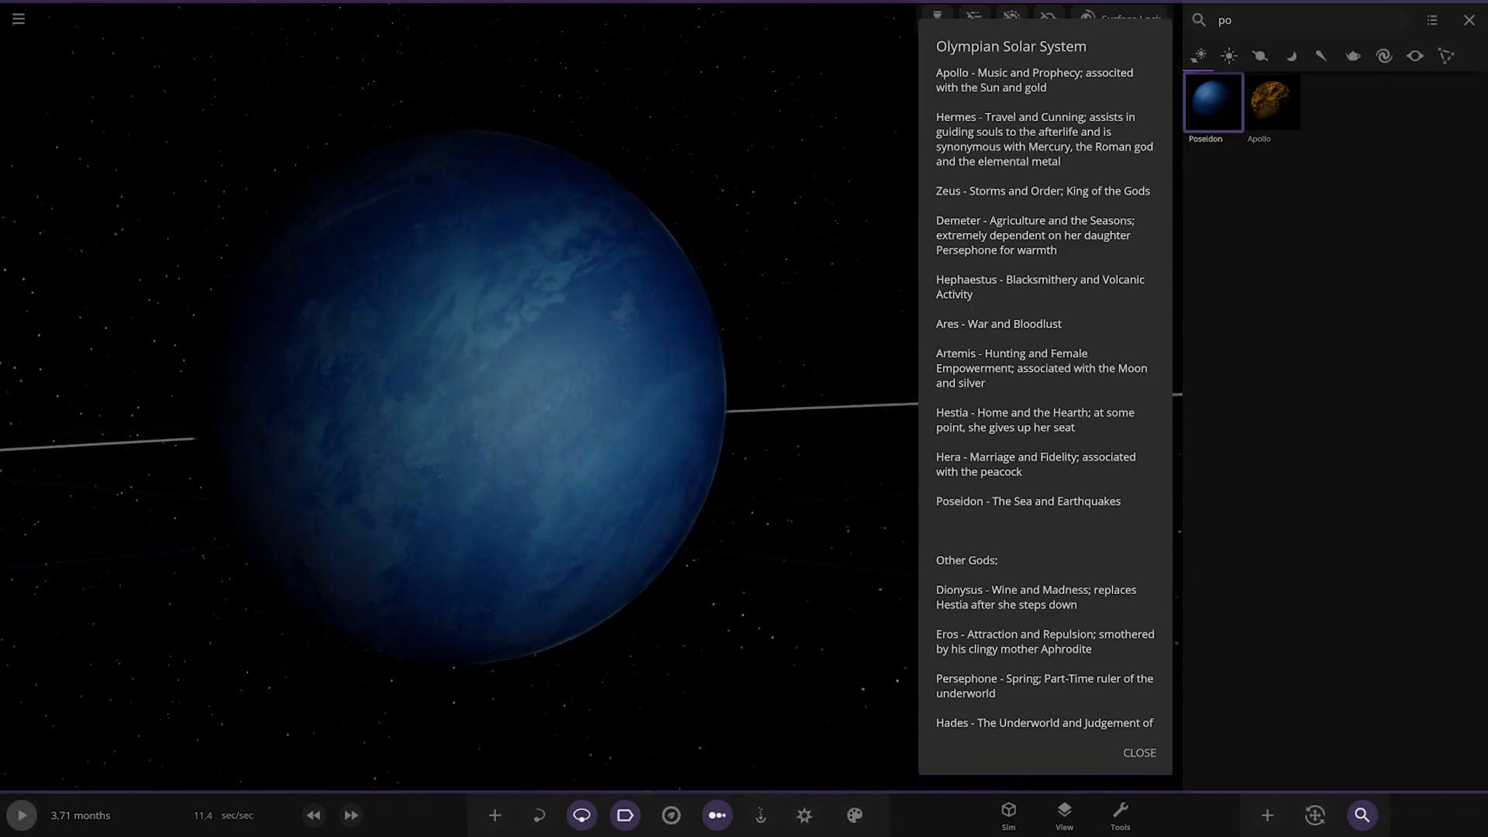
{"action": "left_click", "coordinate": [1212, 103]}
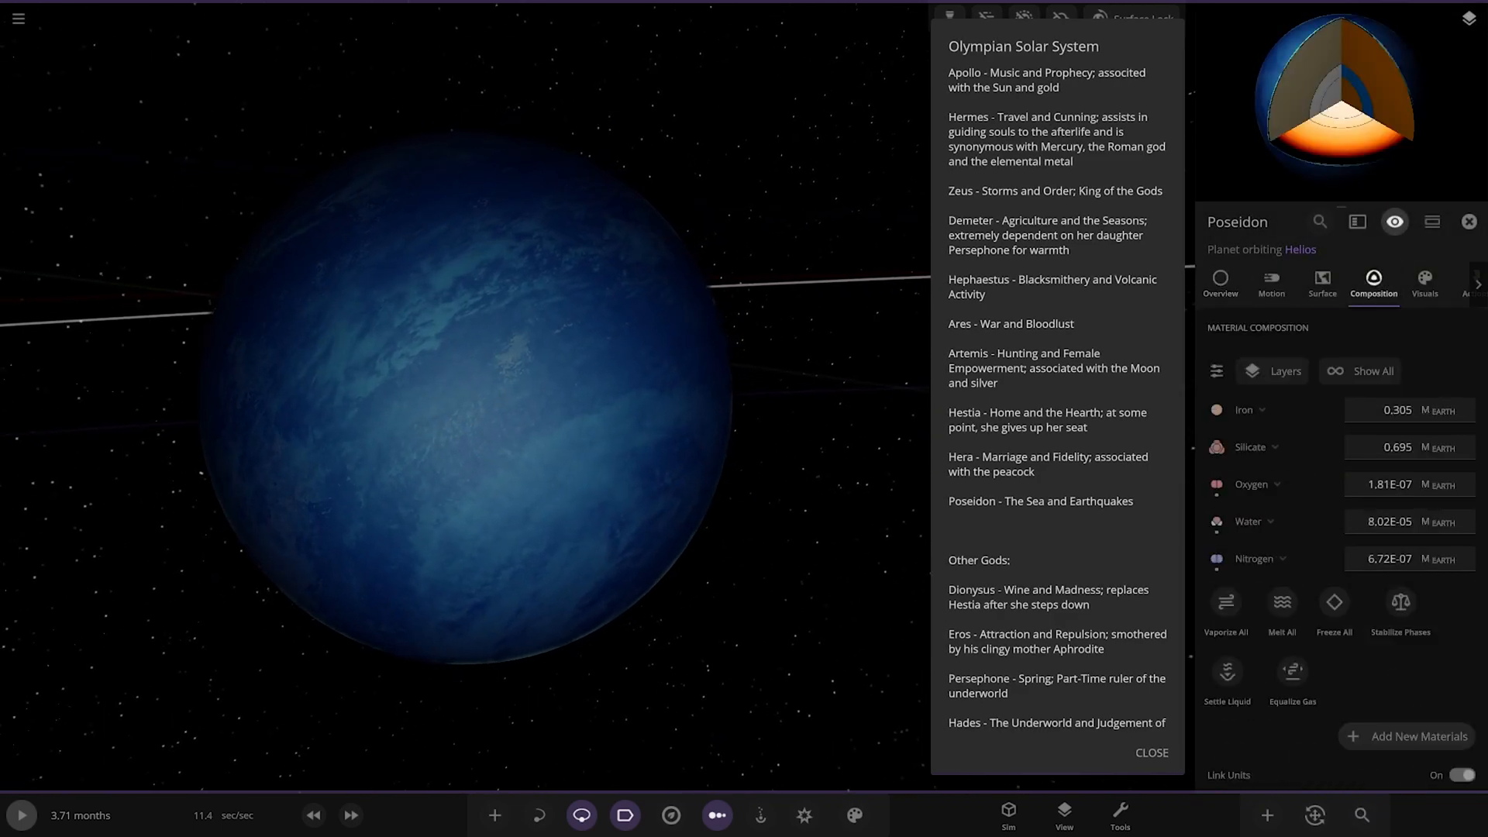
{"action": "left_click", "coordinate": [1468, 221]}
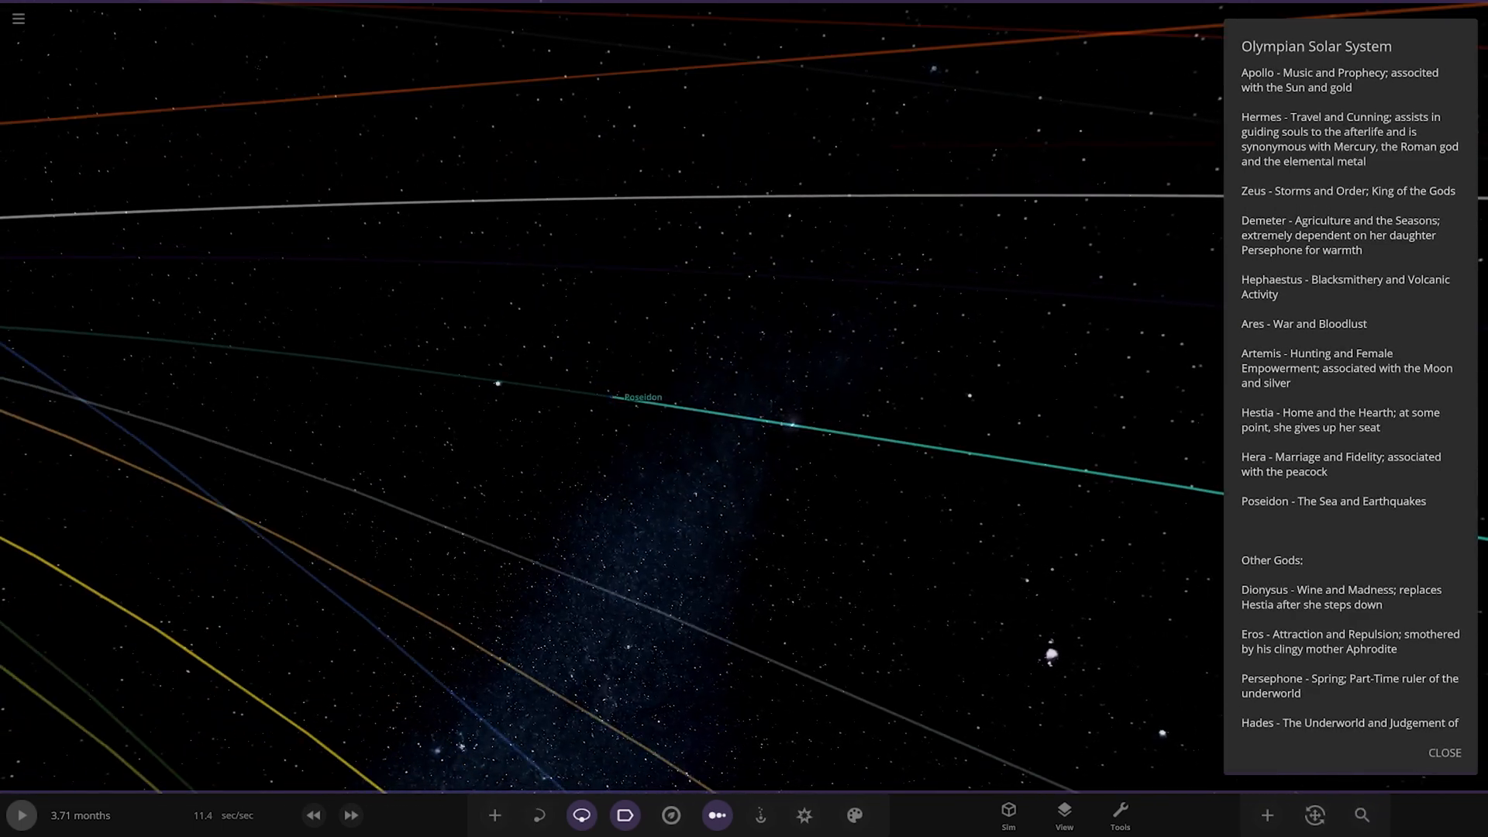
{"action": "scroll", "scroll_direction": "down", "scroll_amount": 3}
{"action": "type", "text": "d"}
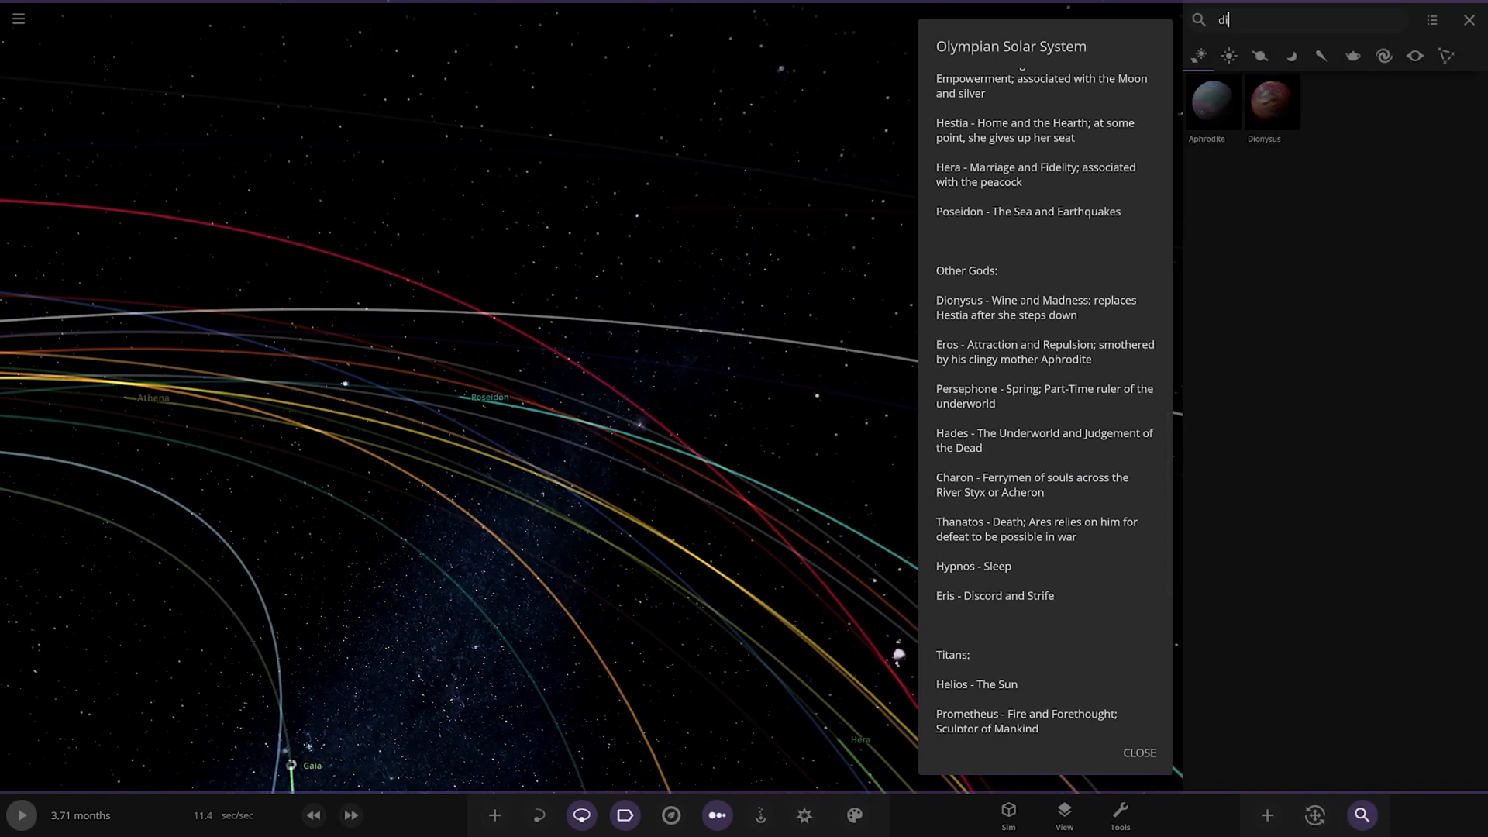
Search for Dionysus, correcting the mistyped 'in' with Backspace
{"action": "type", "text": "in"}
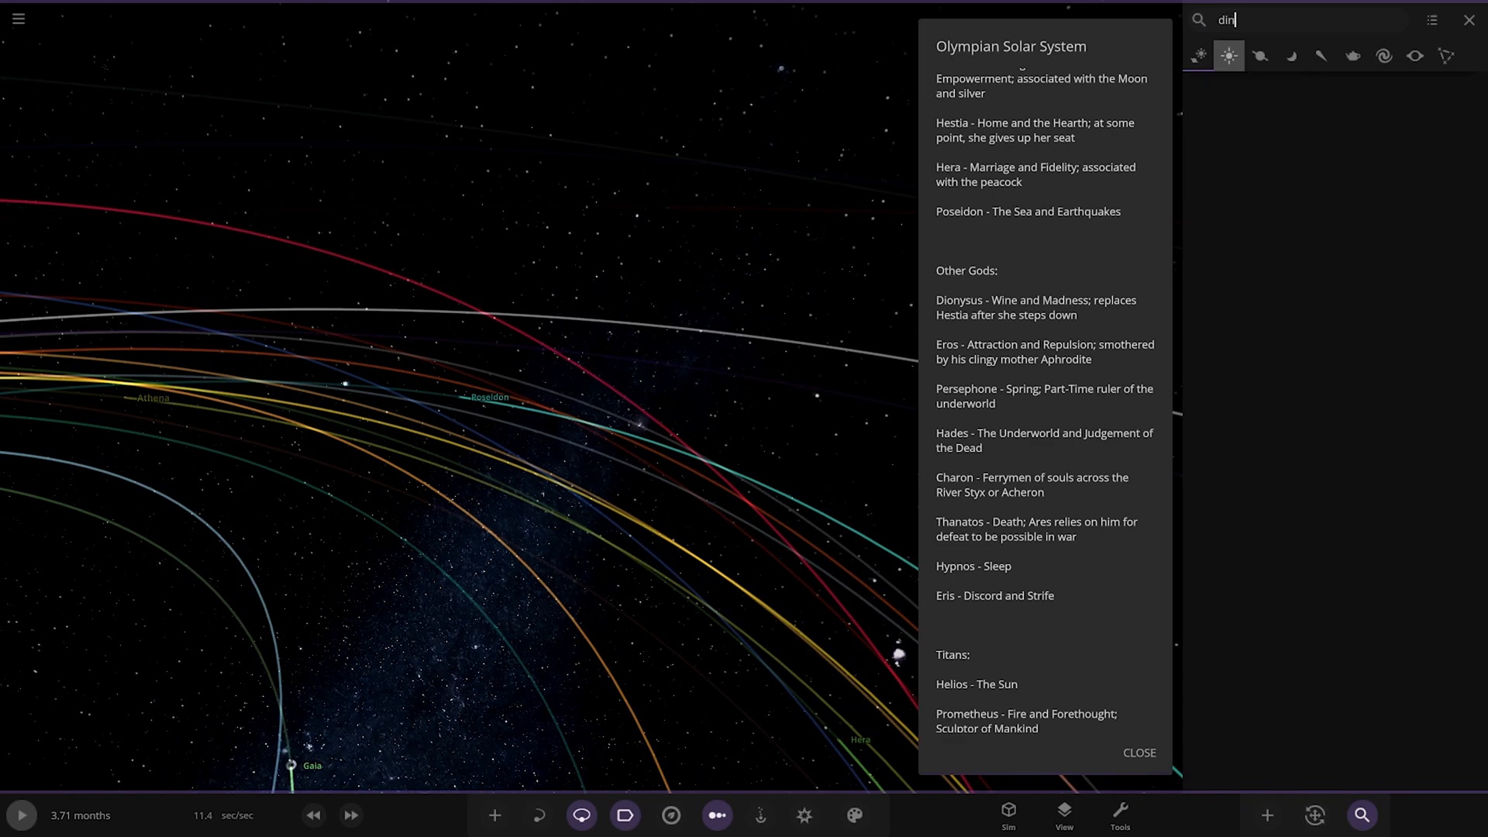
{"action": "key", "text": "Backspace"}
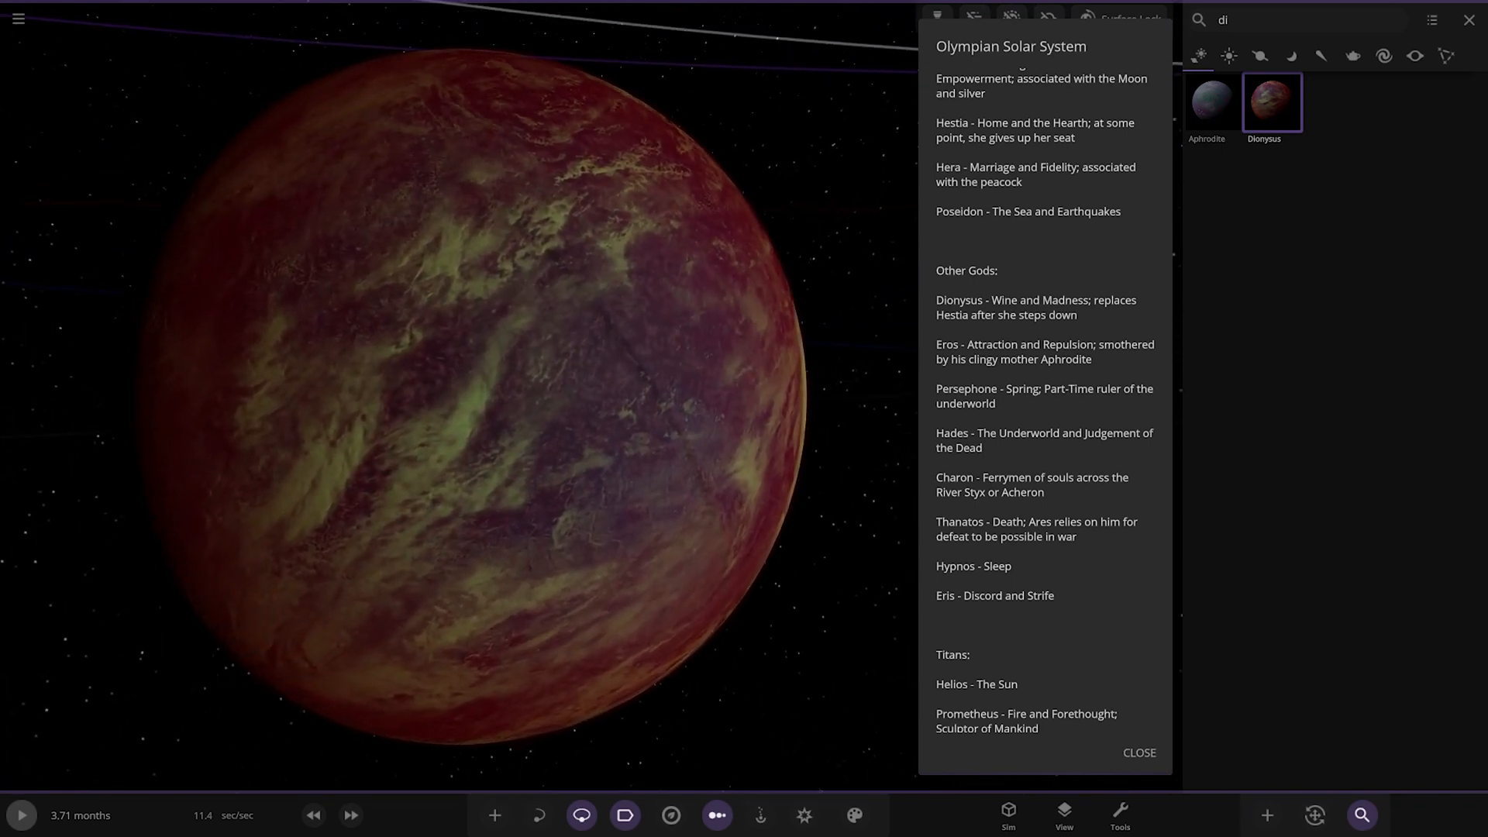
Search 'er' and select Persephone to fly to its small orbit against the Milky Way
{"action": "type", "text": "er"}
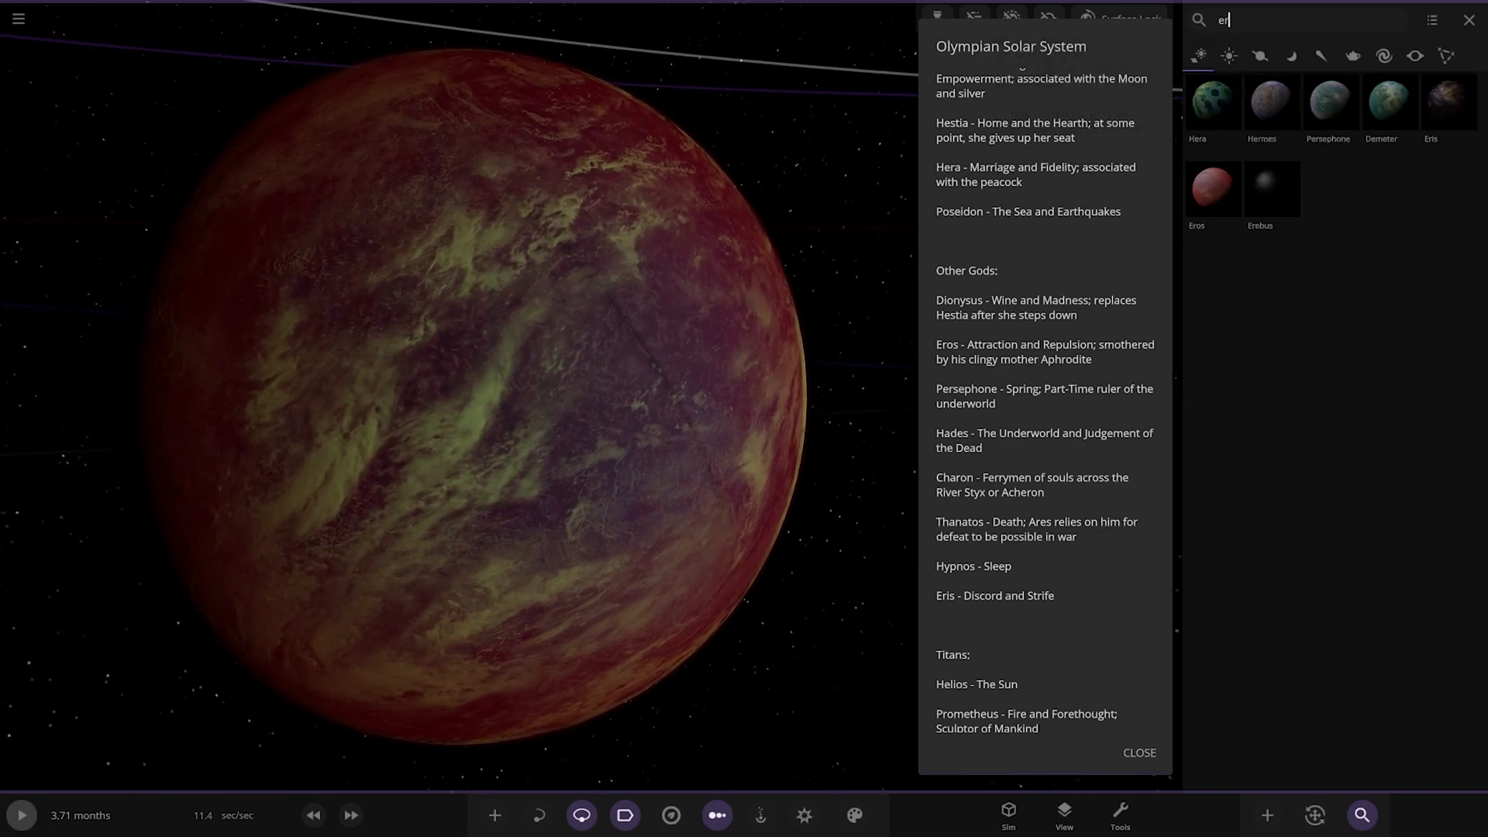
{"action": "left_click", "coordinate": [1211, 187]}
{"action": "type", "text": "p"}
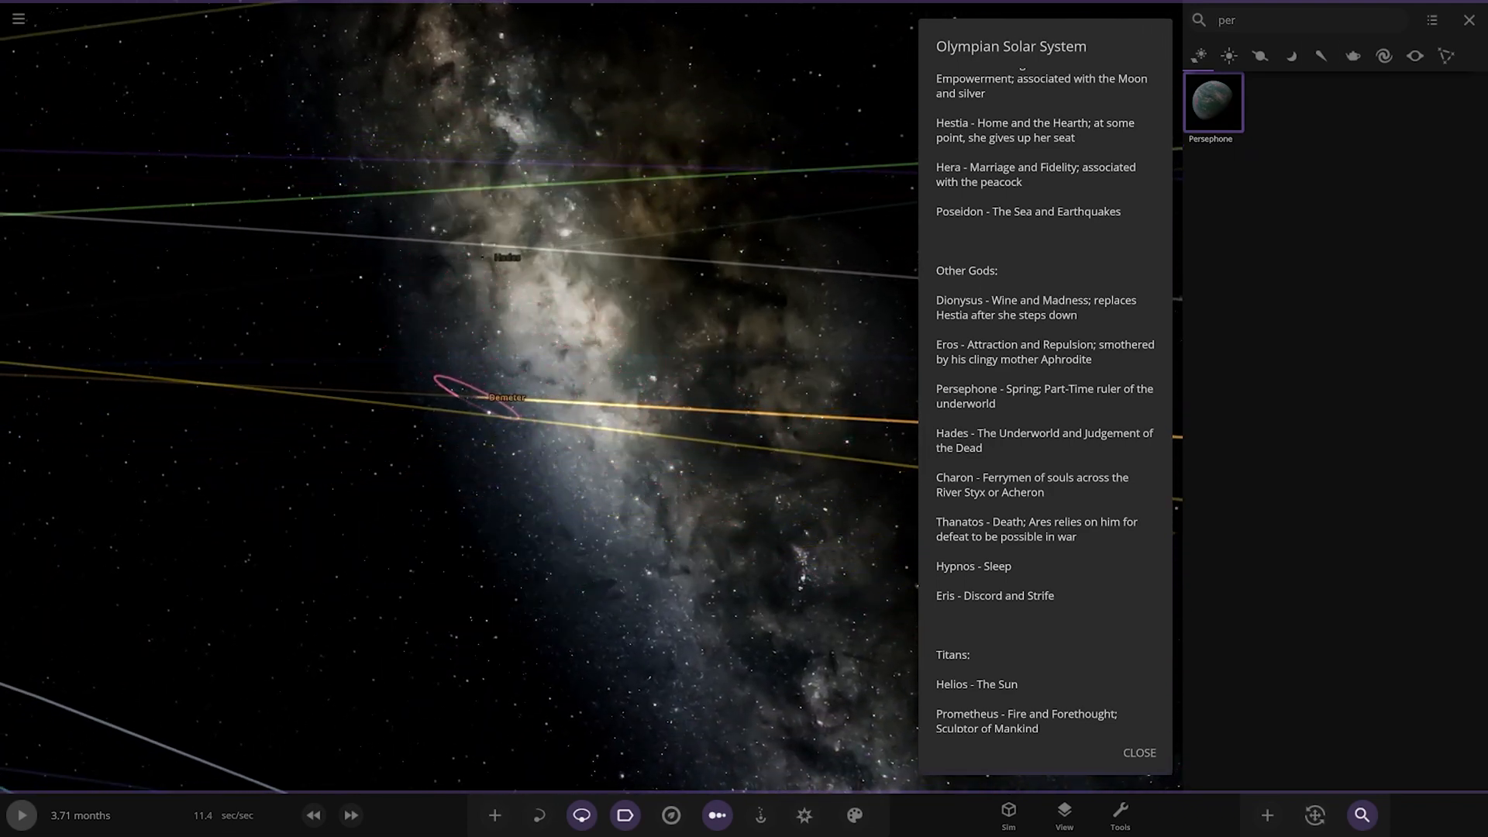
Search 'hade' and fly to Hades from the results
{"action": "type", "text": "hade"}
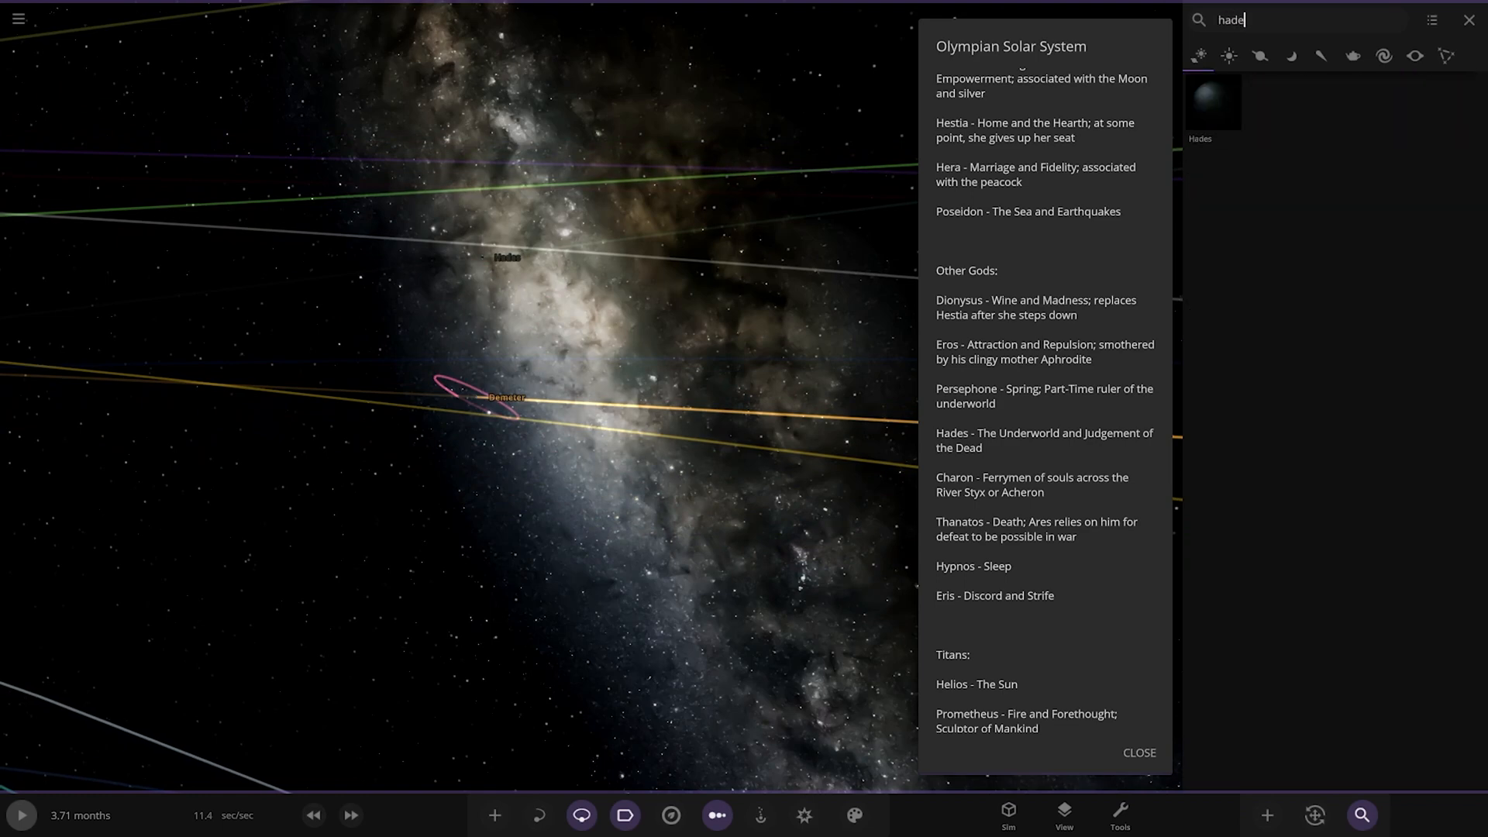
{"action": "left_click", "coordinate": [1212, 102]}
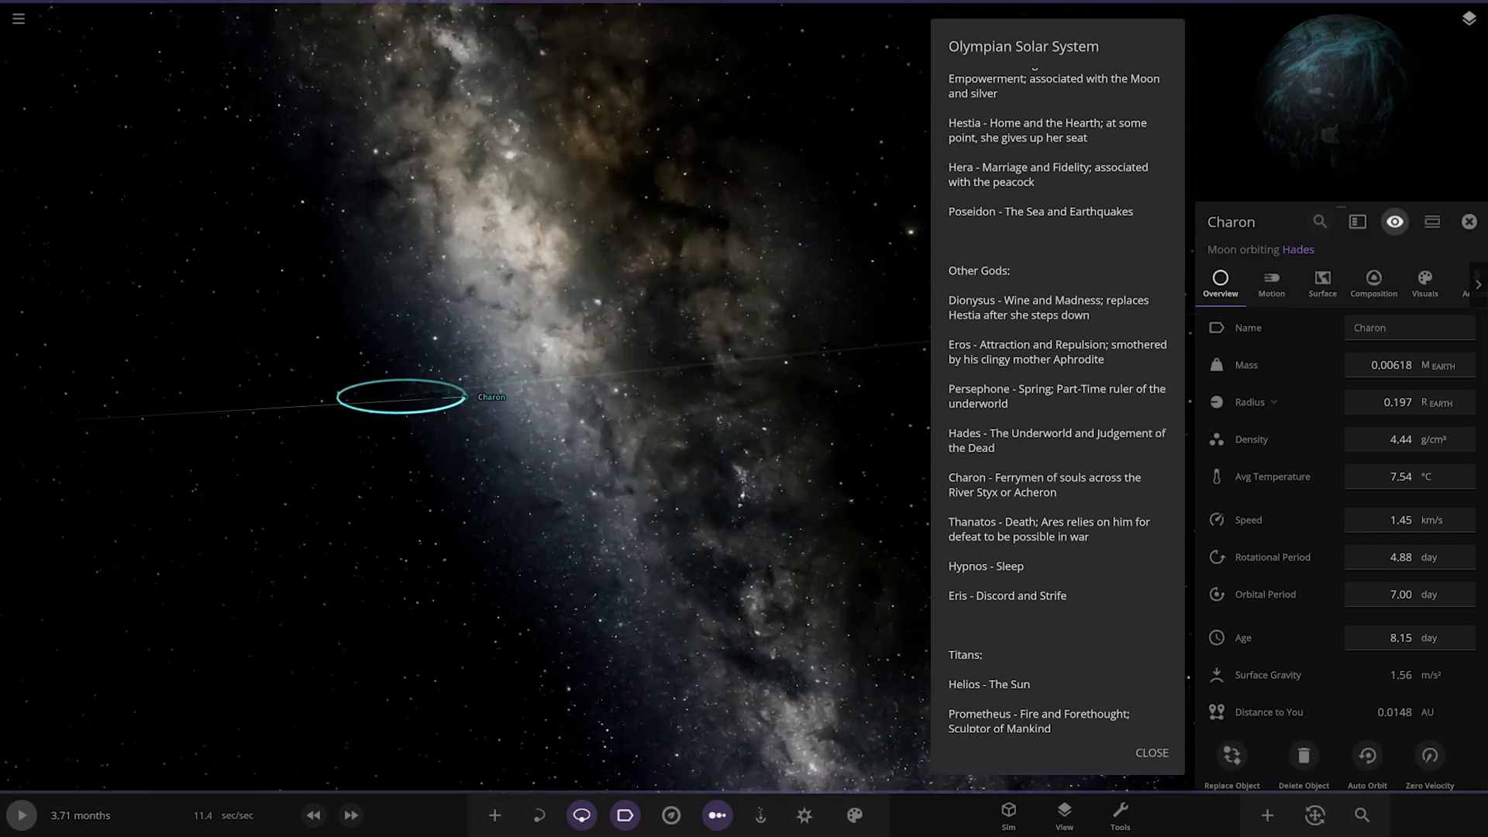
Close Charon's details and search 'than' for Thanatos
{"action": "left_click", "coordinate": [1468, 222]}
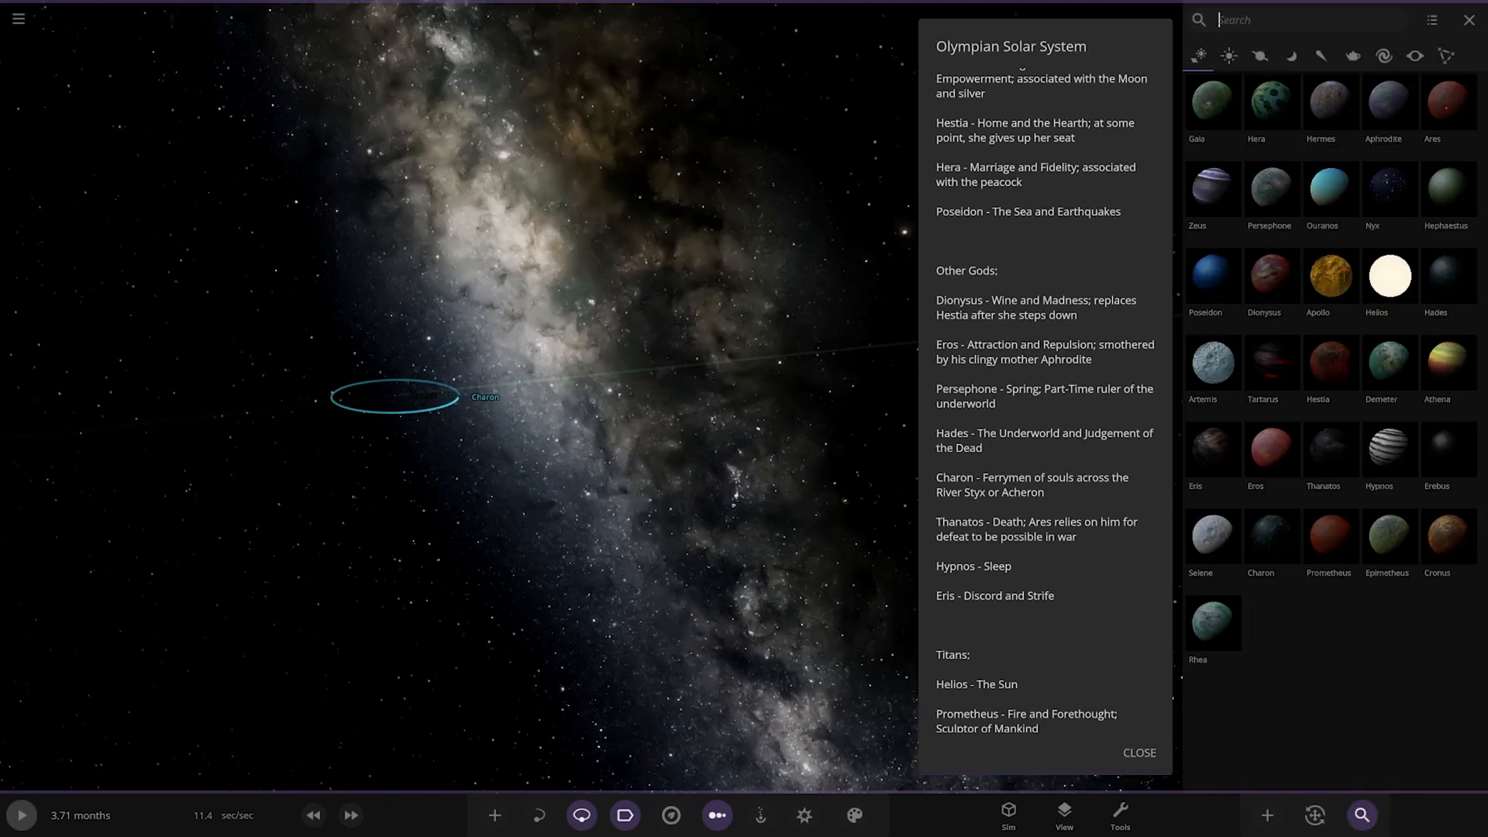
{"action": "type", "text": "than"}
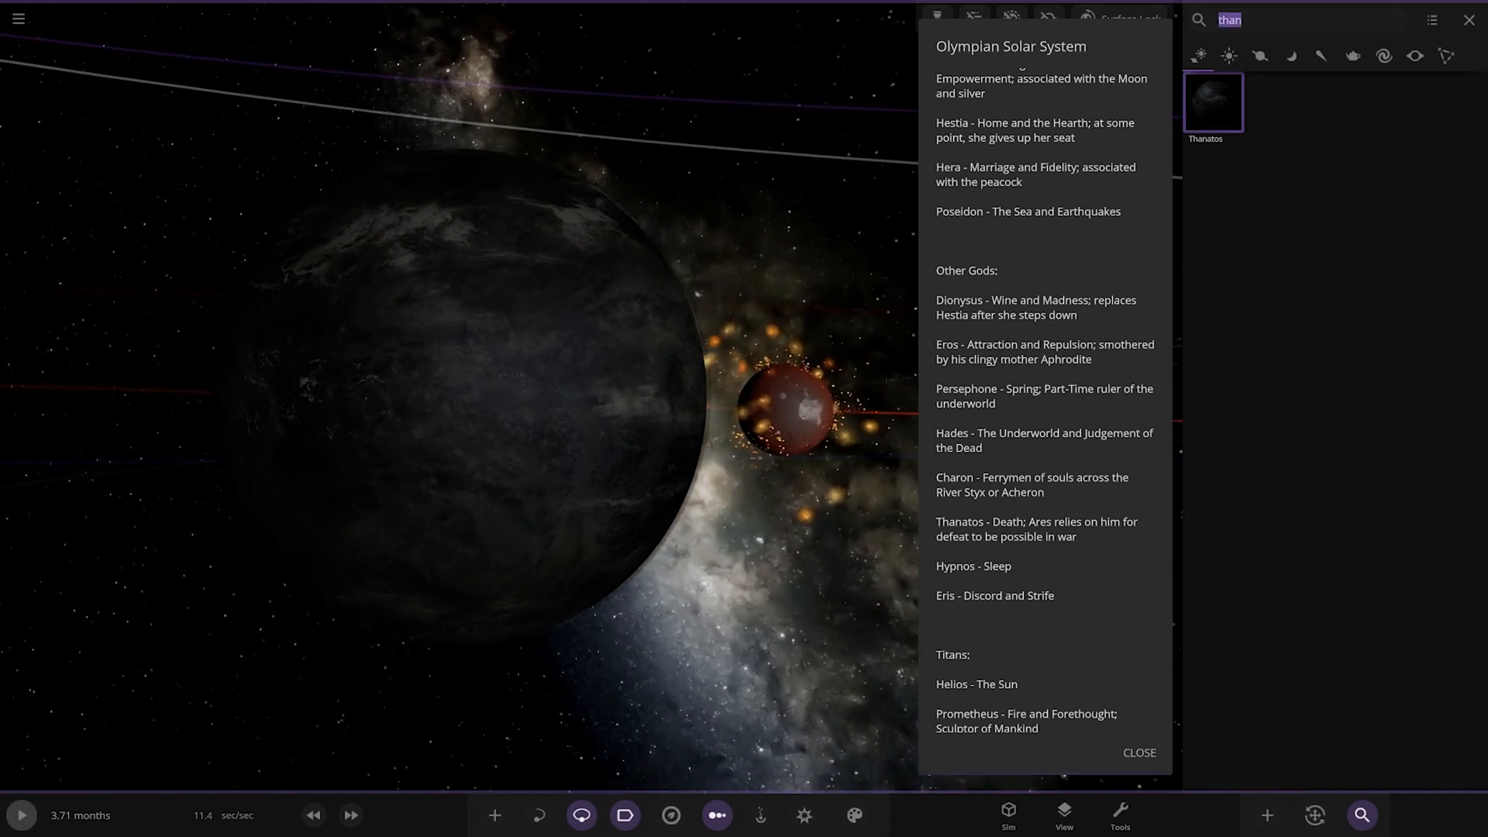
Search 'hyp' and fly to the pale, dark-banded Hypnos
{"action": "type", "text": "hyp"}
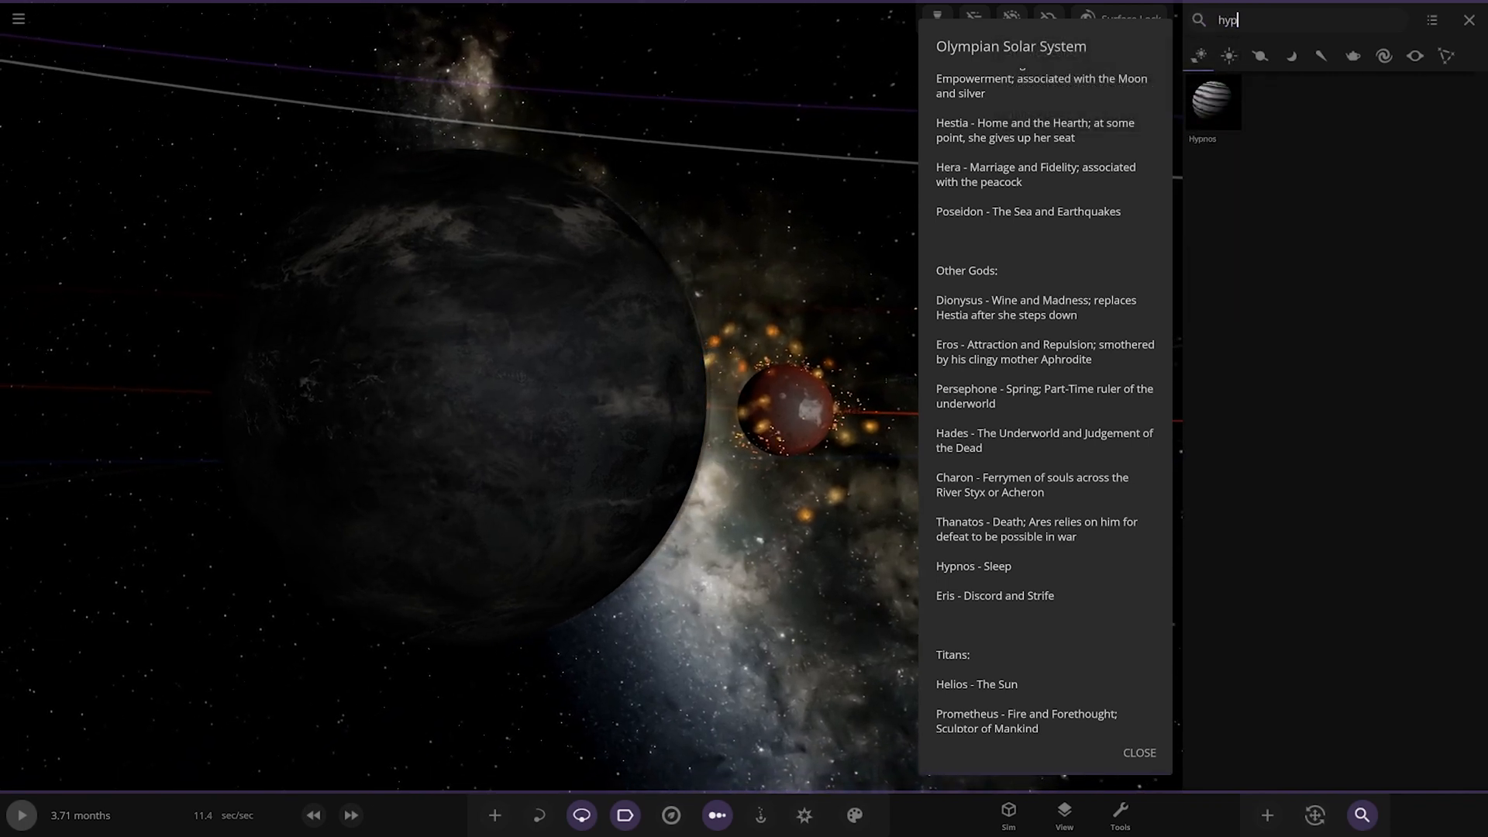
{"action": "left_click", "coordinate": [1212, 103]}
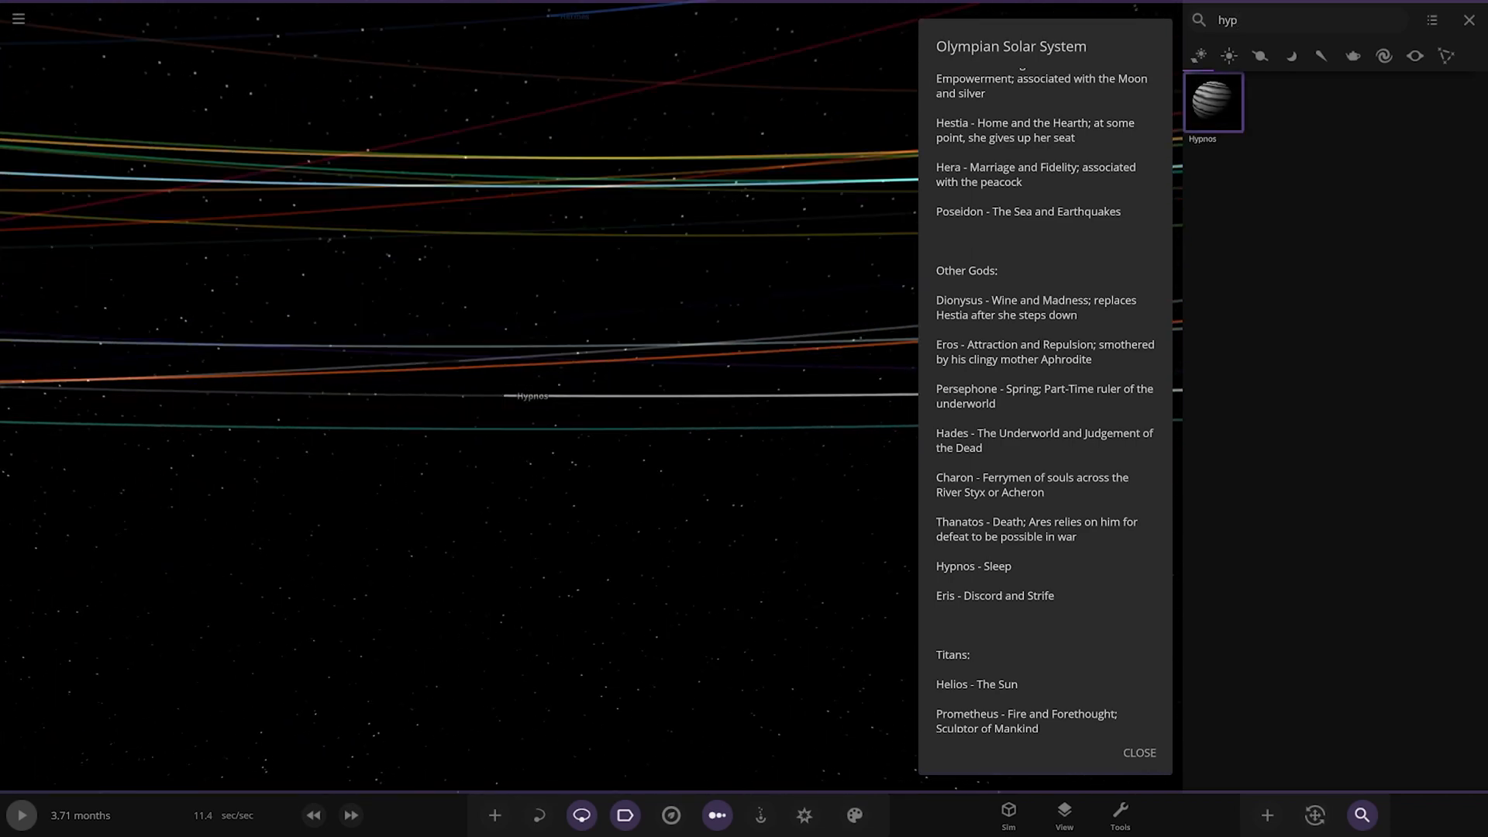
{"action": "left_click", "coordinate": [1212, 102]}
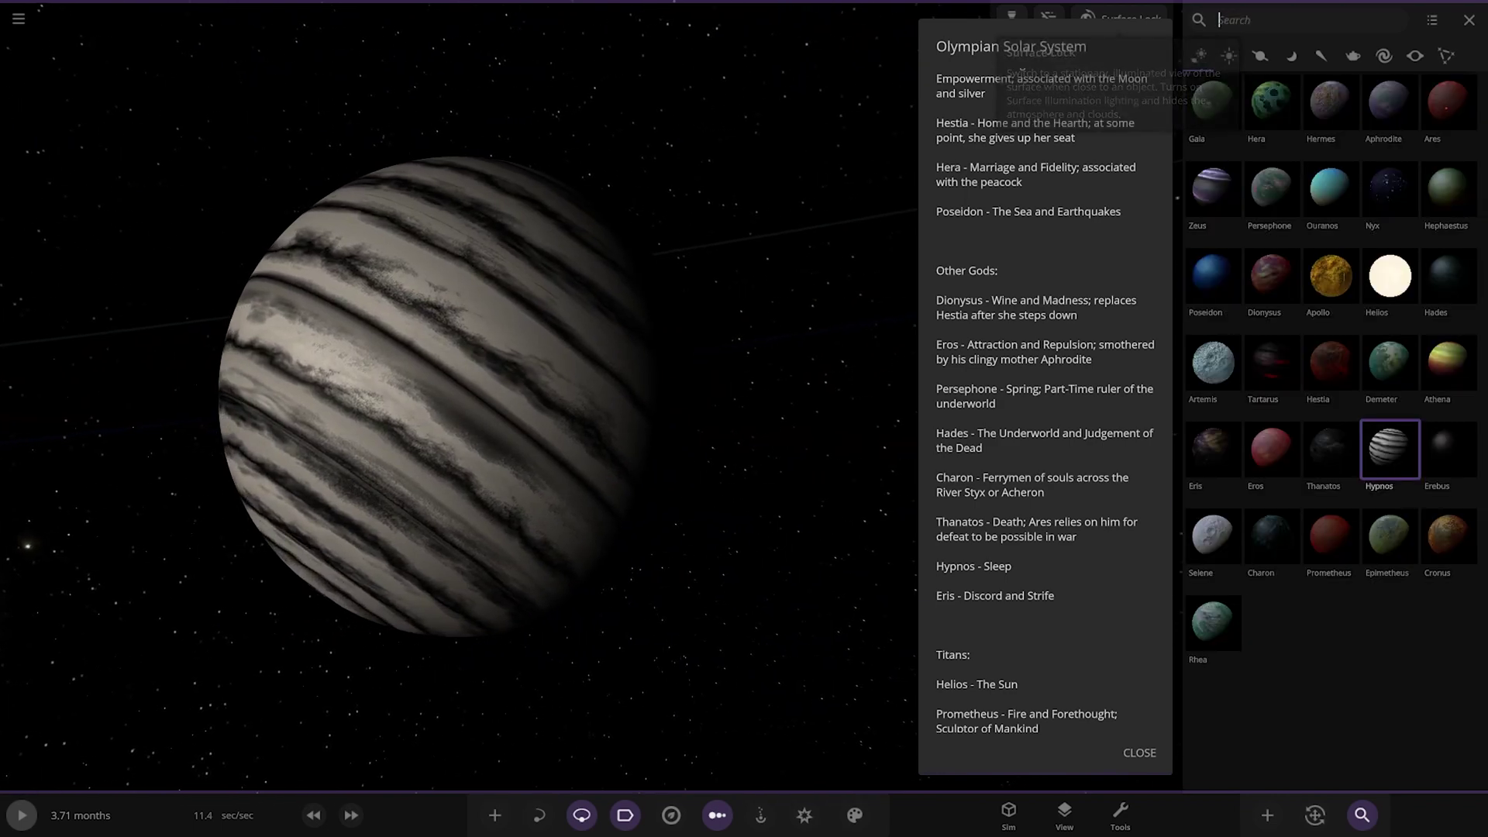
Search 'eri' and bring the dark brownish Eris into view
{"action": "type", "text": "eri"}
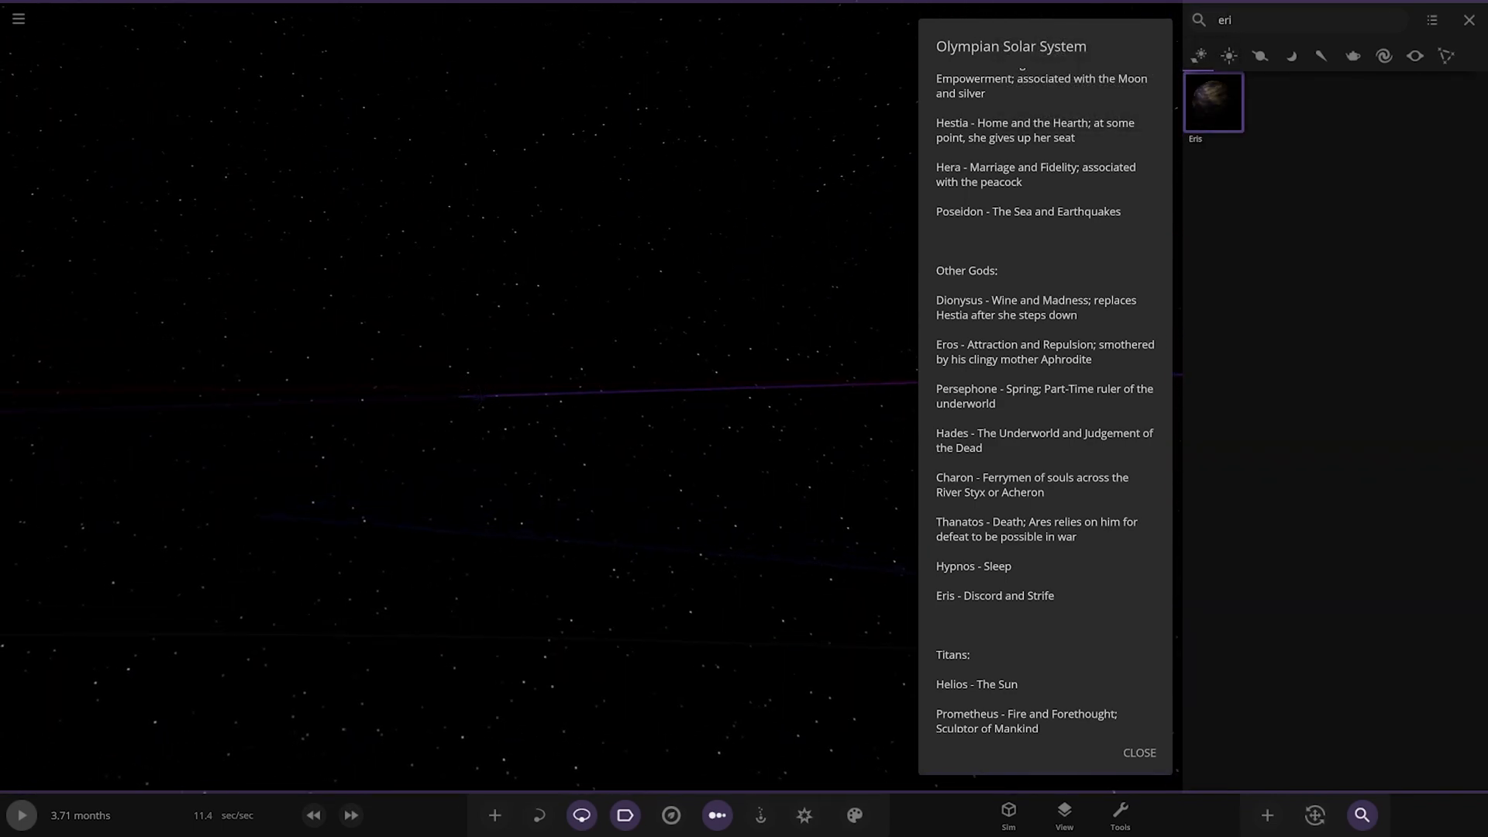
{"action": "left_click", "coordinate": [1212, 103]}
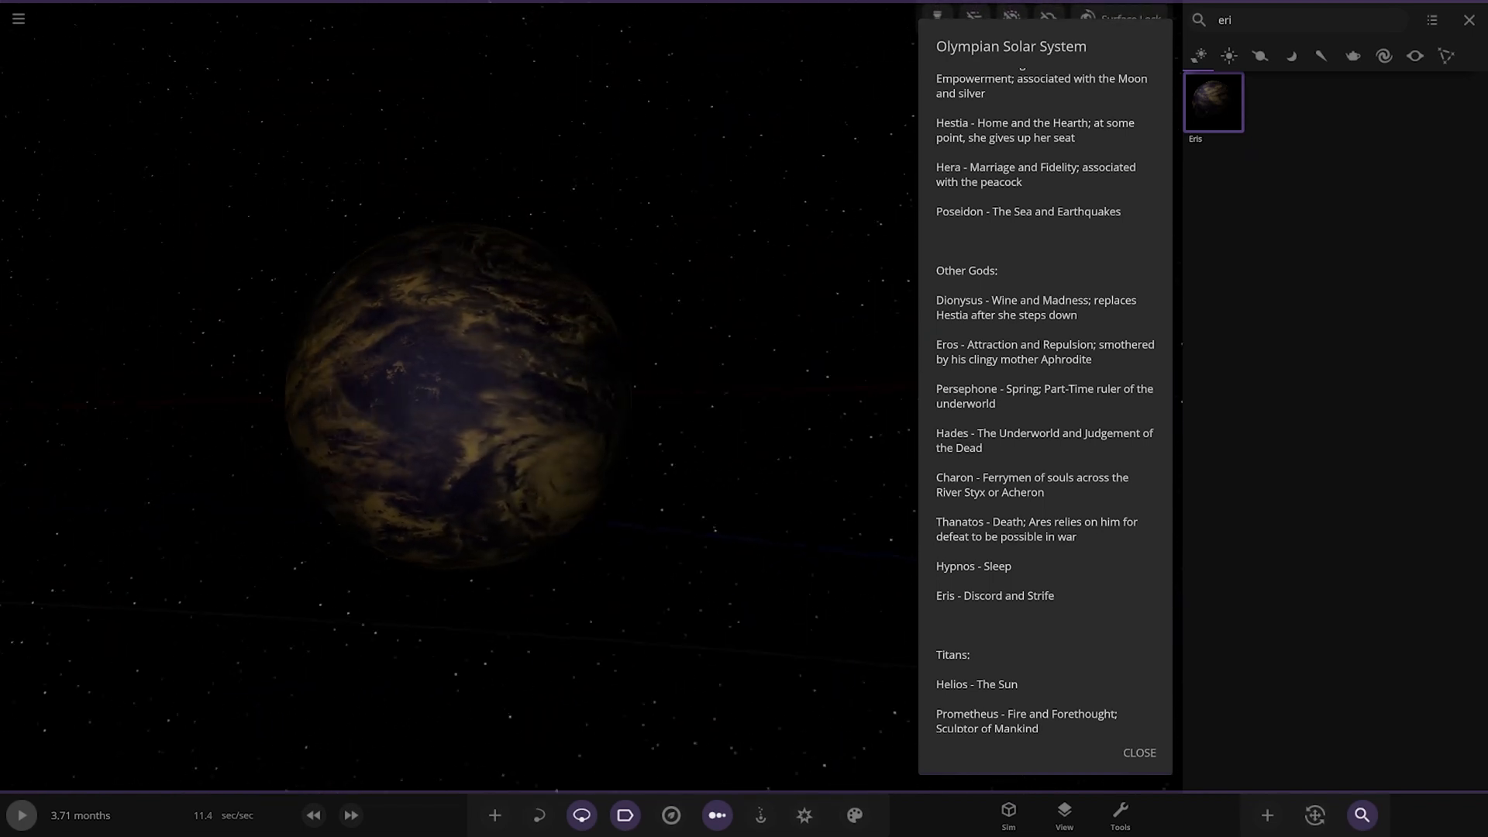
{"action": "scroll", "scroll_direction": "down", "scroll_amount": 3}
{"action": "type", "text": "pr"}
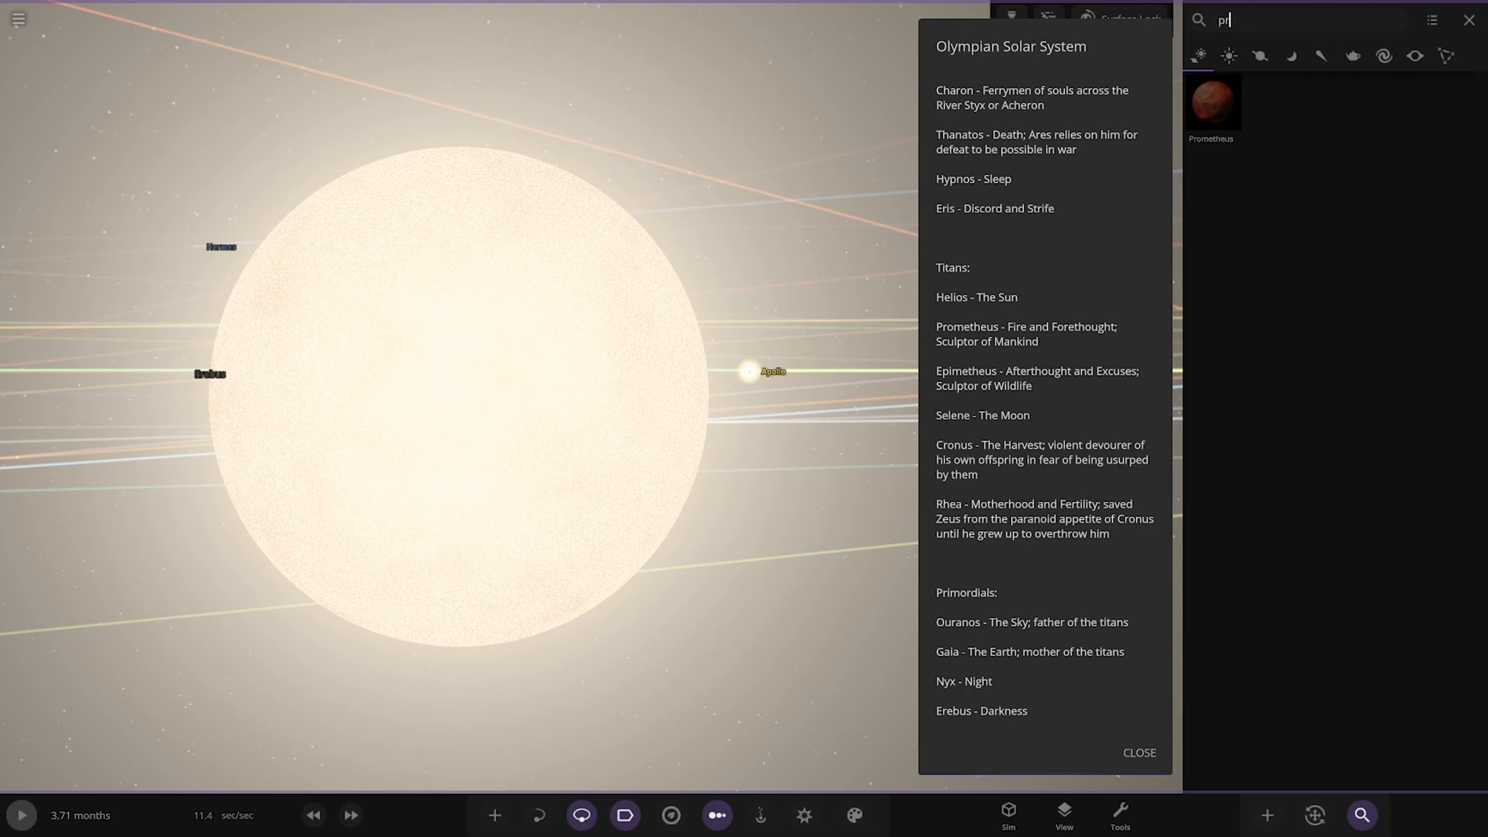
Focus on Prometheus, then Epimetheus, then the teal, cloudy Rhea from the search results
{"action": "left_click", "coordinate": [1210, 102]}
{"action": "type", "text": "e"}
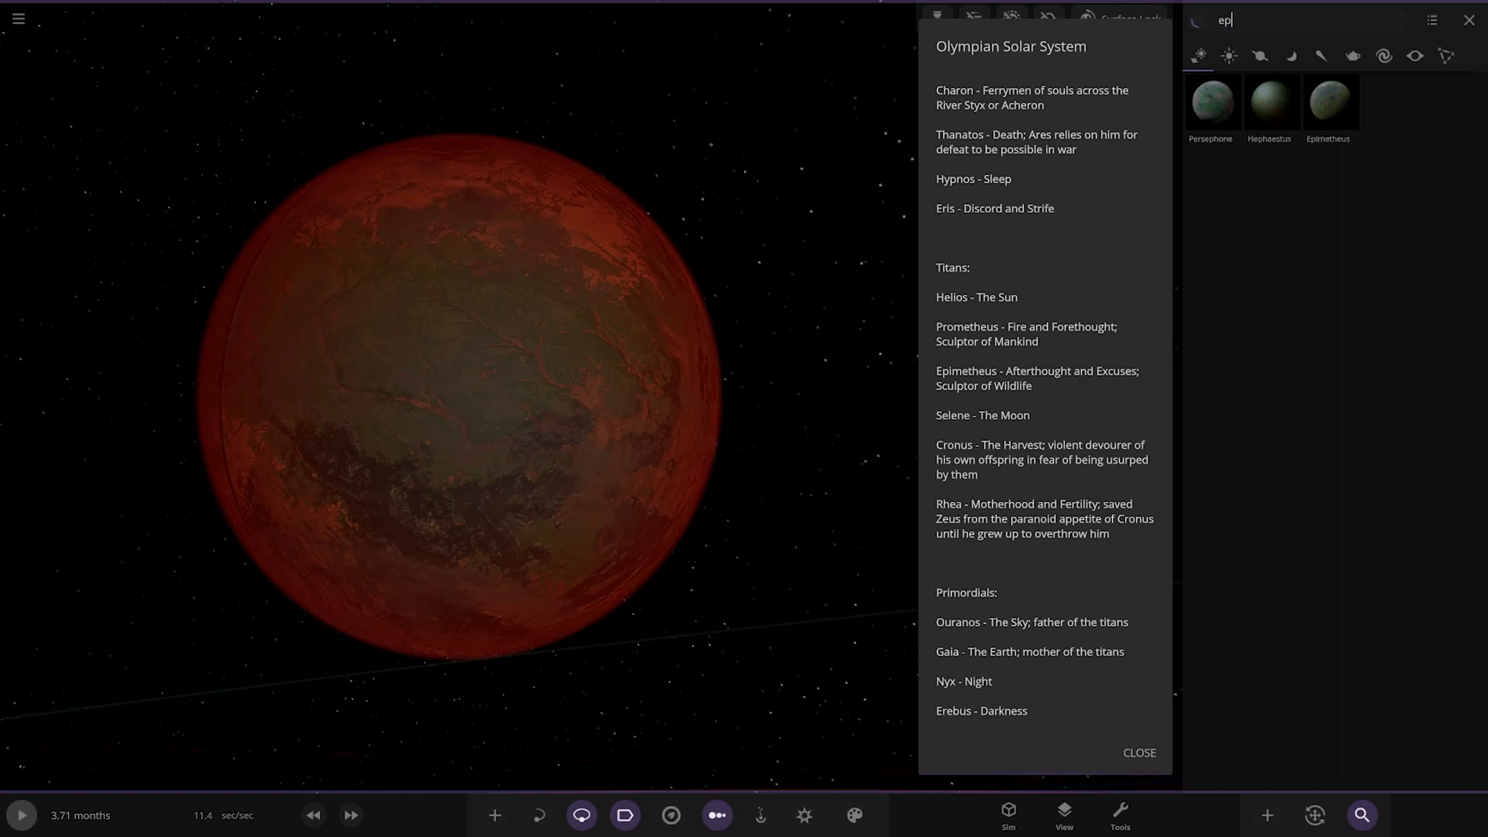
{"action": "left_click", "coordinate": [1328, 99]}
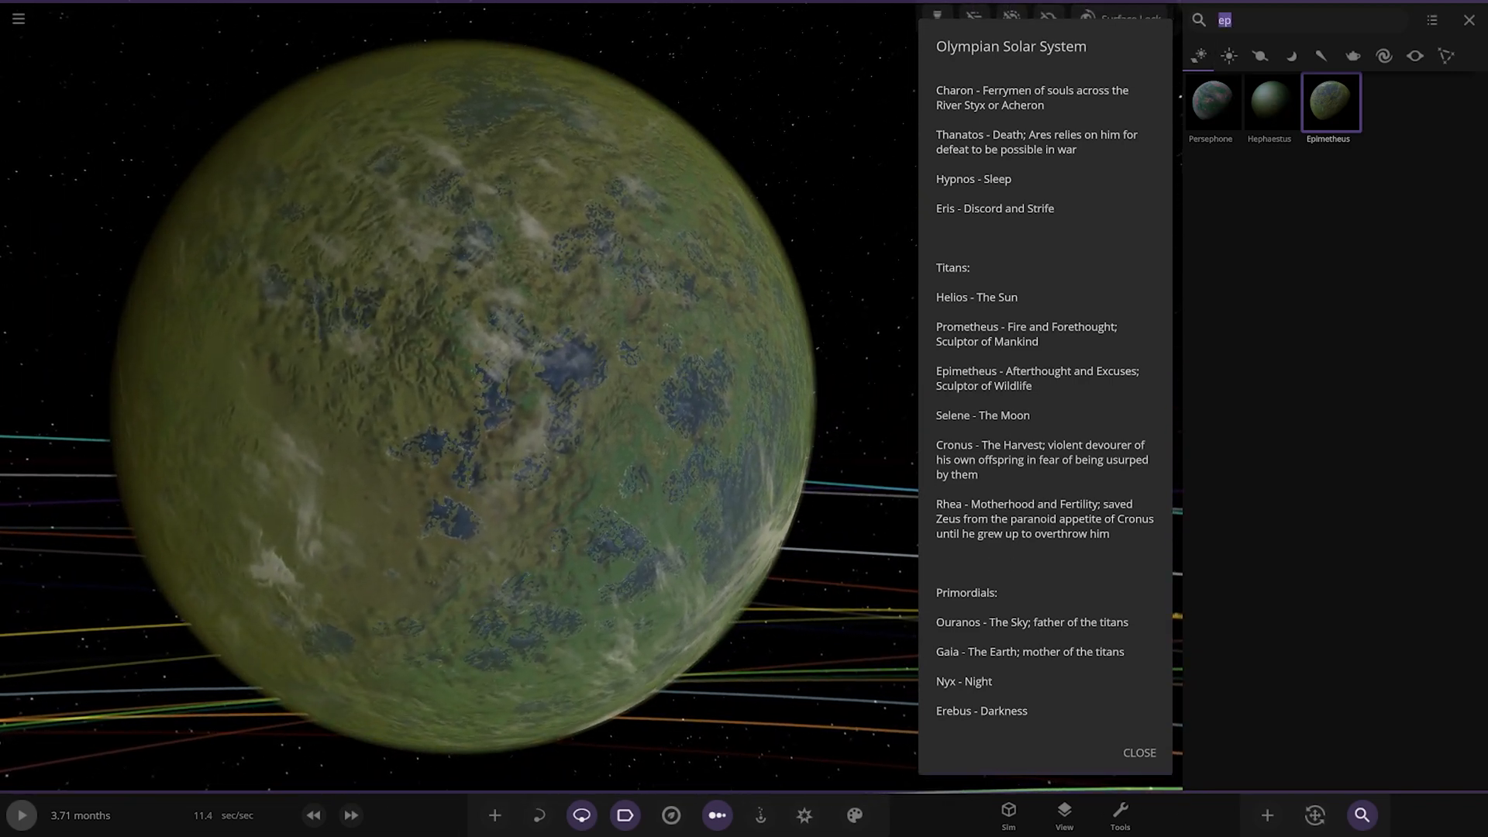
{"action": "type", "text": "sel"}
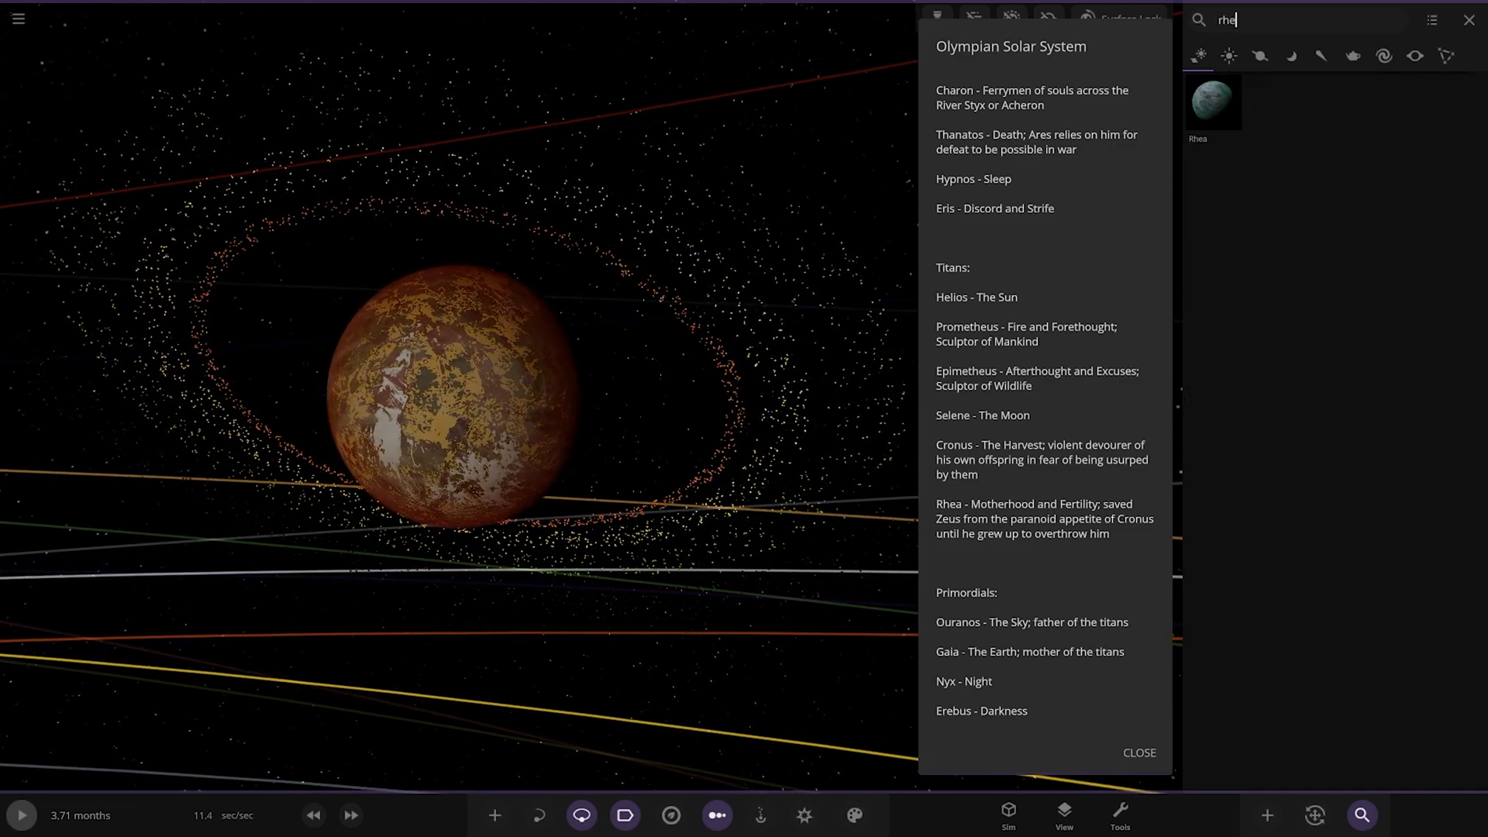
{"action": "left_click", "coordinate": [1210, 103]}
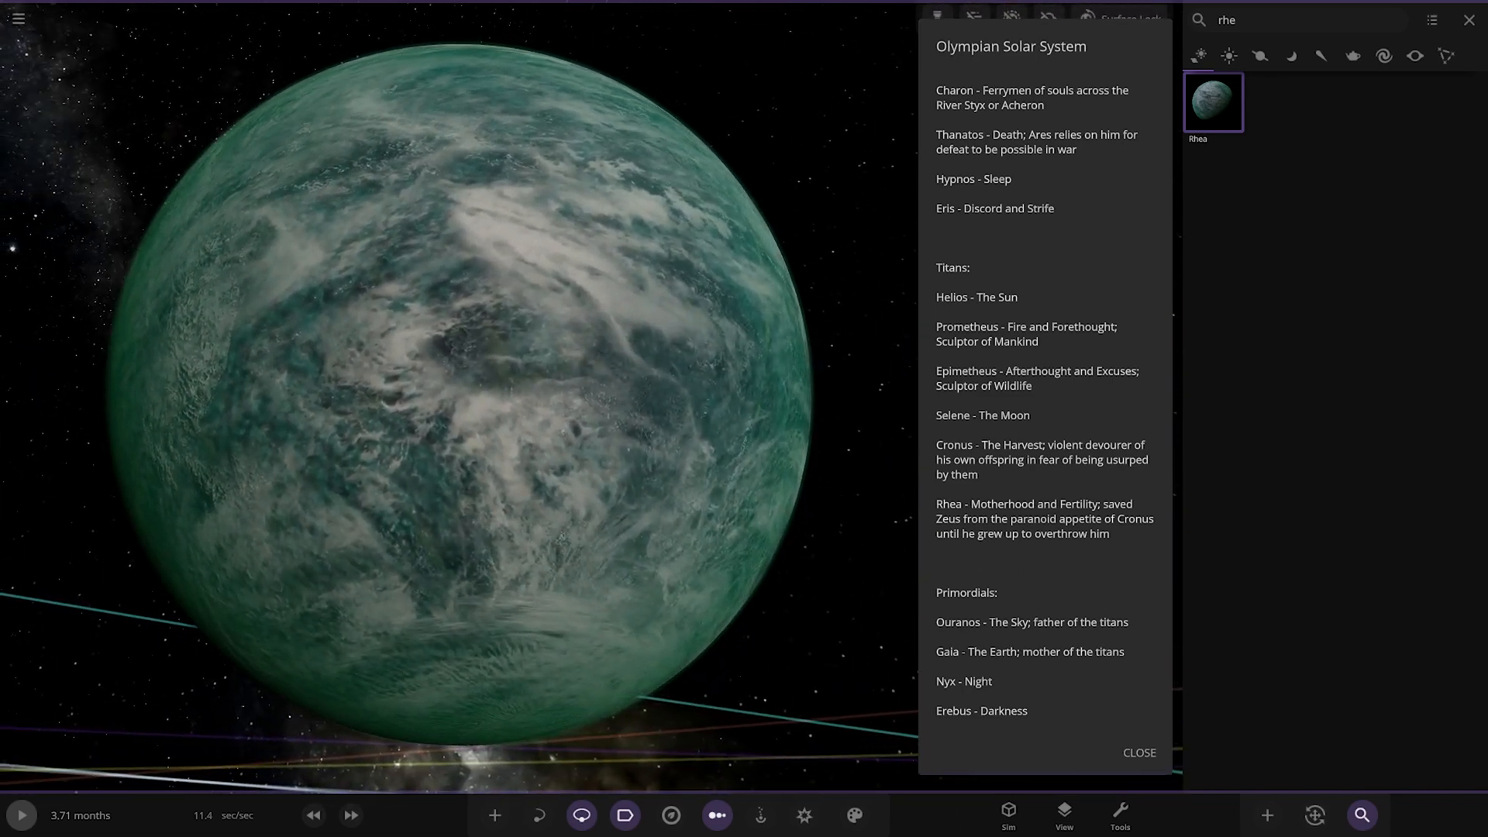
{"action": "scroll", "scroll_direction": "down", "scroll_amount": 3}
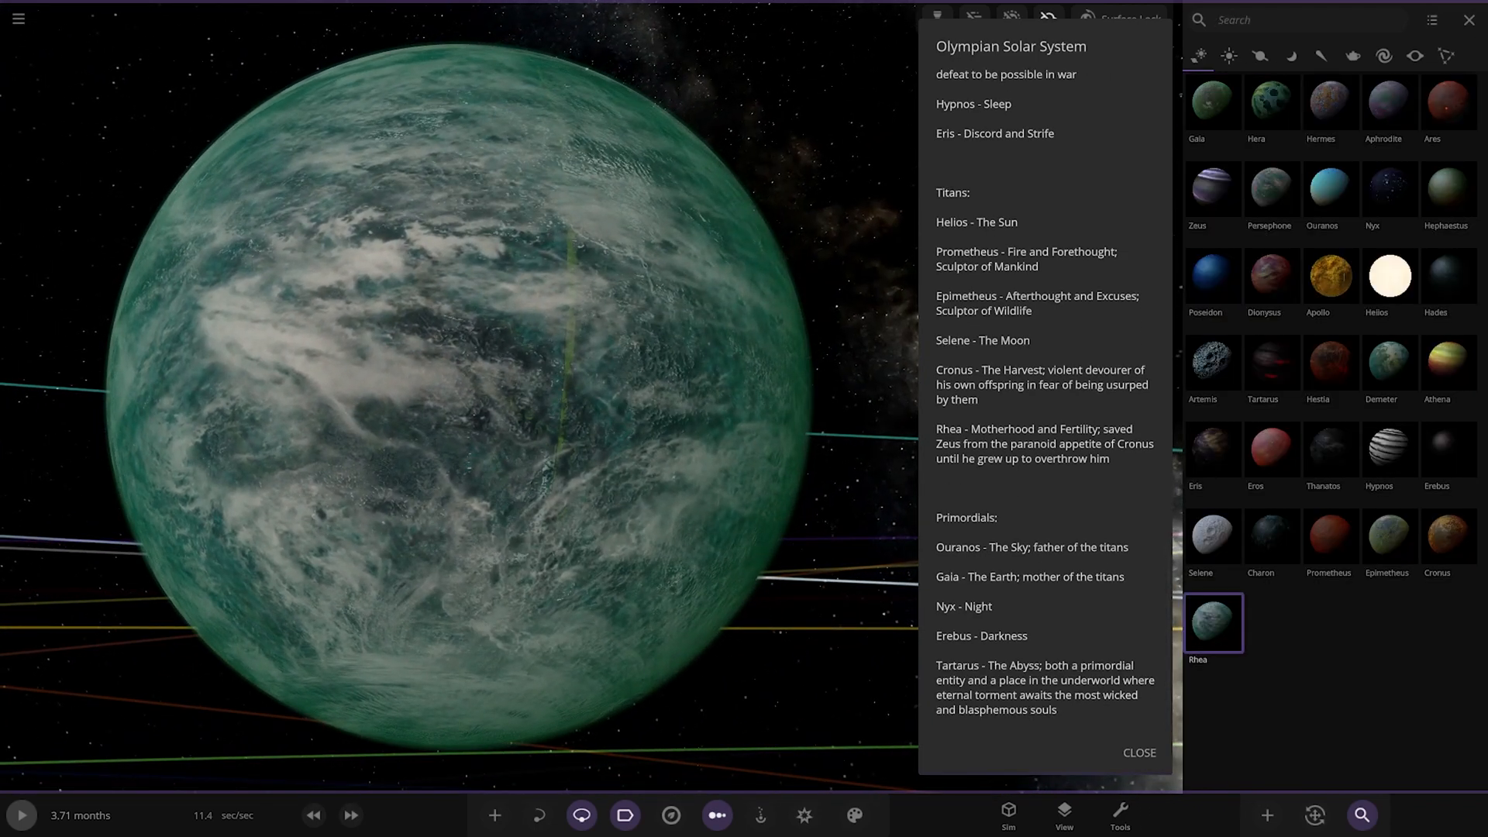
Search 'our', view the physical properties of Ouranos, then close its details
{"action": "type", "text": "our"}
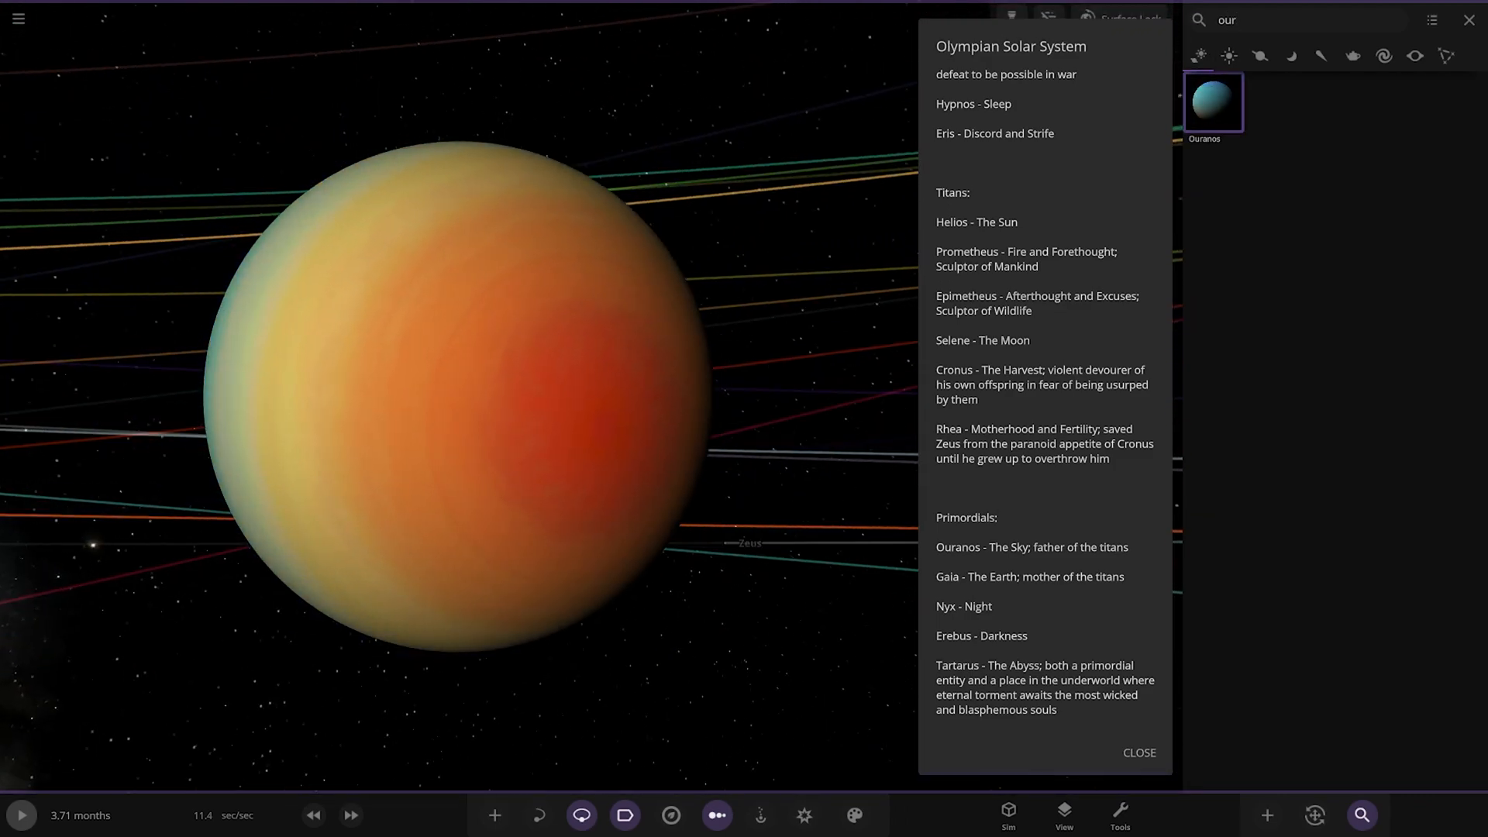
{"action": "left_click", "coordinate": [1212, 102]}
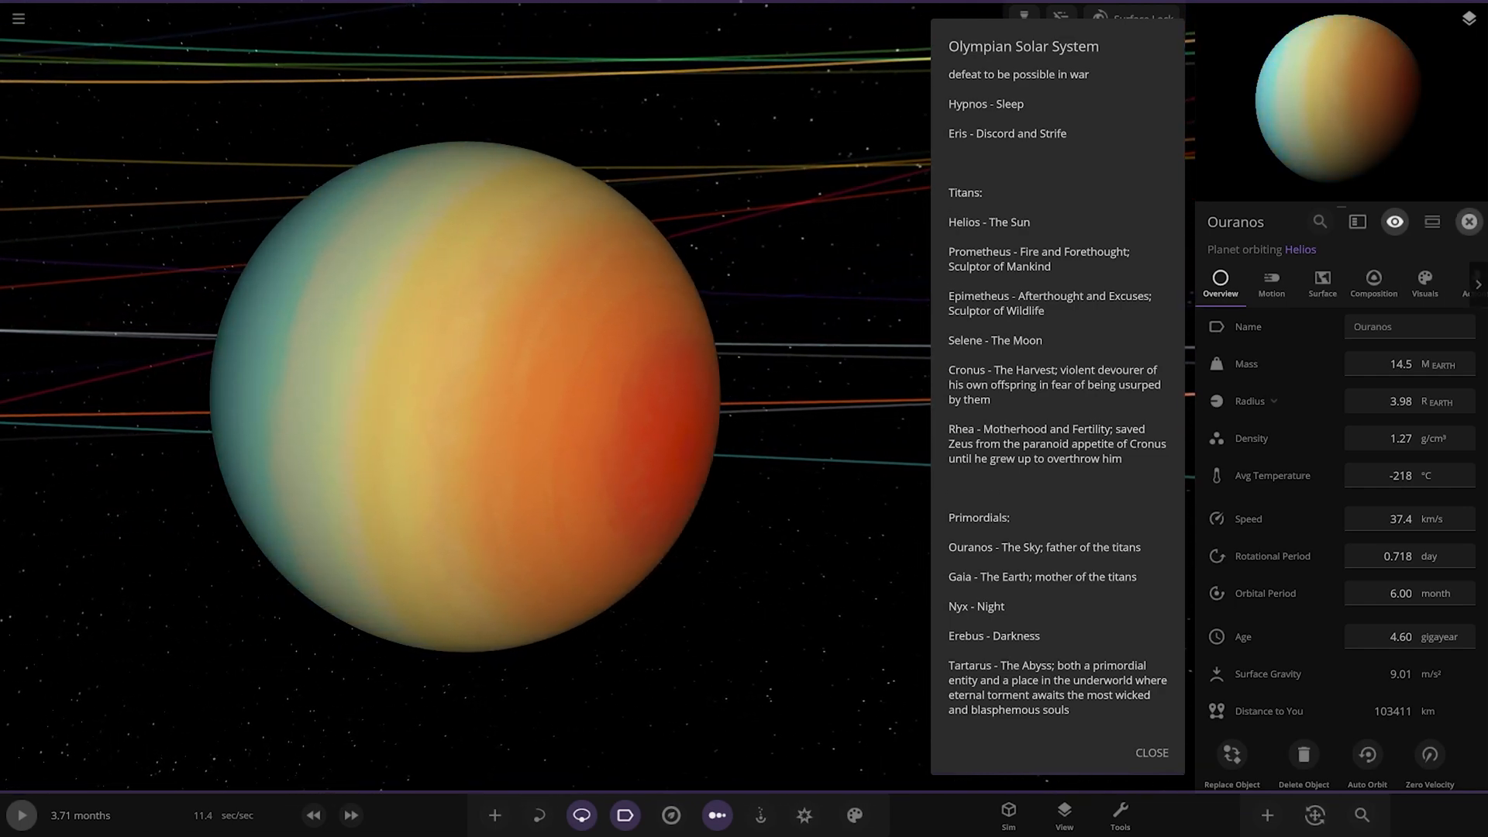
{"action": "left_click", "coordinate": [1468, 221]}
{"action": "type", "text": "our"}
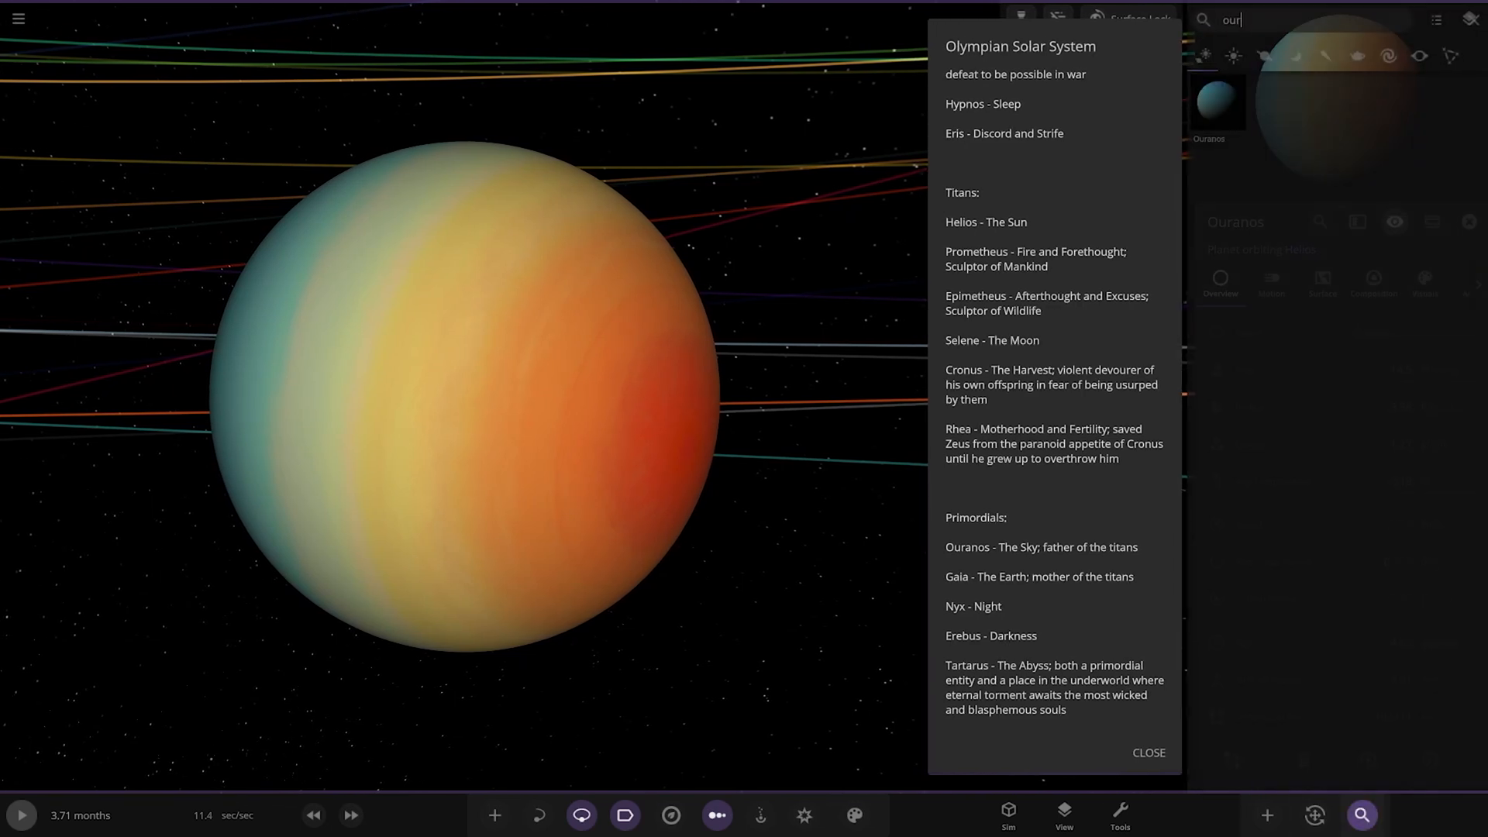
Search and view Gaia, Nyx and Erebus in turn, focusing on Erebus
{"action": "type", "text": "ga"}
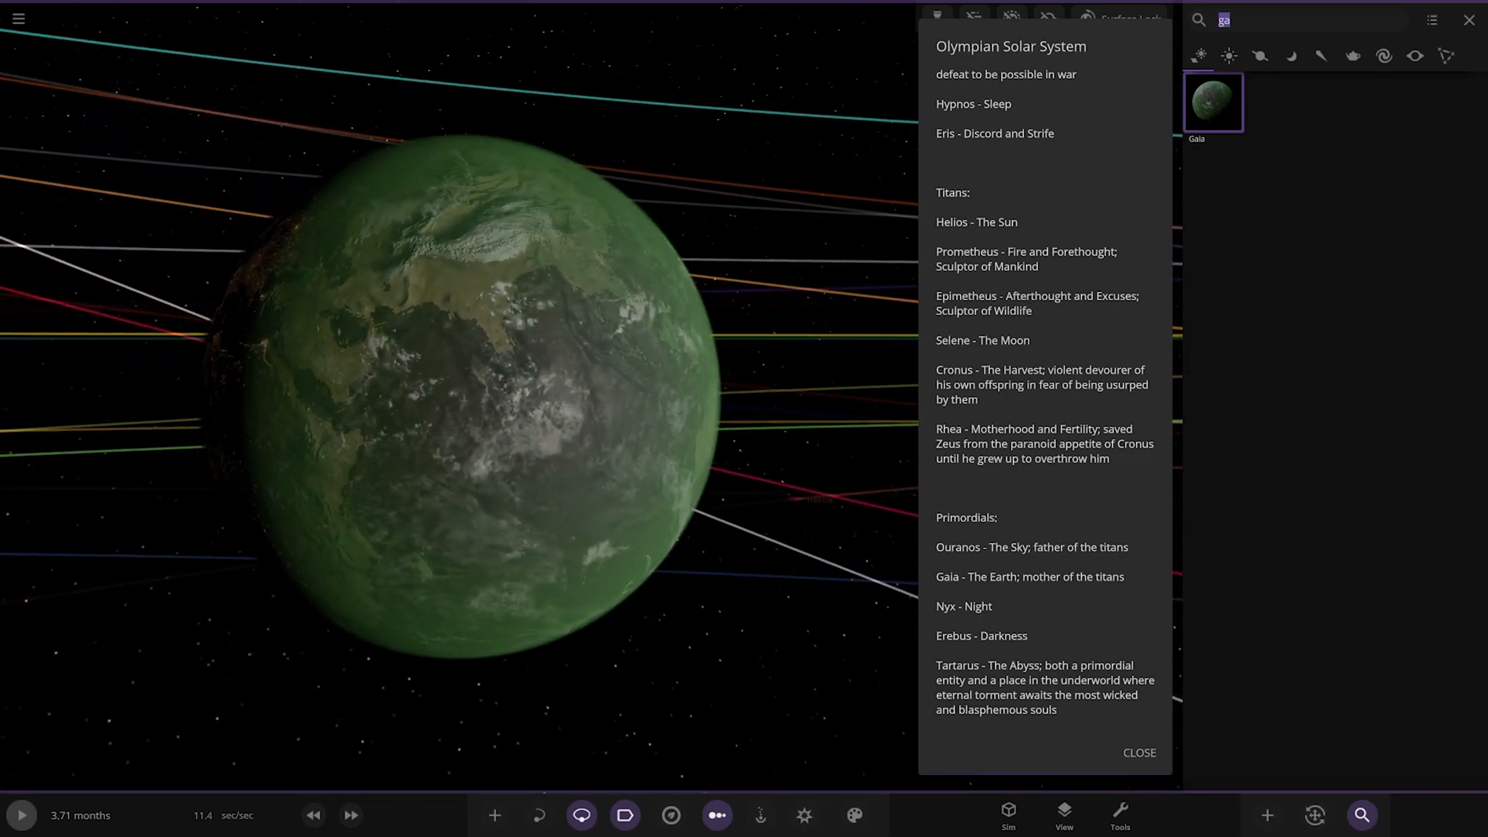
{"action": "type", "text": "ny"}
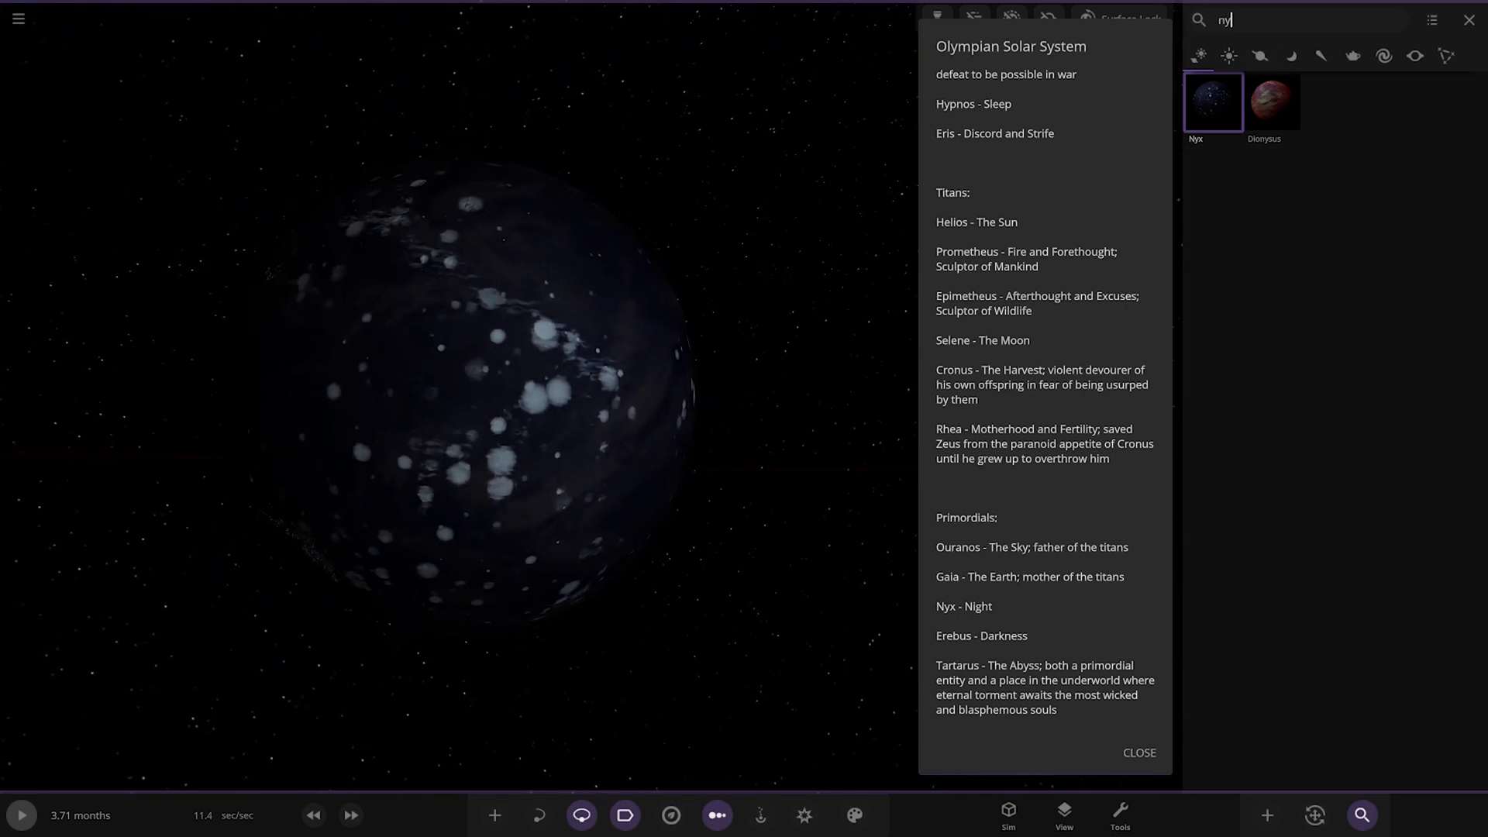
{"action": "type", "text": "er"}
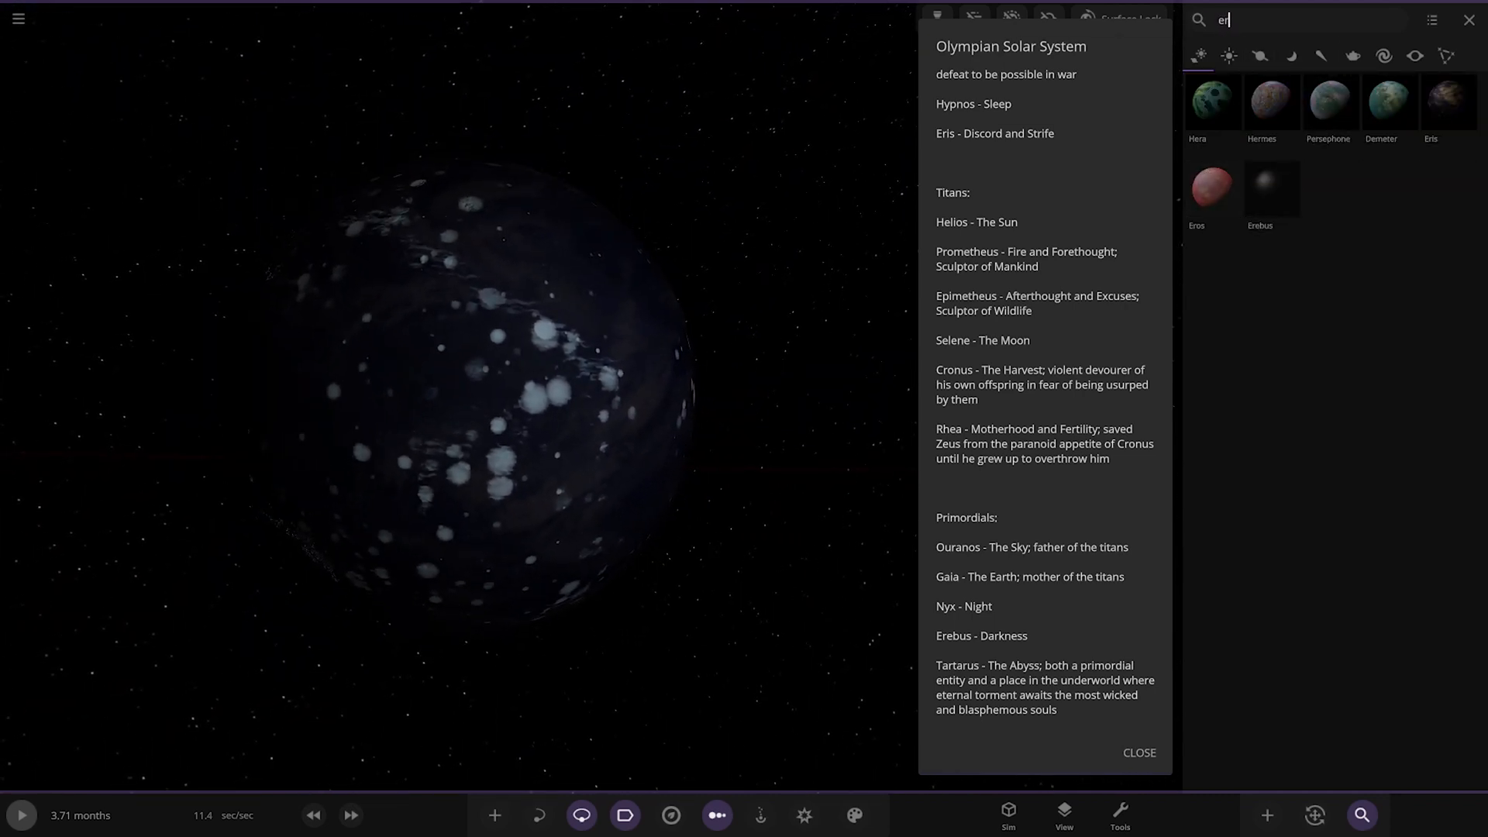
{"action": "left_click", "coordinate": [1271, 188]}
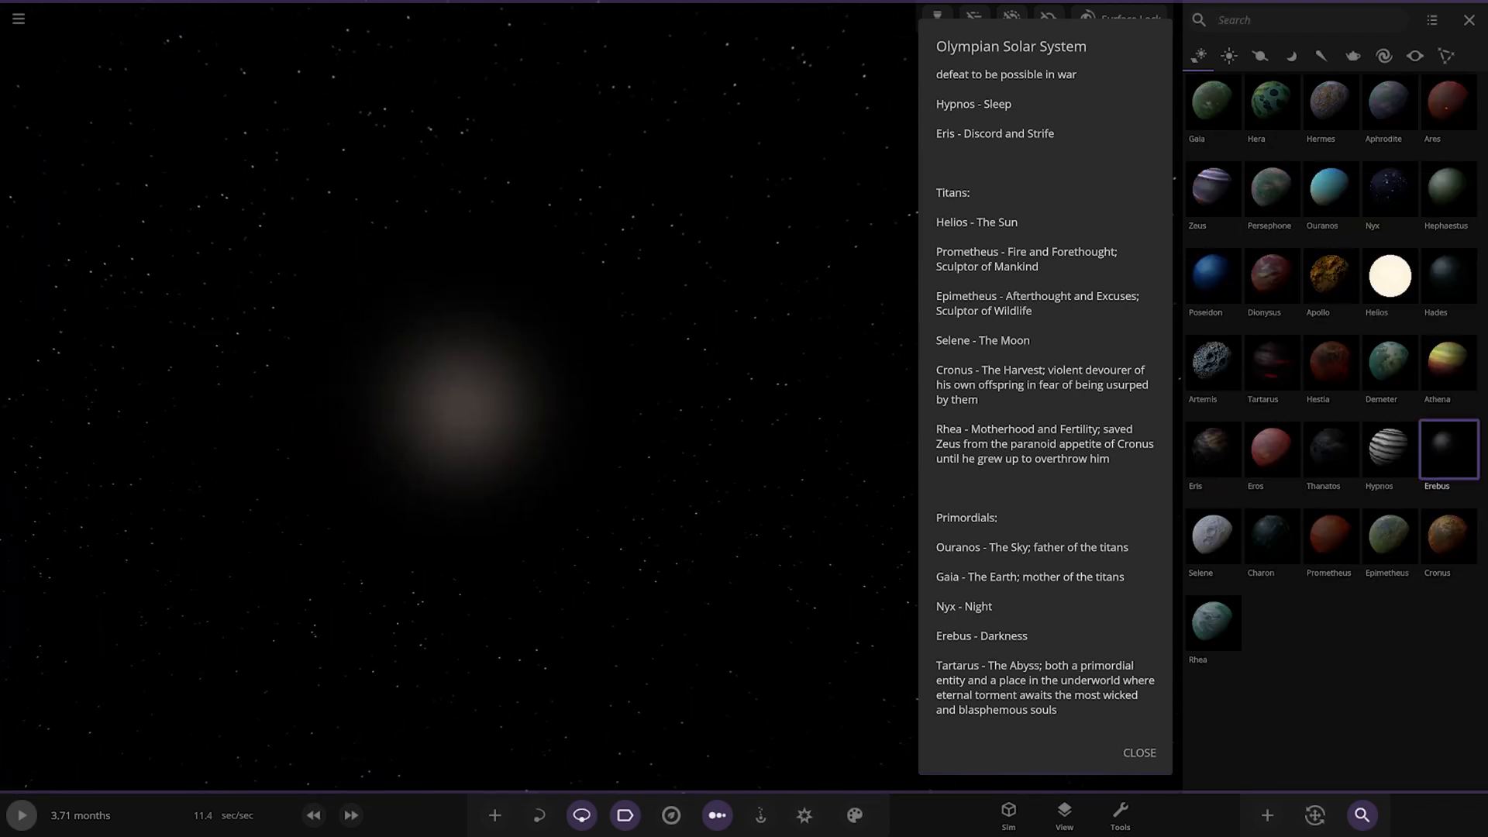
Search 'ta' for Tartarus, then close the Olympian Solar System notes panel
{"action": "type", "text": "ta"}
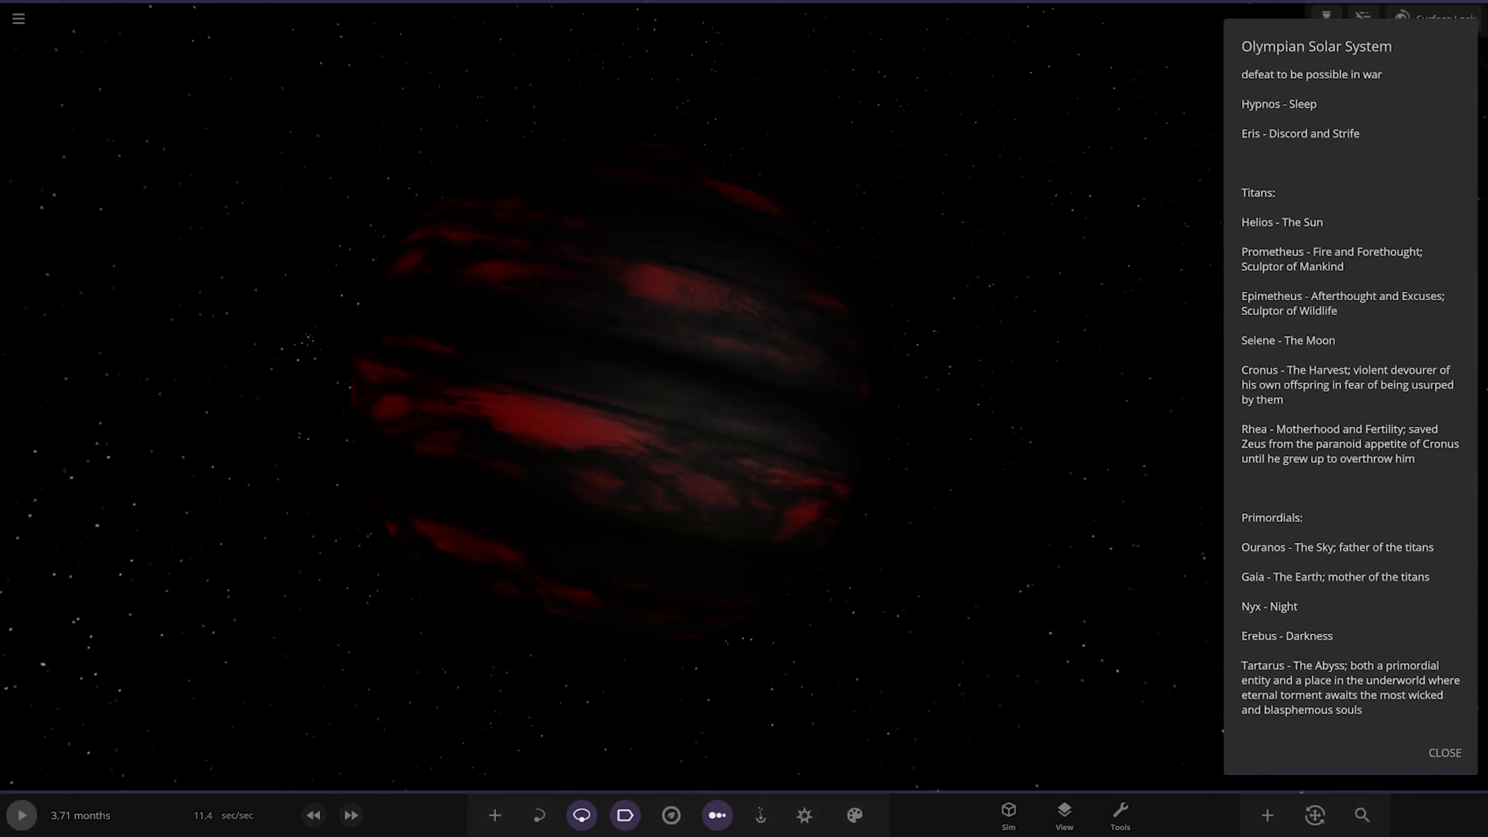
{"action": "left_click", "coordinate": [1444, 753]}
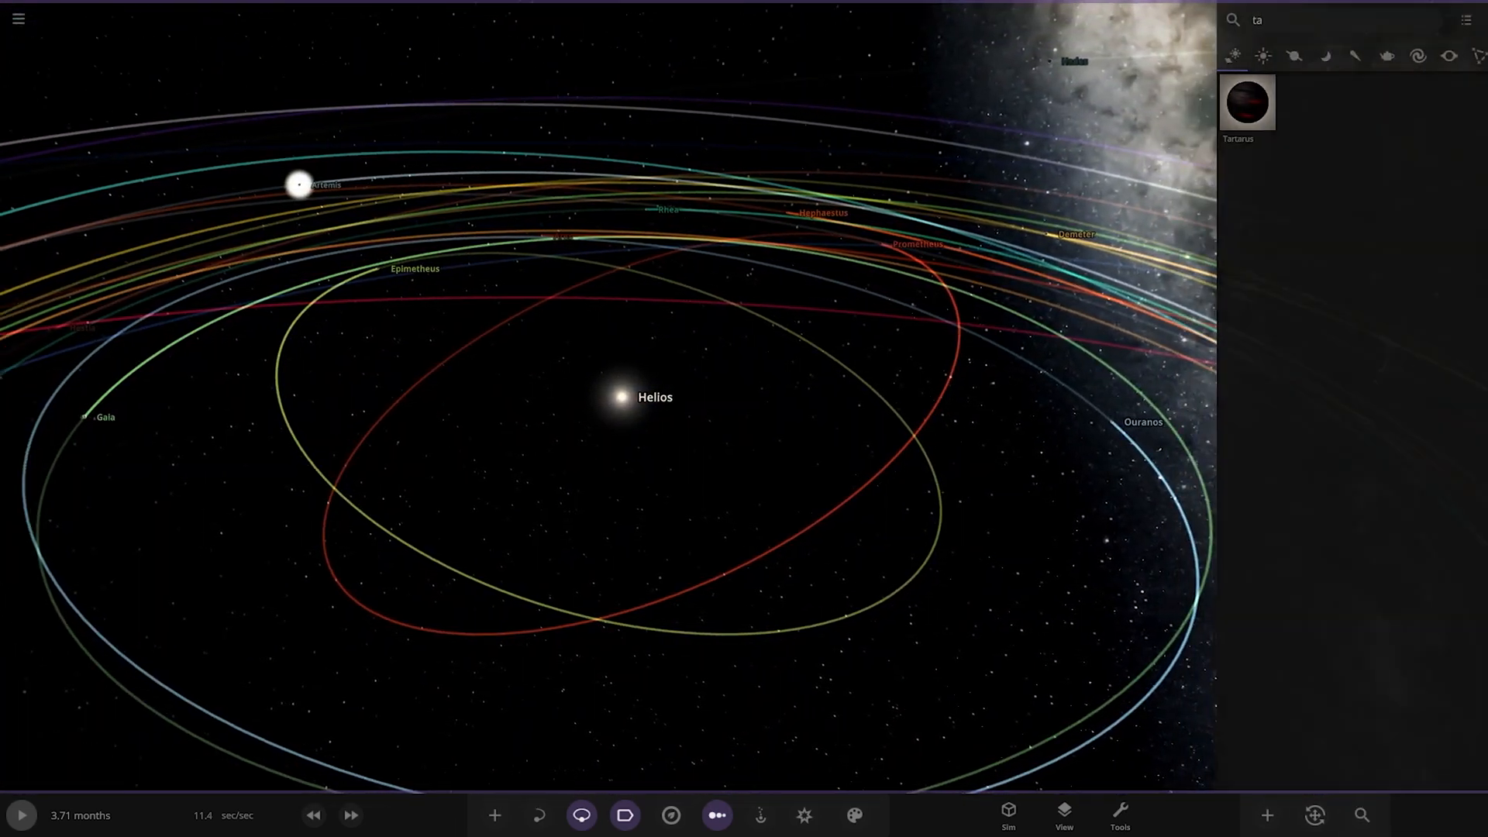
Select Artemis to center the grey cratered planet with its info card
{"action": "left_click", "coordinate": [300, 184]}
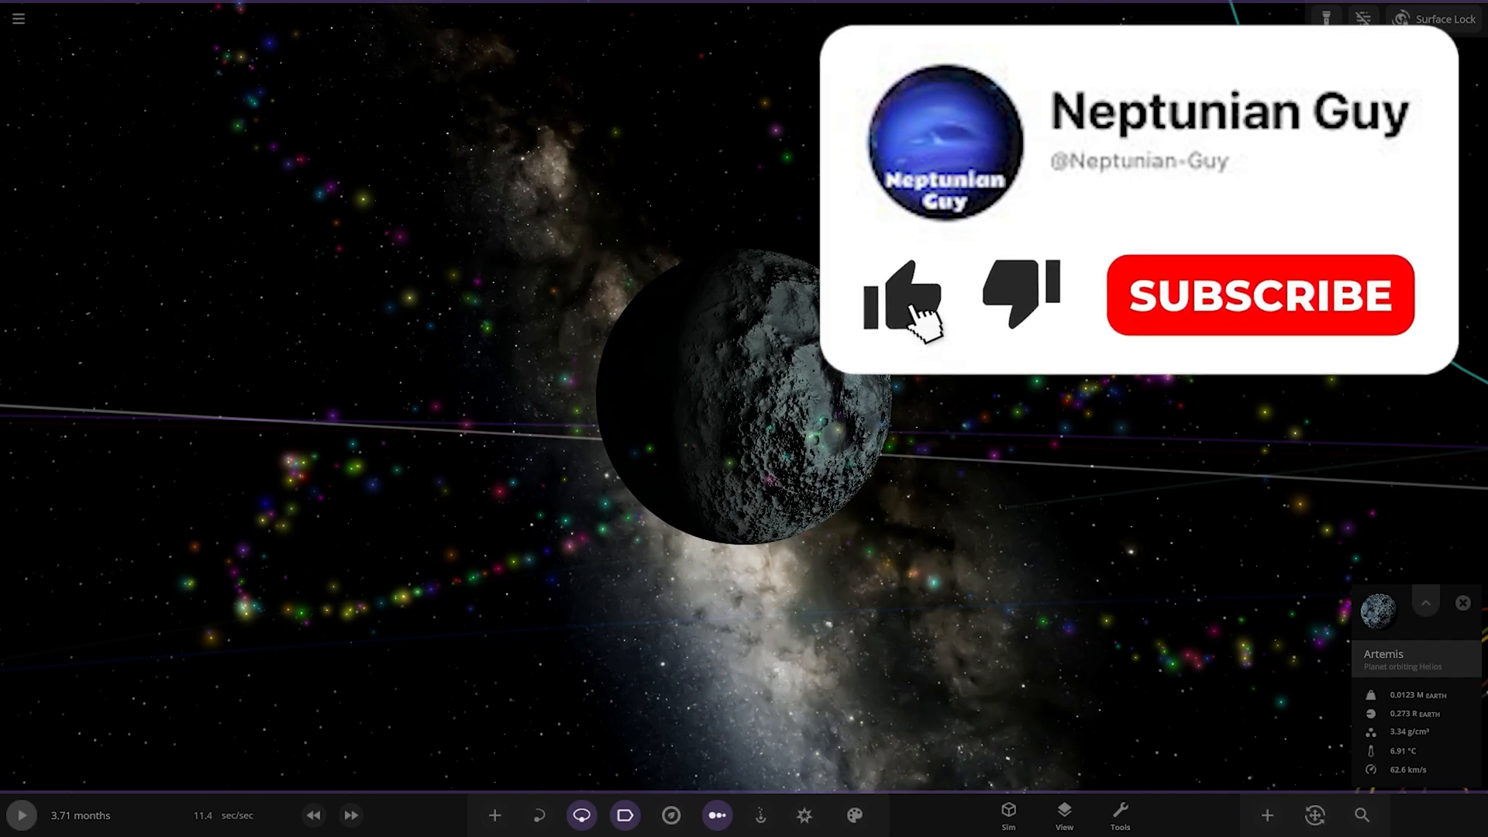
{"action": "left_click", "coordinate": [899, 295]}
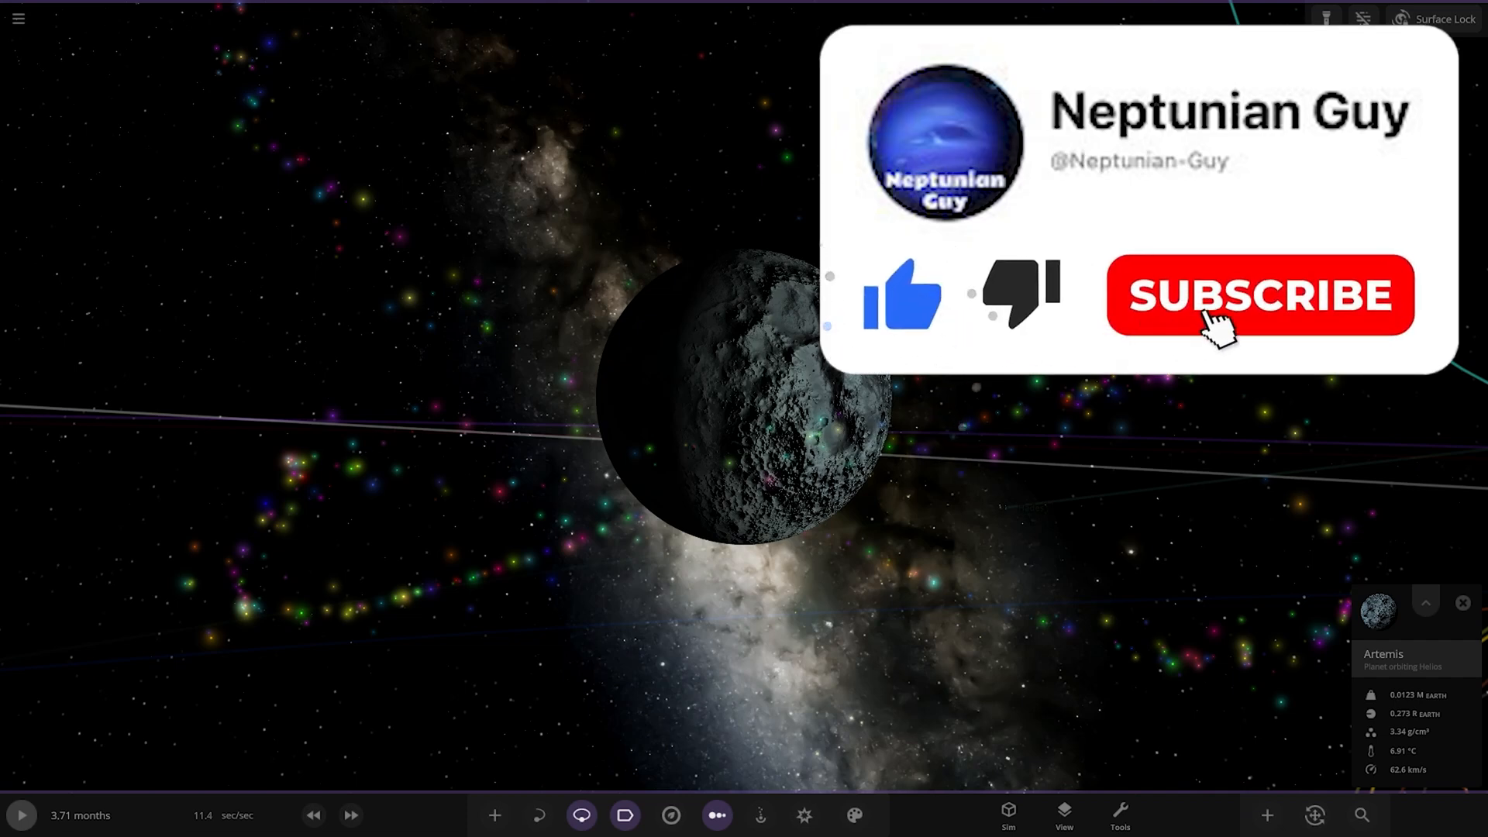
{"action": "left_click", "coordinate": [1258, 295]}
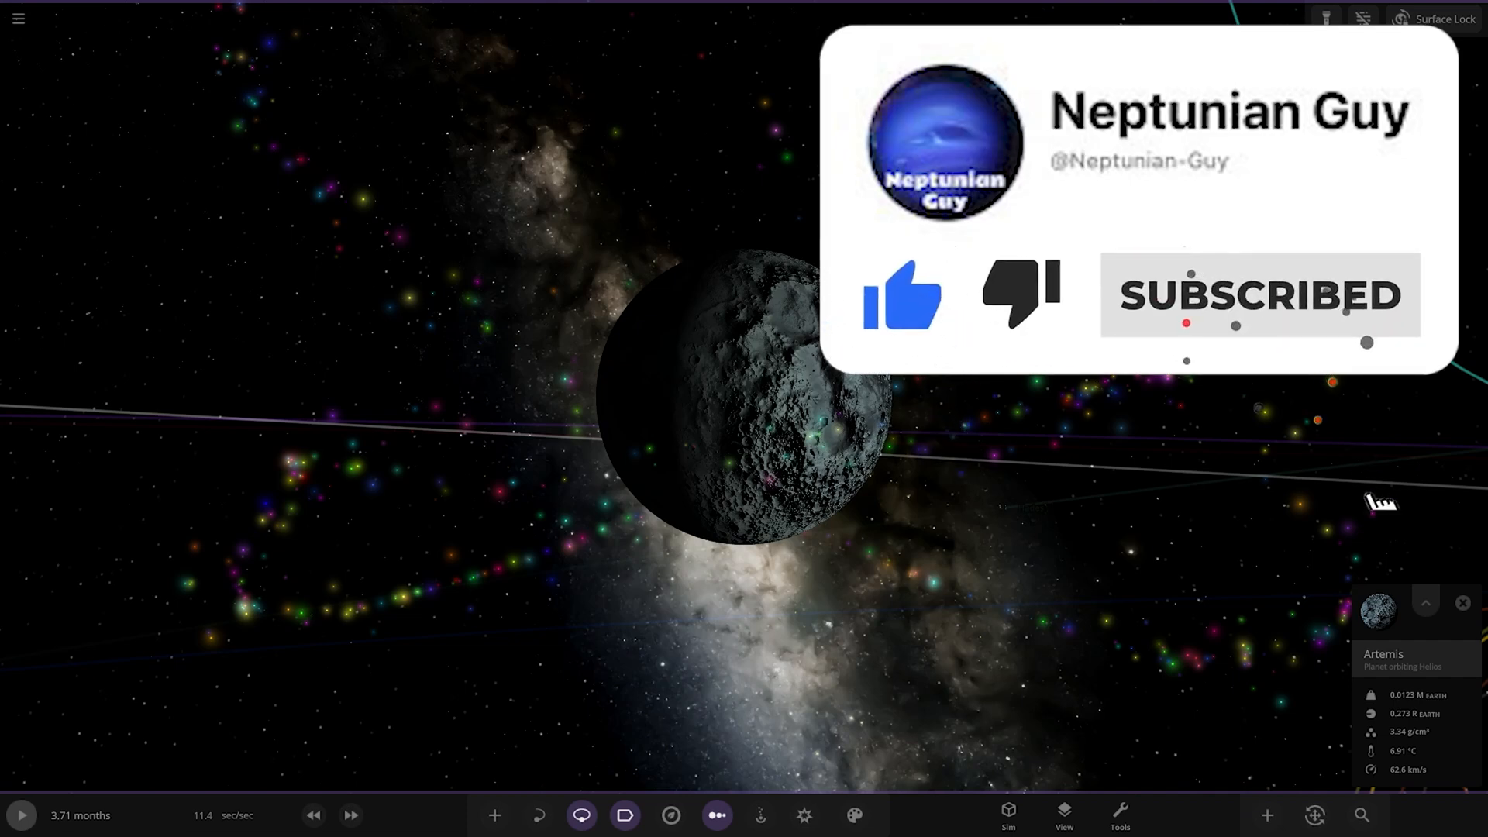